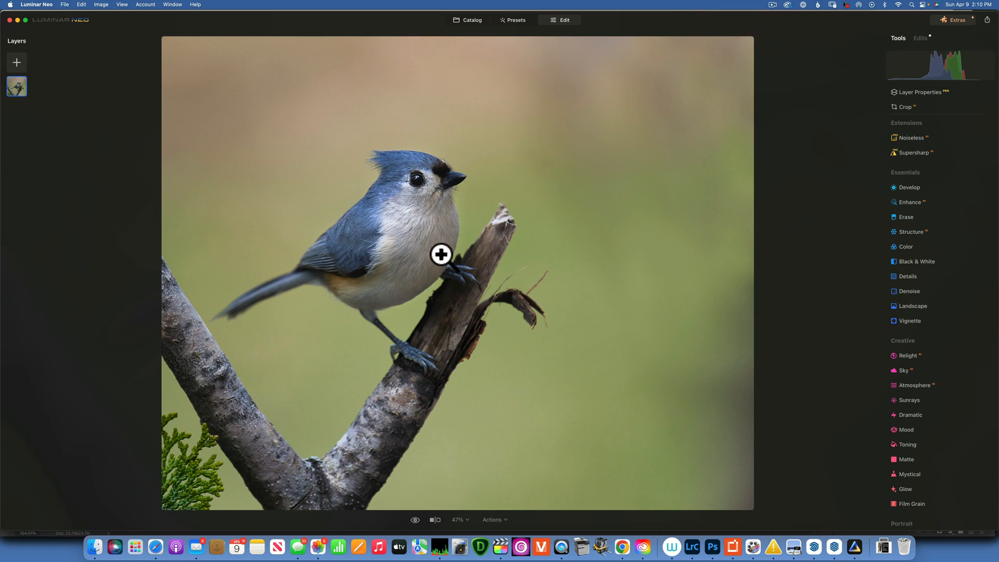
pyautogui.moveTo(44, 16)
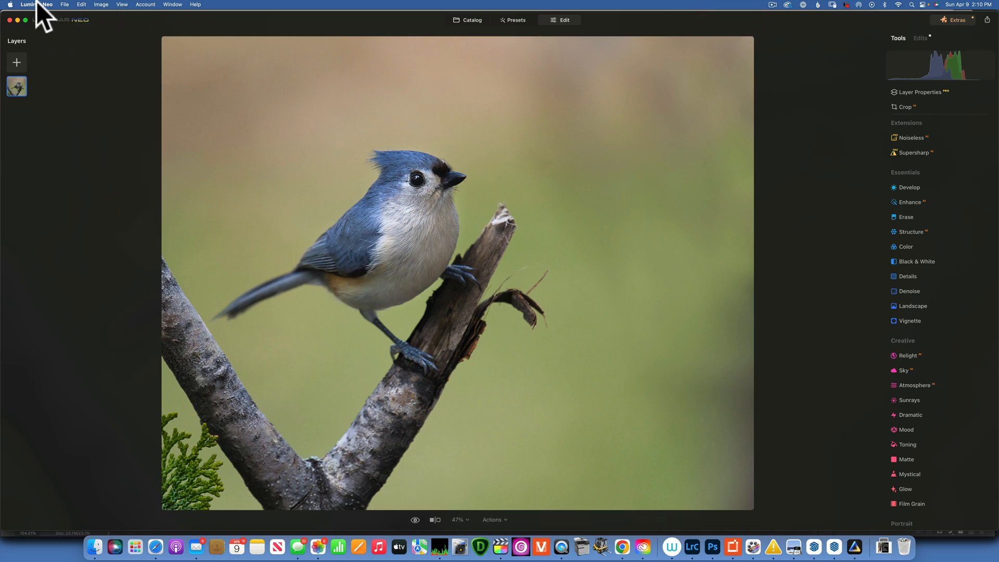
# Step: Switch to Chrome and browse down the Luminar Neo tutorial playlist on YouTube
pyautogui.click(38, 4)
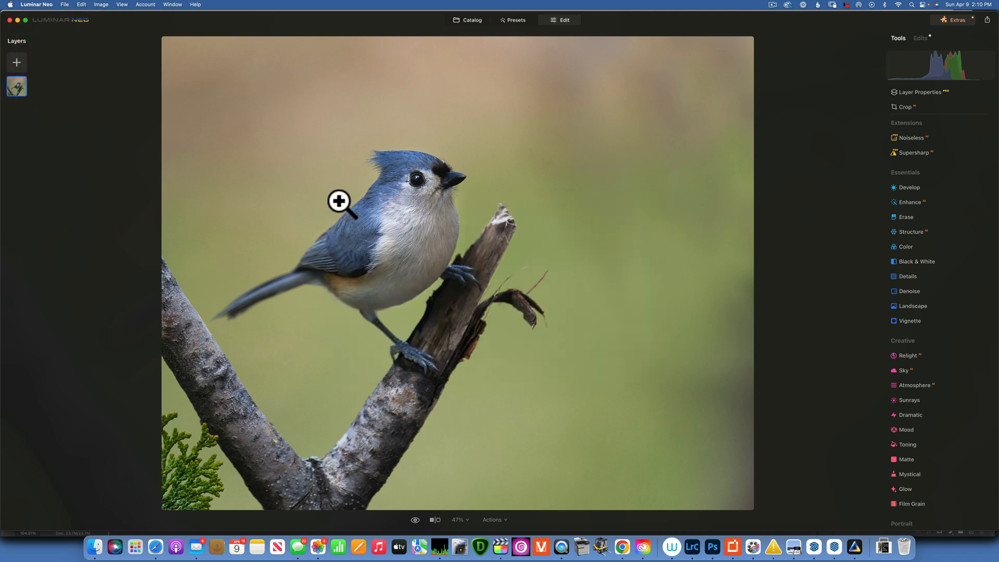
pyautogui.moveTo(623, 546)
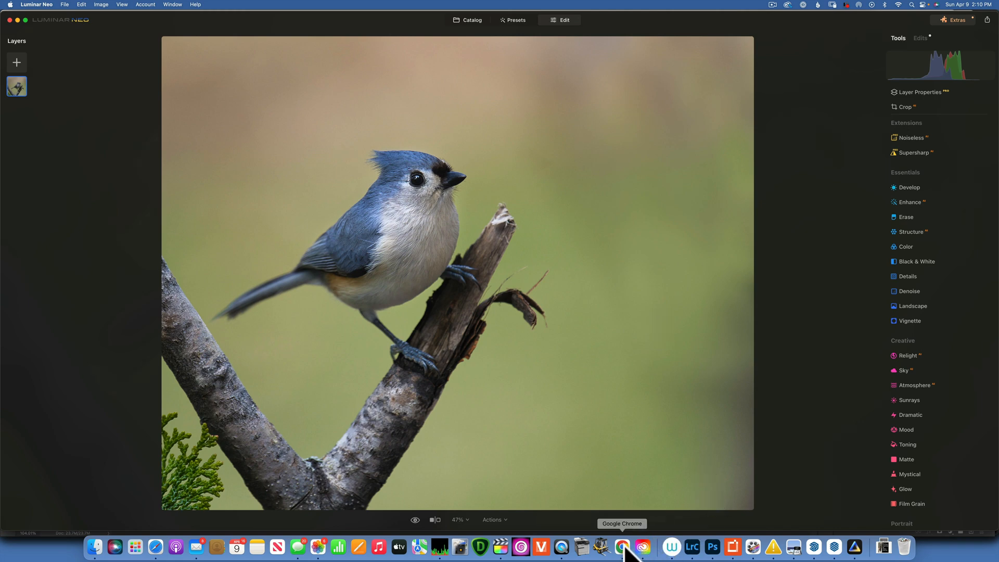
pyautogui.click(622, 547)
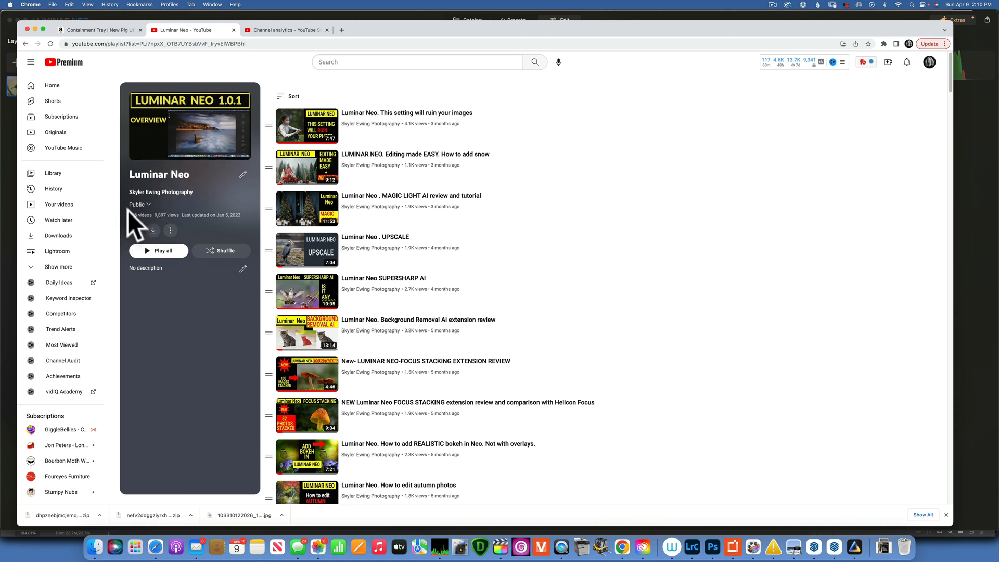
pyautogui.moveTo(182, 219)
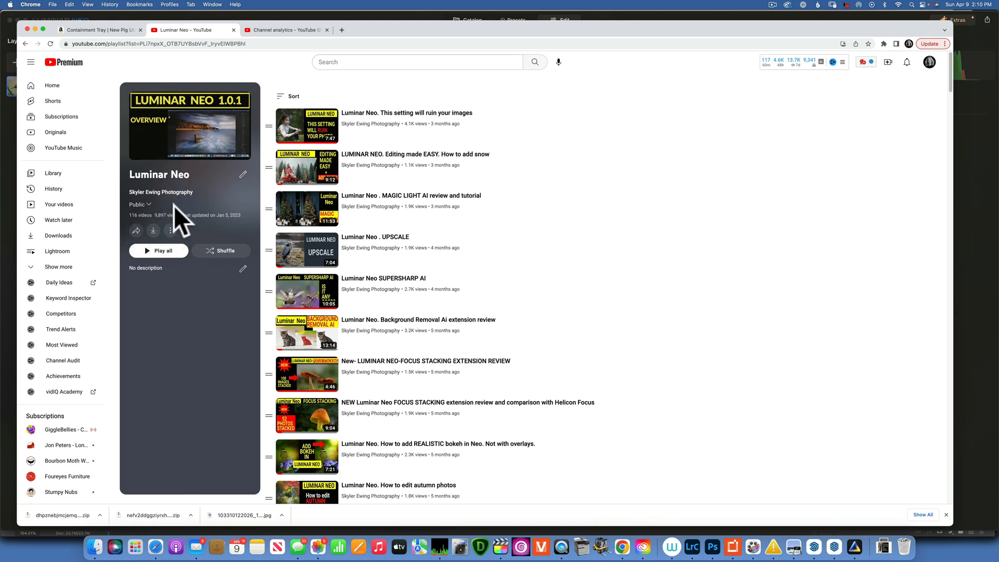
pyautogui.scroll(-3)
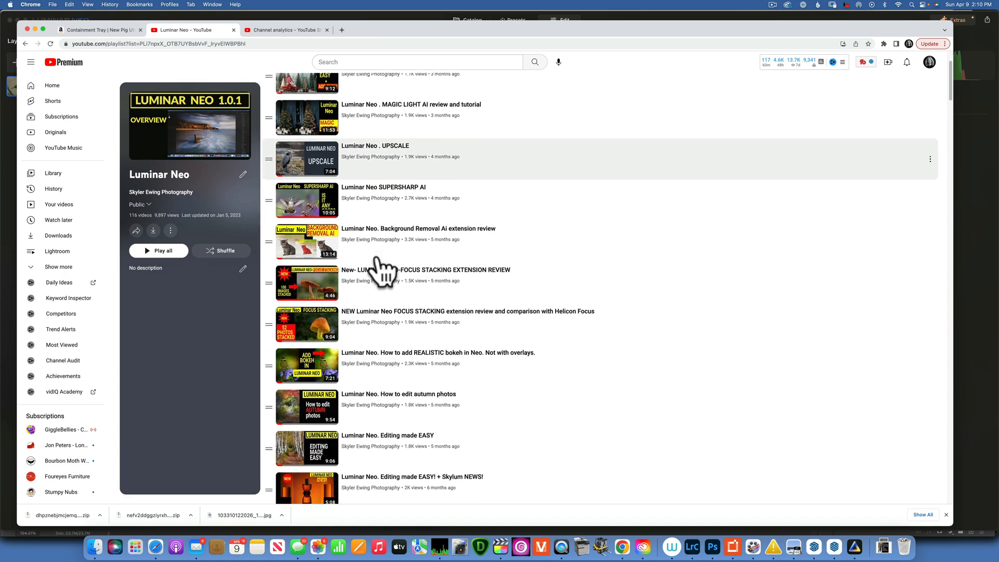
pyautogui.scroll(-3)
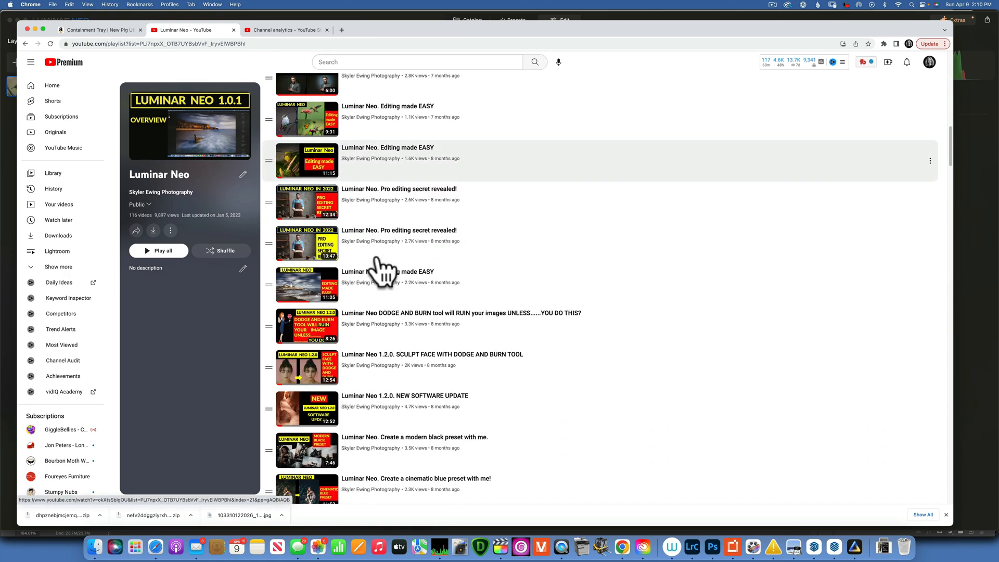
pyautogui.scroll(-3)
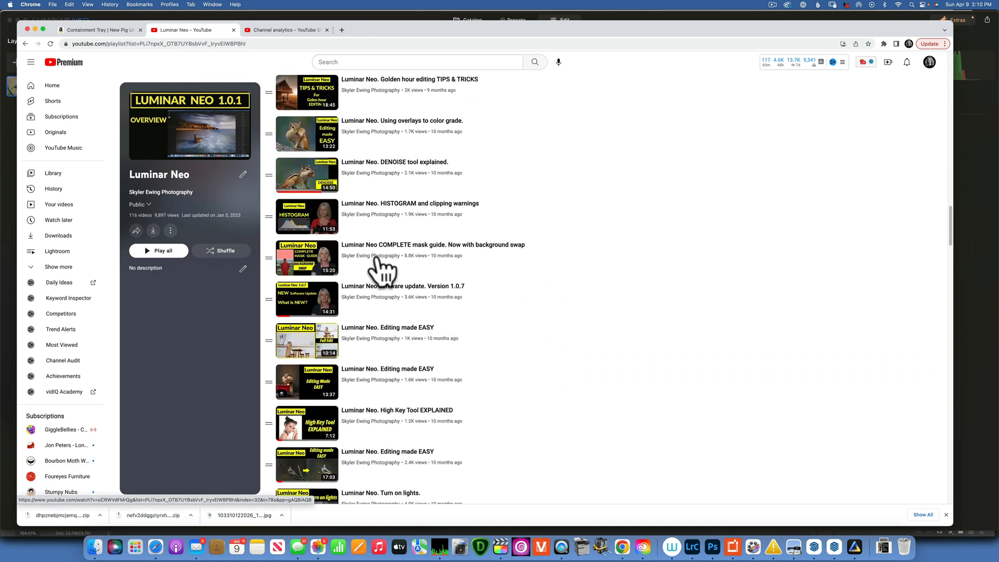
pyautogui.scroll(-3)
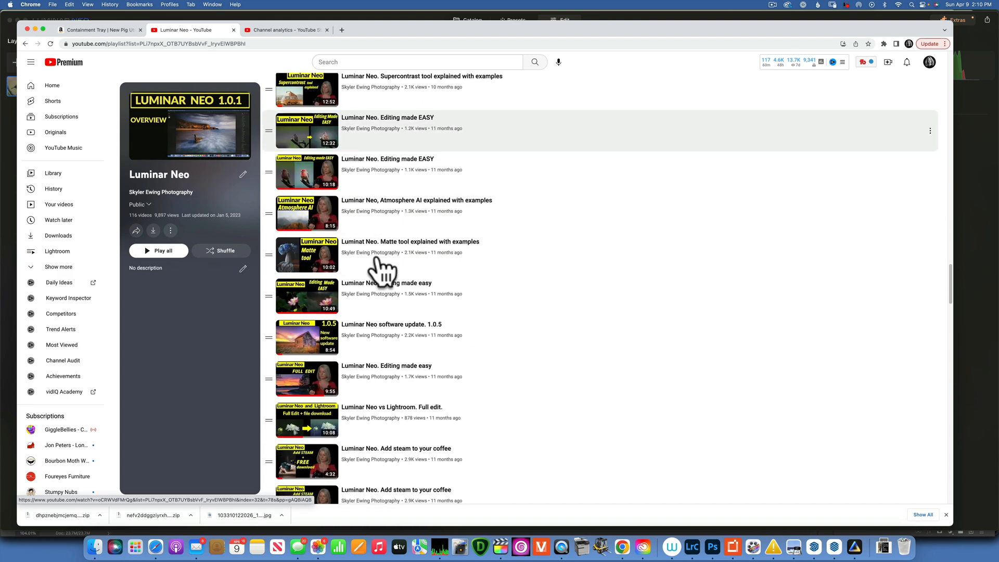
pyautogui.scroll(-3)
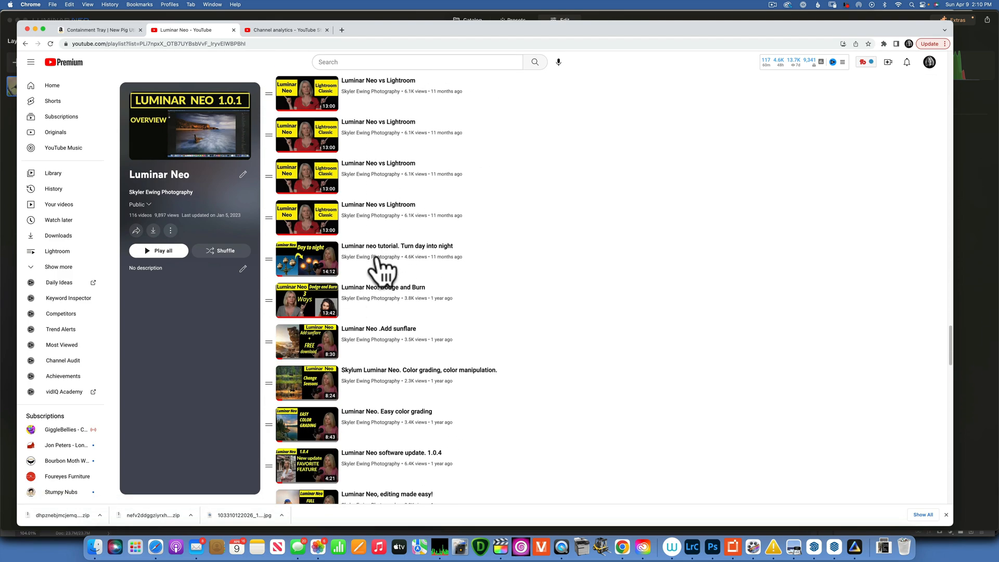
pyautogui.scroll(-3)
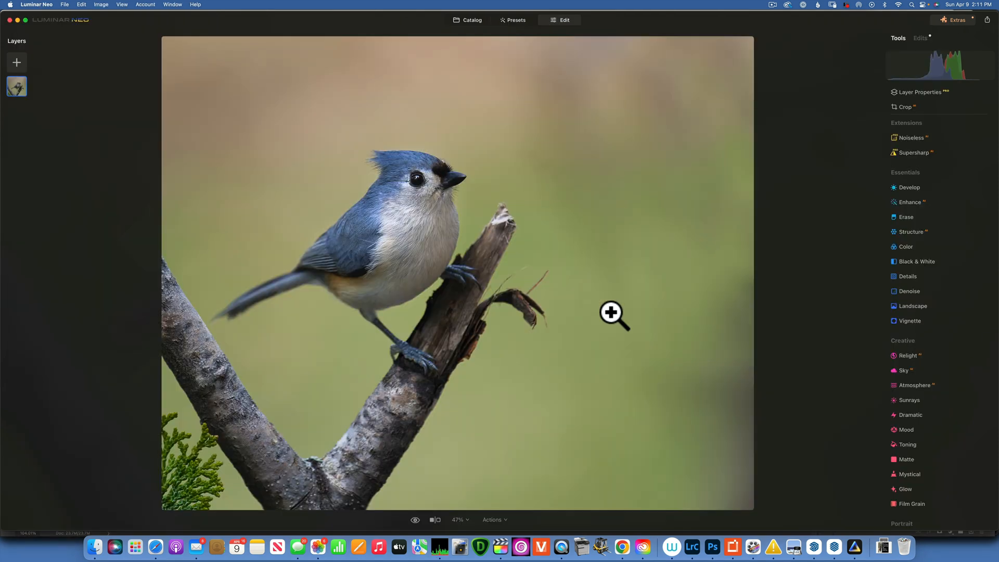
pyautogui.moveTo(537, 303)
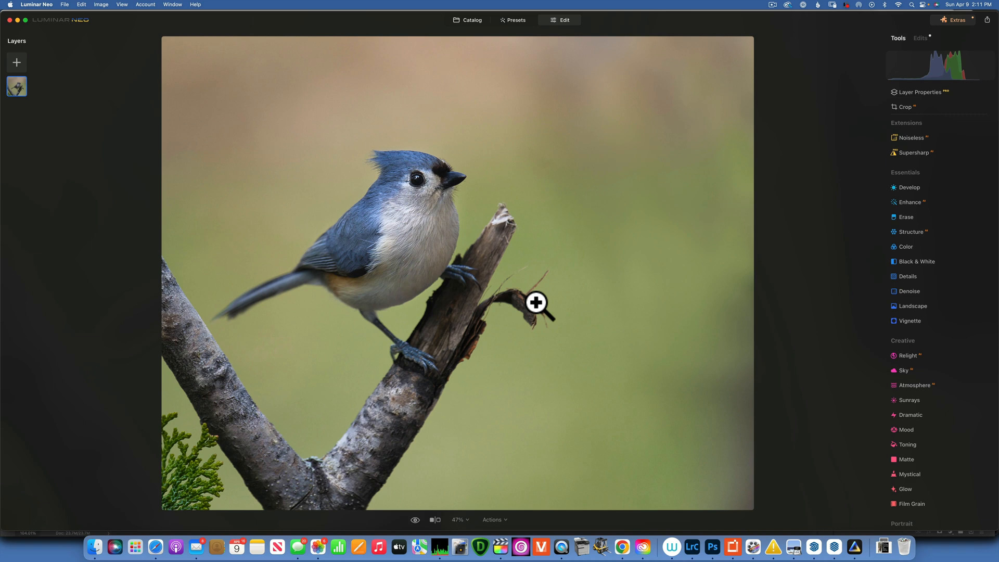
pyautogui.moveTo(475, 330)
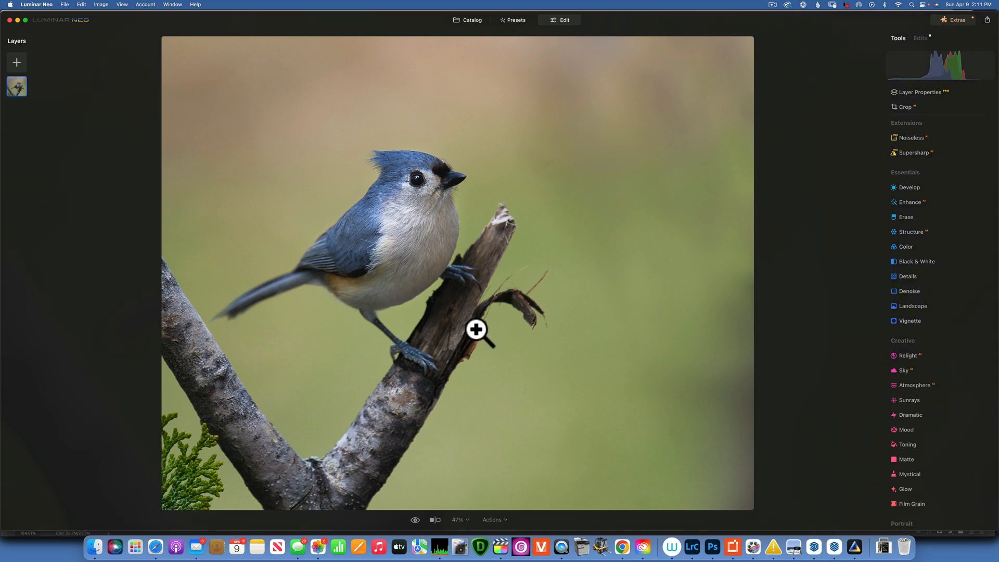
pyautogui.moveTo(542, 309)
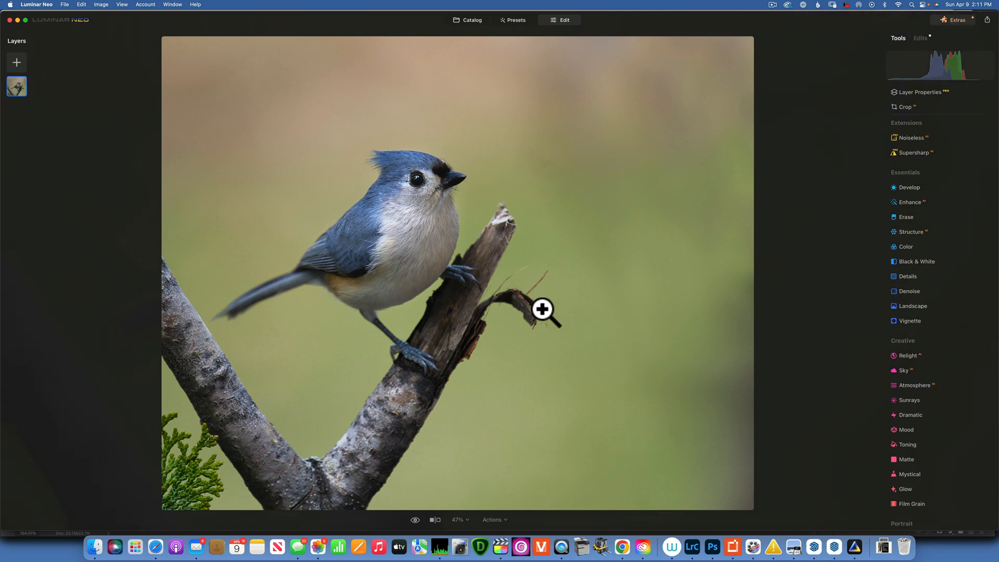
pyautogui.moveTo(468, 446)
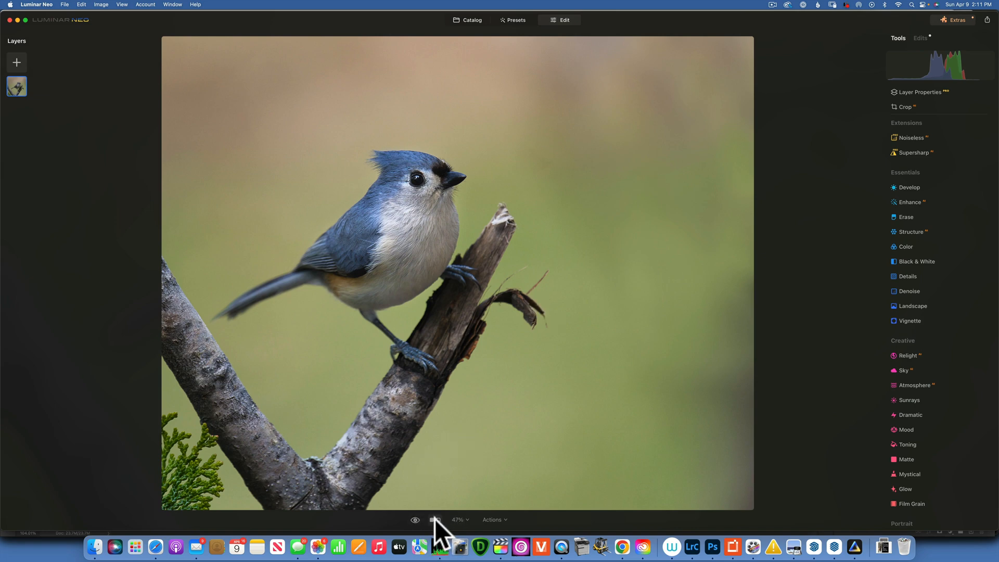
pyautogui.click(436, 520)
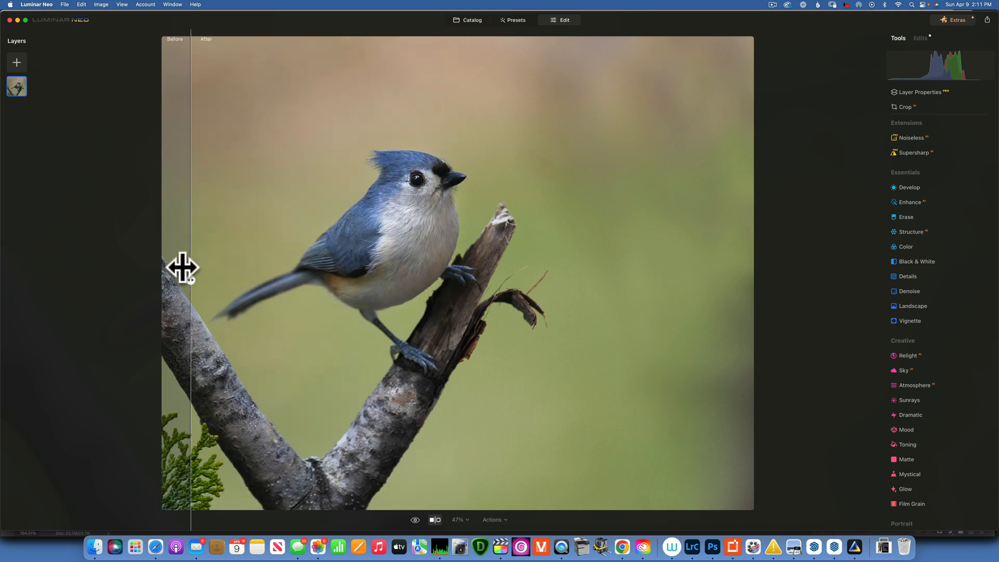
pyautogui.moveTo(125, 258)
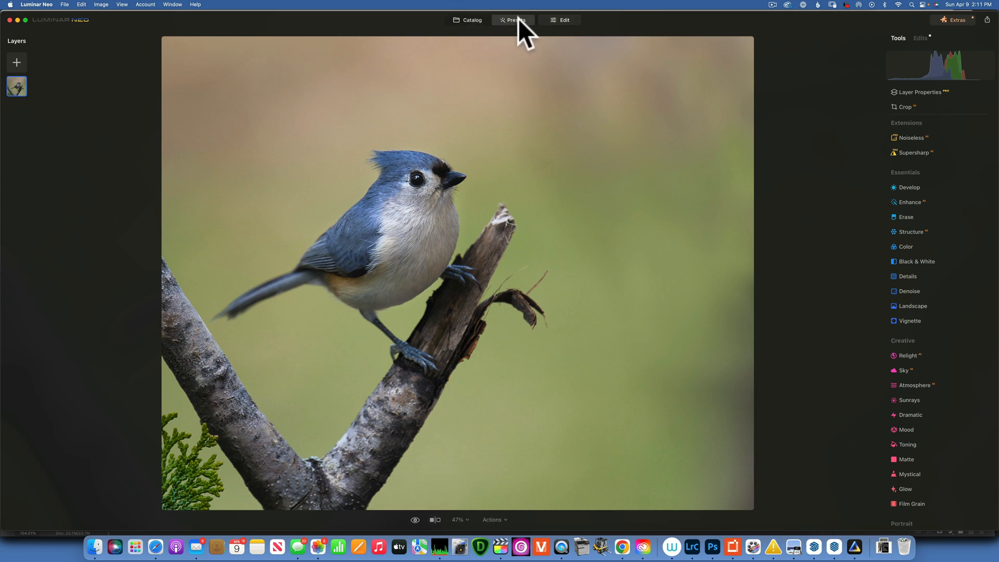
pyautogui.click(513, 20)
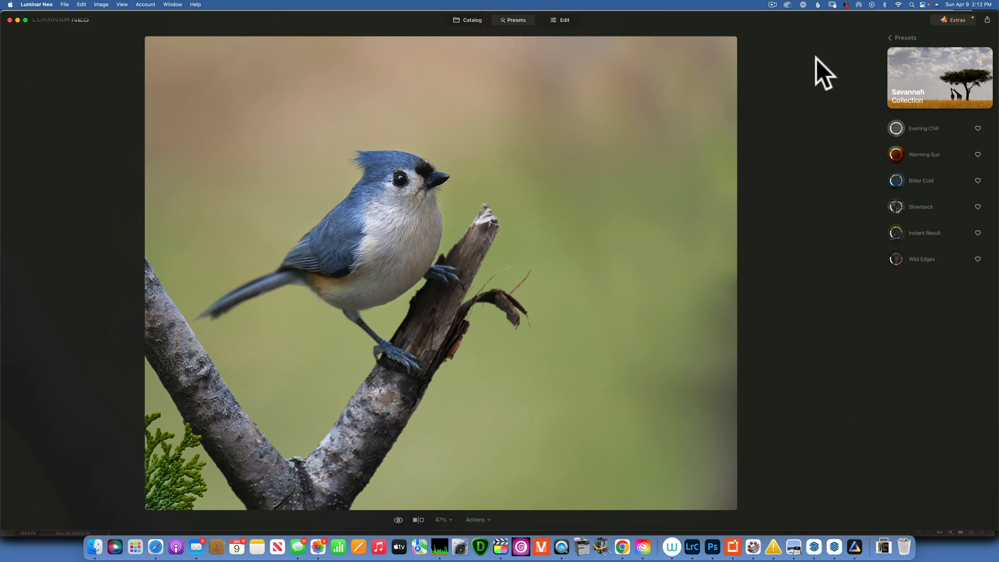
pyautogui.moveTo(930, 132)
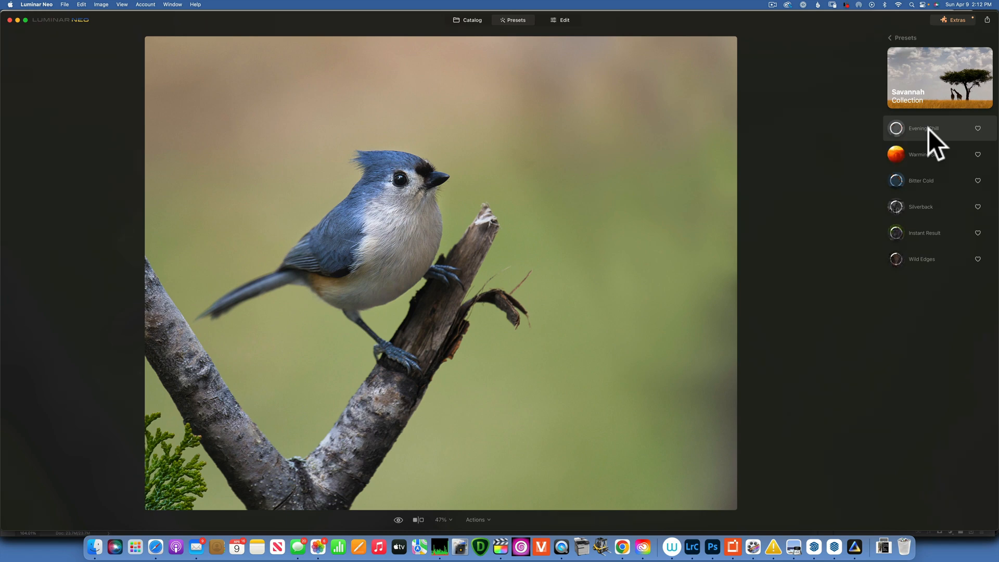
pyautogui.click(923, 129)
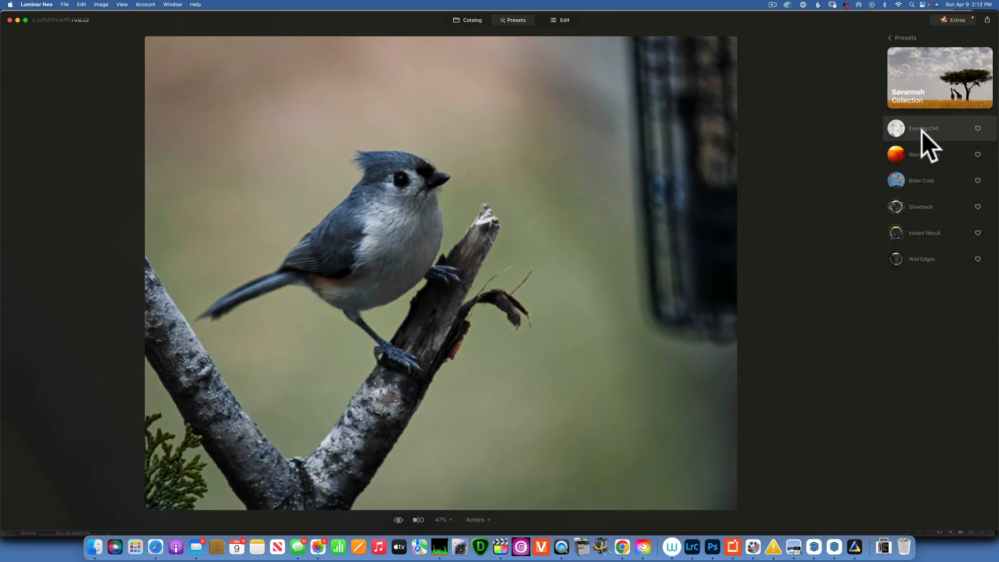
pyautogui.click(925, 154)
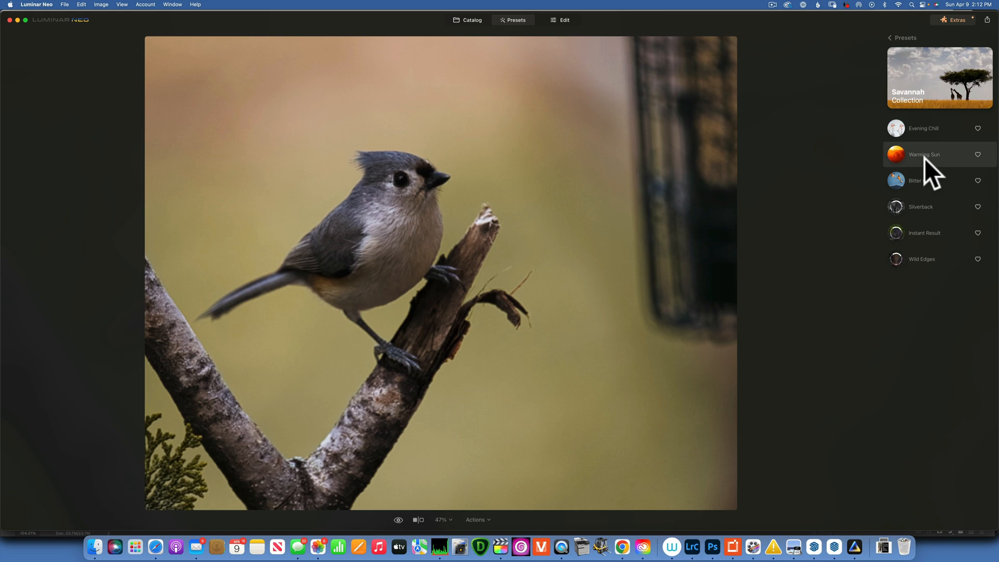
pyautogui.click(923, 180)
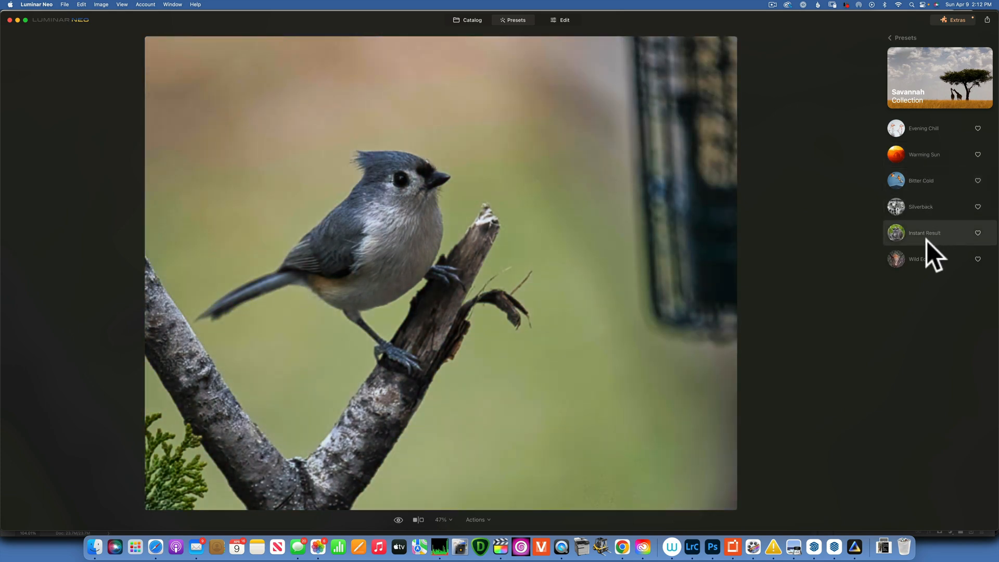
pyautogui.click(921, 207)
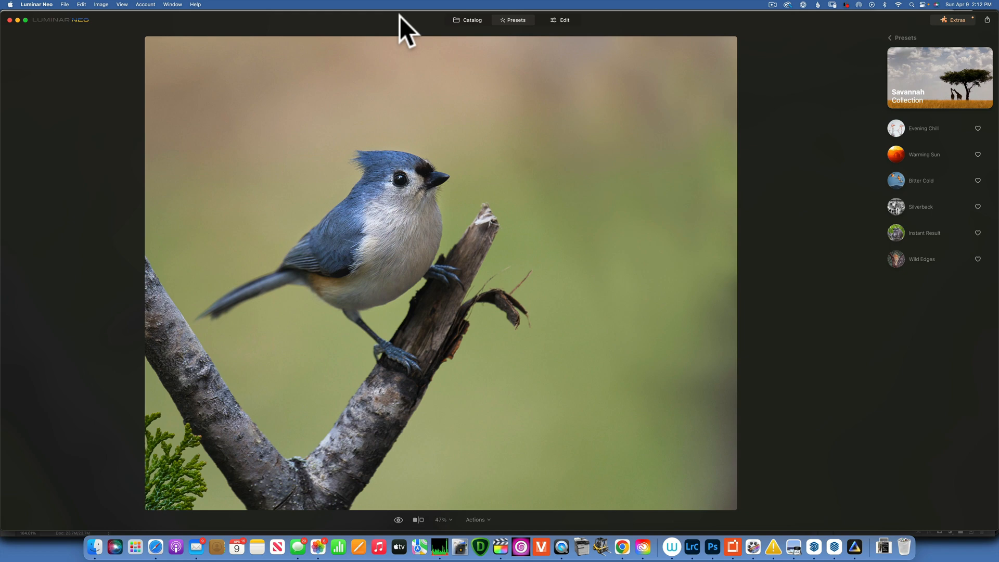
pyautogui.click(563, 20)
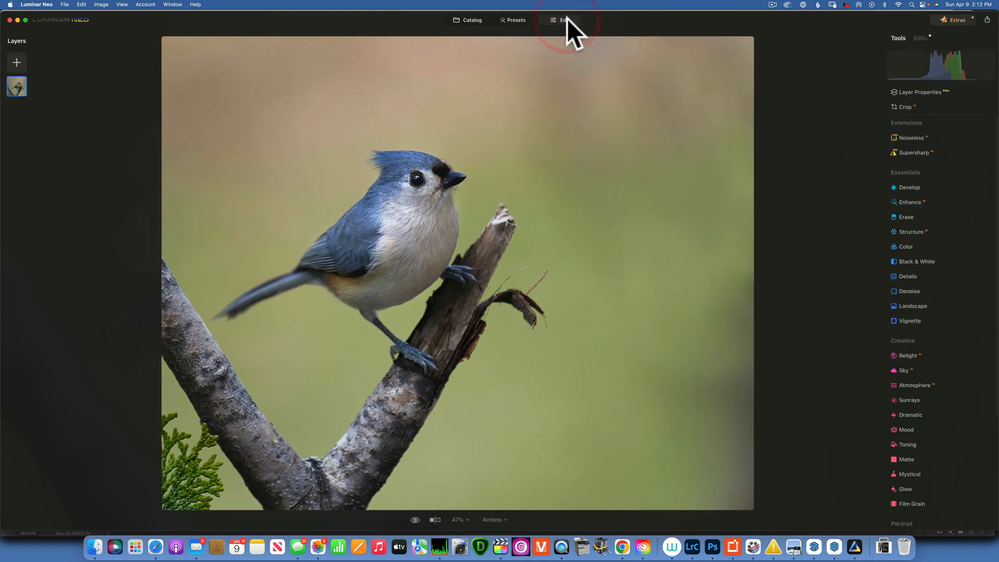
pyautogui.moveTo(882, 344)
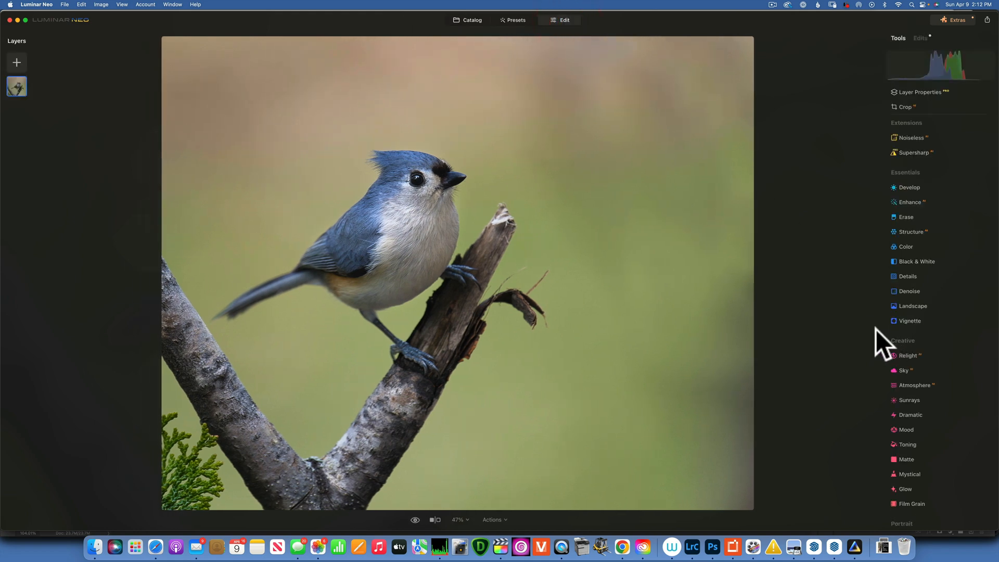
# Step: Bring up the Mood tool with its Cinematic Toning LUT choices for the titmouse photo
pyautogui.click(905, 429)
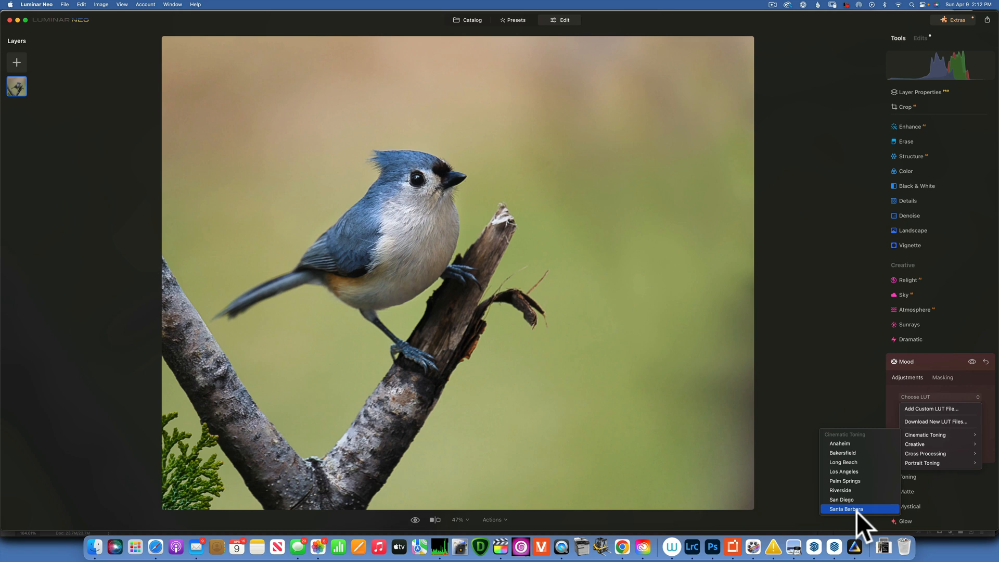
pyautogui.moveTo(828, 363)
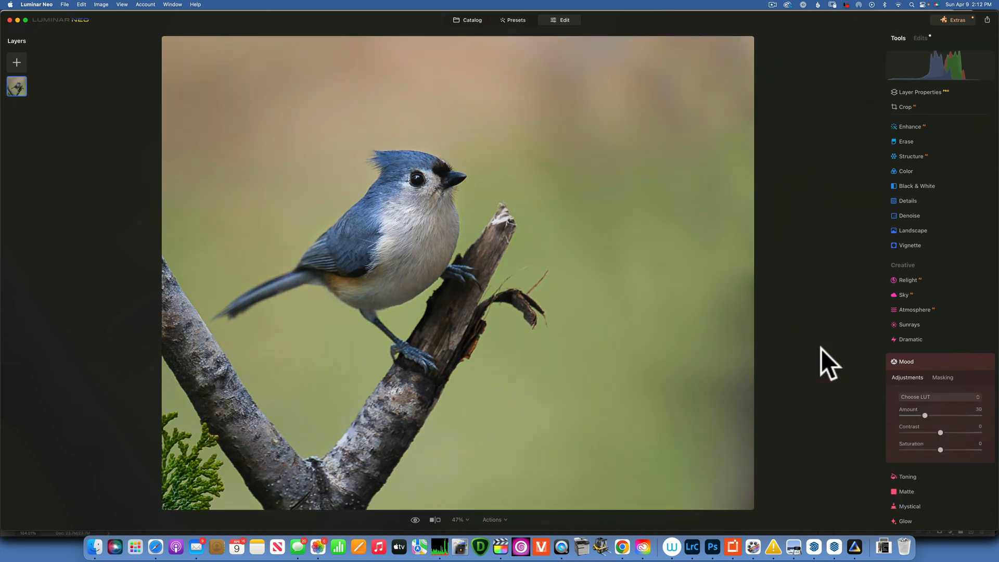
pyautogui.moveTo(880, 364)
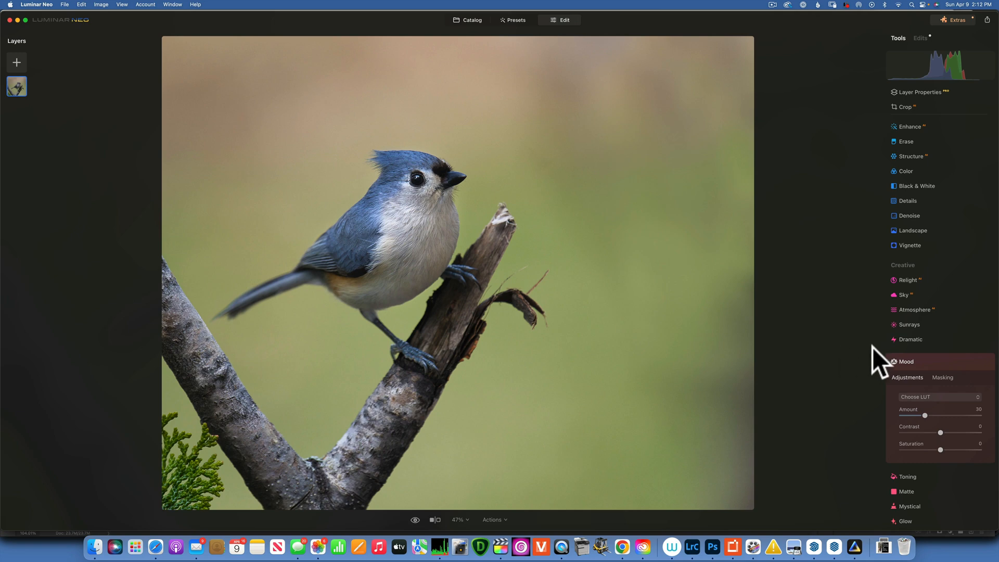
pyautogui.moveTo(859, 138)
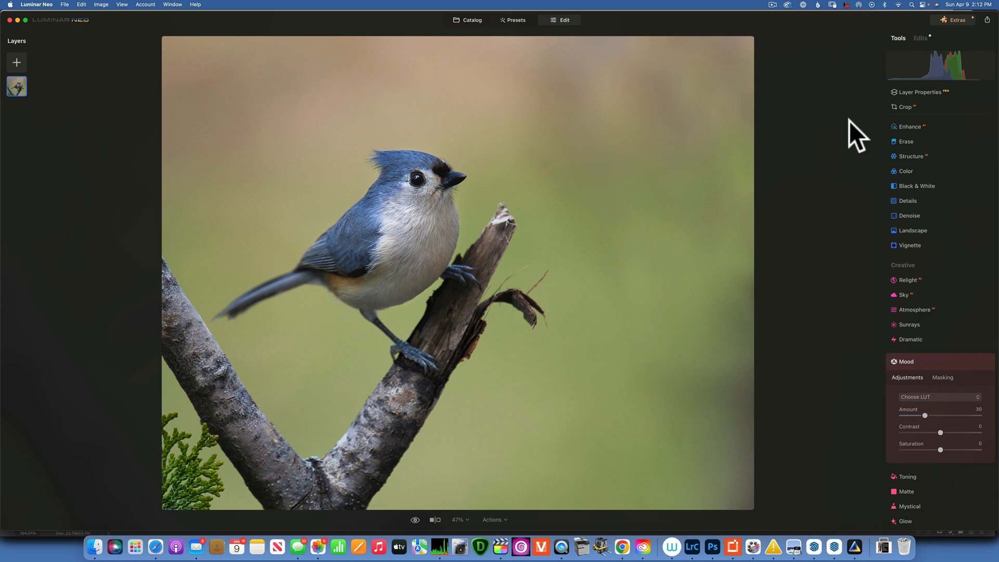
pyautogui.moveTo(456, 13)
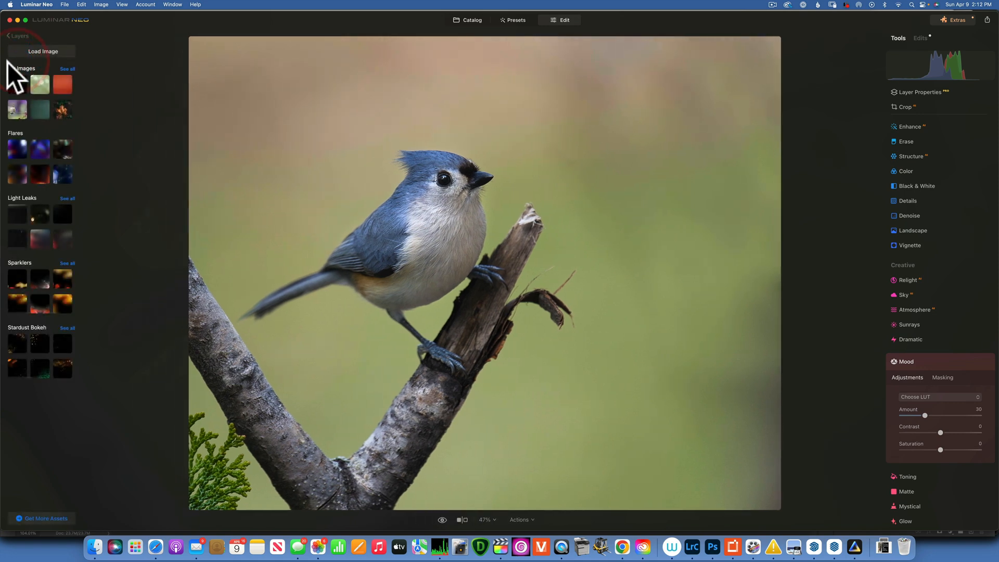
pyautogui.moveTo(431, 154)
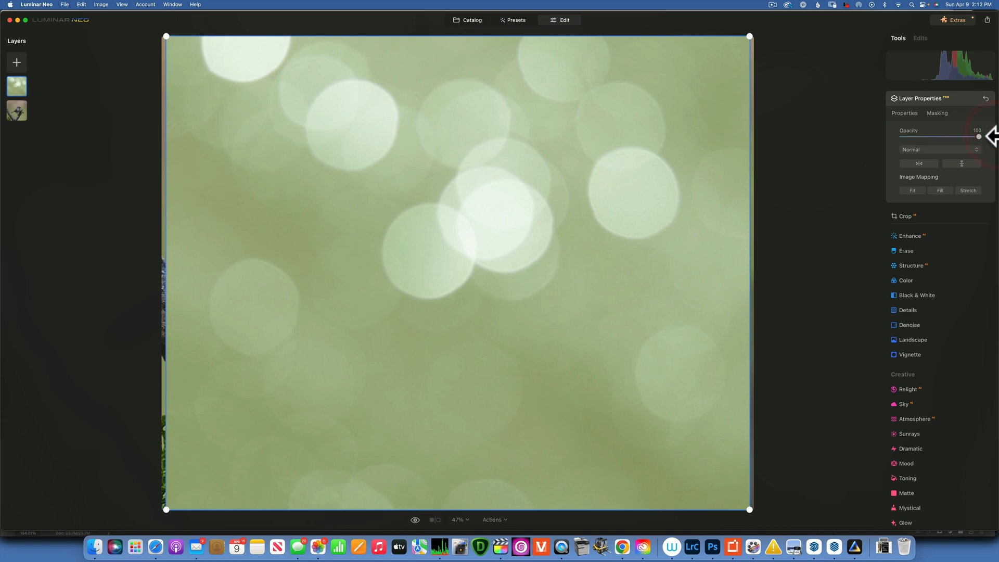
pyautogui.moveTo(990, 144)
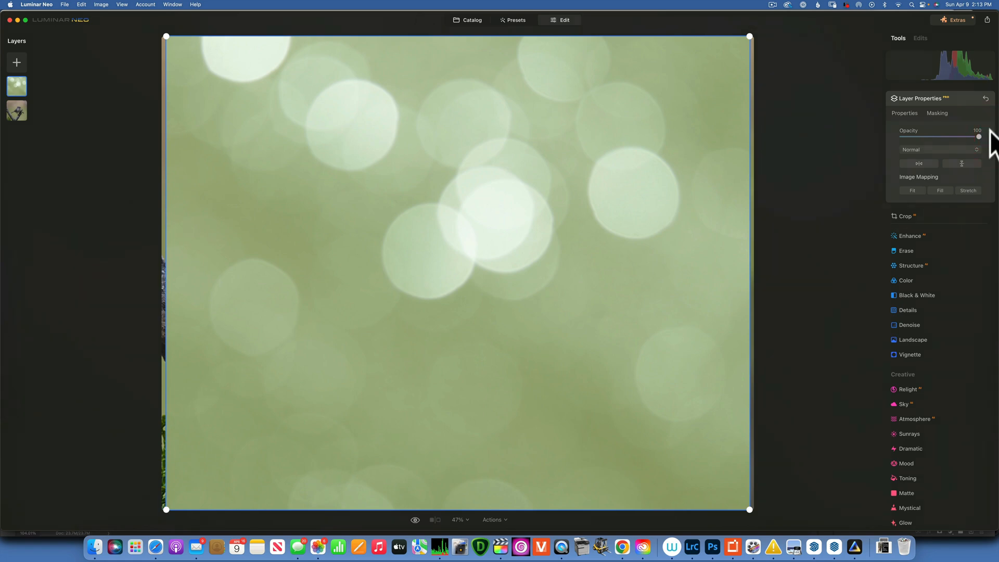
pyautogui.moveTo(973, 157)
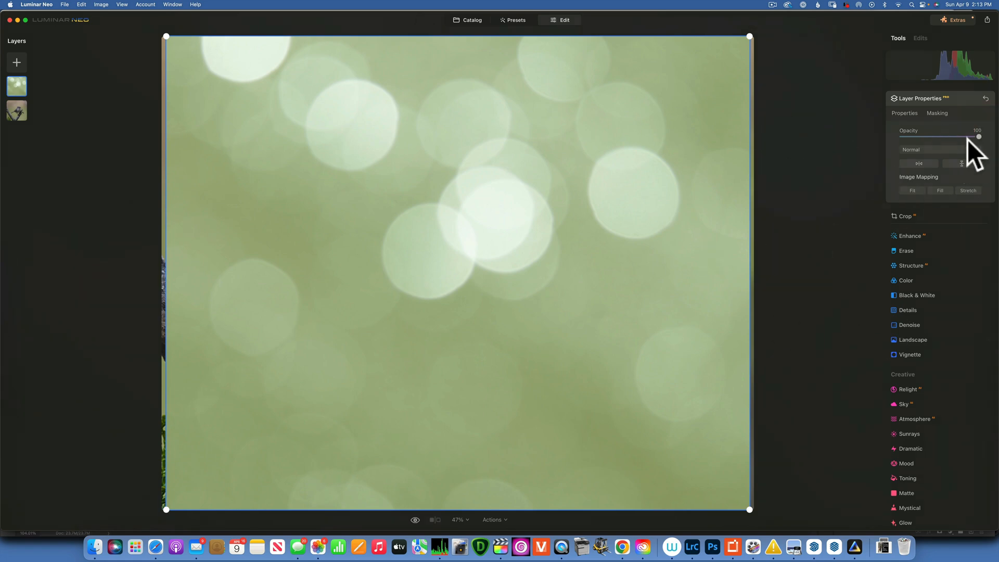
# Step: Preview Multiply and Screen blends on the bokeh layer, then settle on Overlay
pyautogui.click(932, 149)
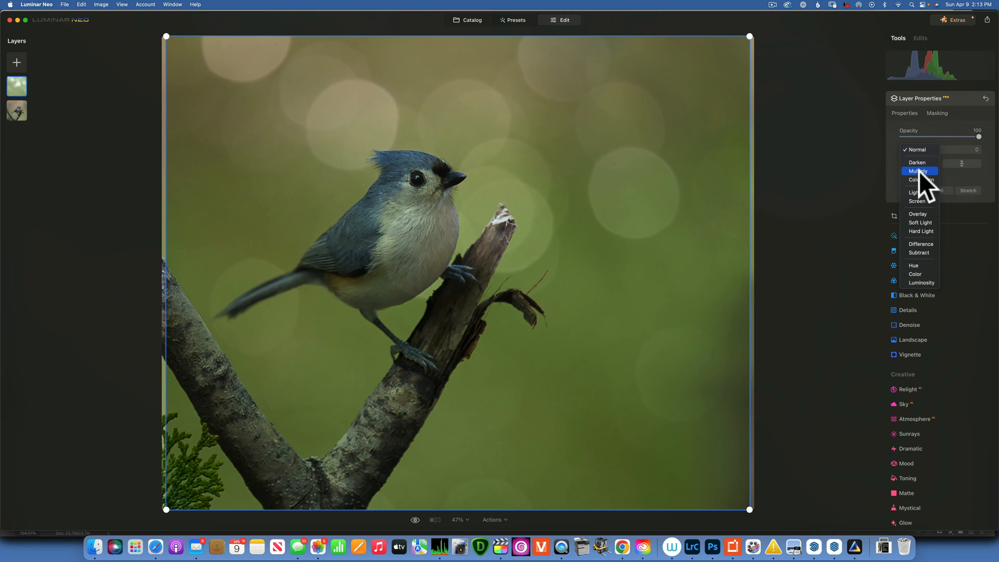
pyautogui.click(916, 201)
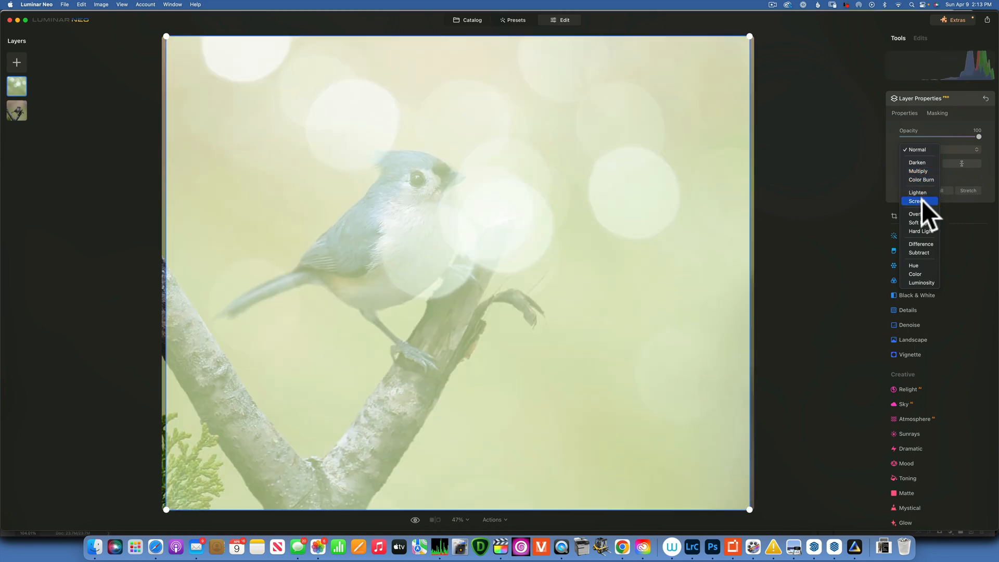
pyautogui.click(916, 201)
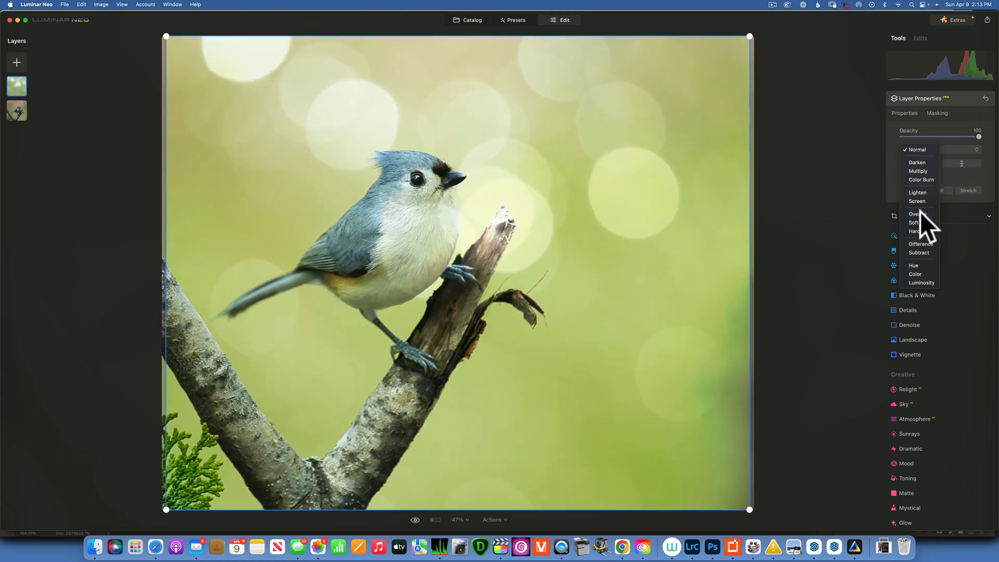
pyautogui.click(914, 214)
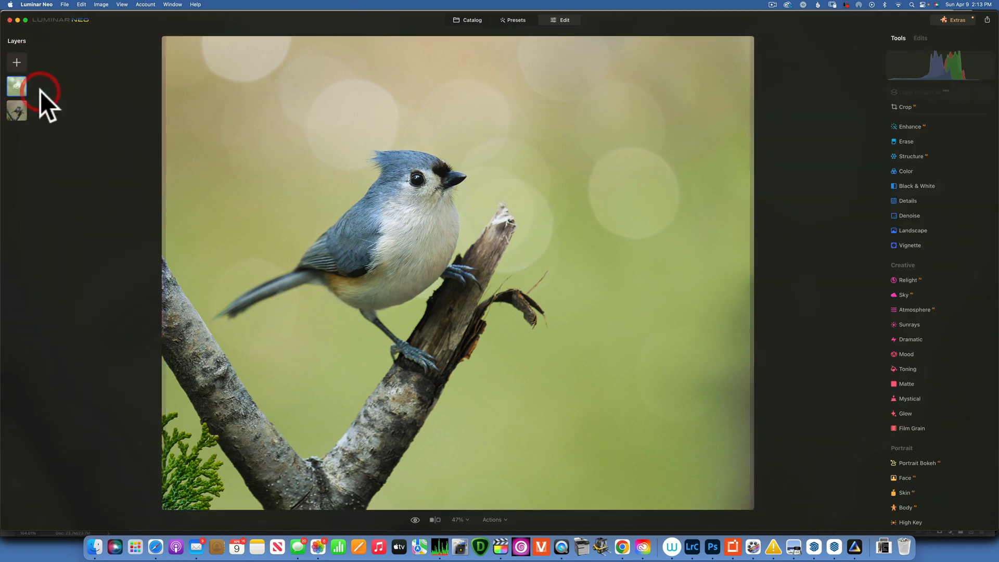
# Step: Remove the bokeh layer via its context menu and reset all edits on the photo
pyautogui.rightClick(16, 87)
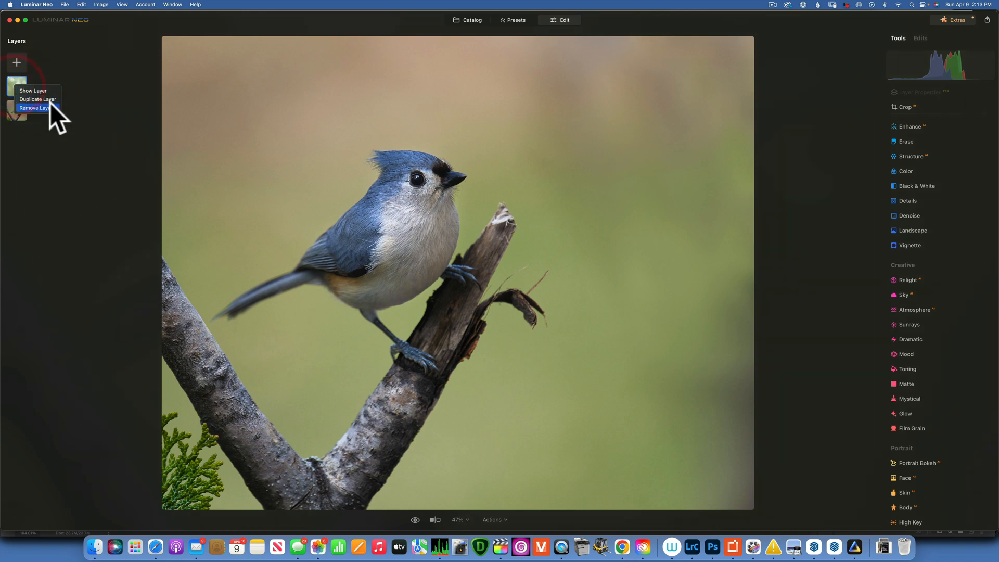
pyautogui.click(37, 99)
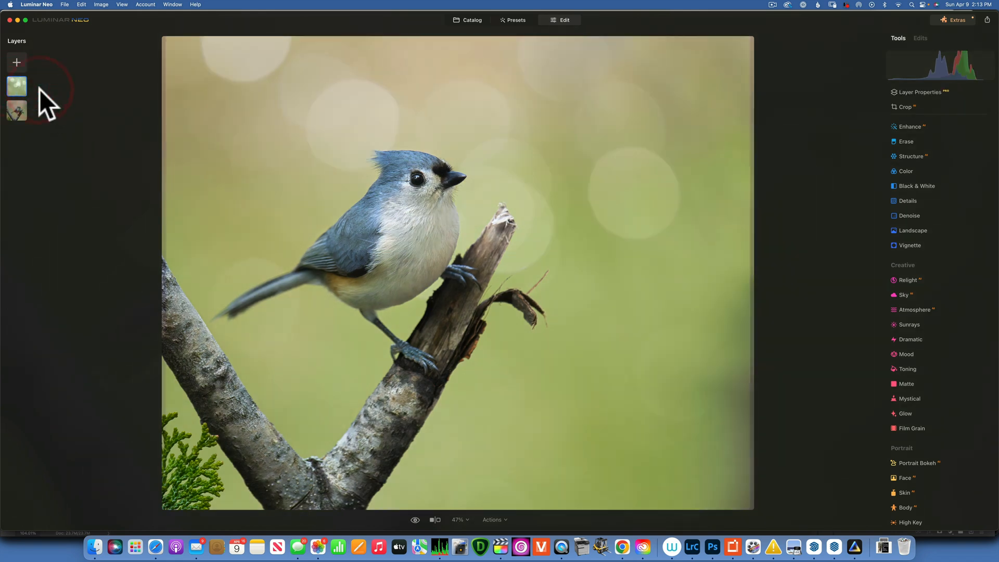
pyautogui.rightClick(16, 87)
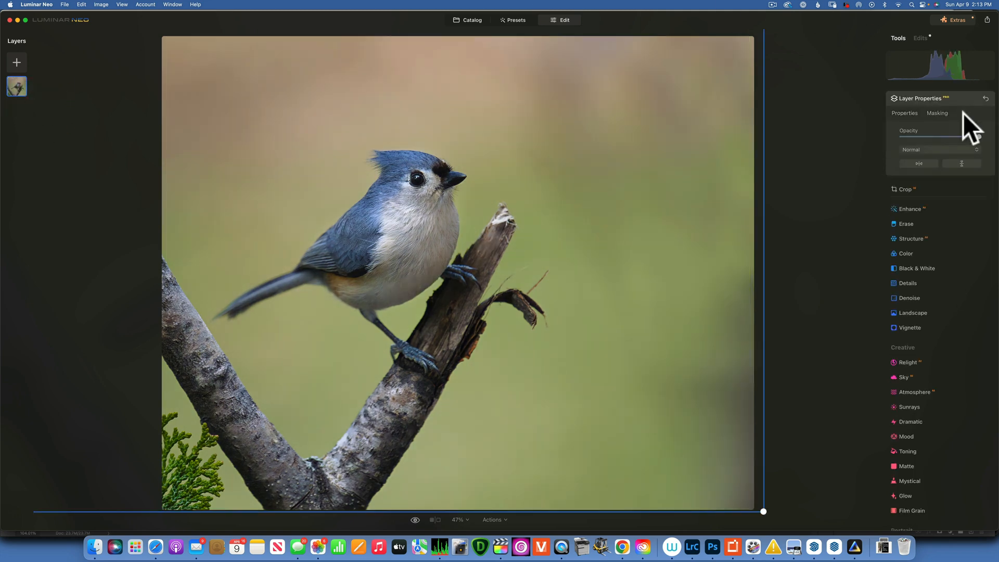
pyautogui.moveTo(943, 213)
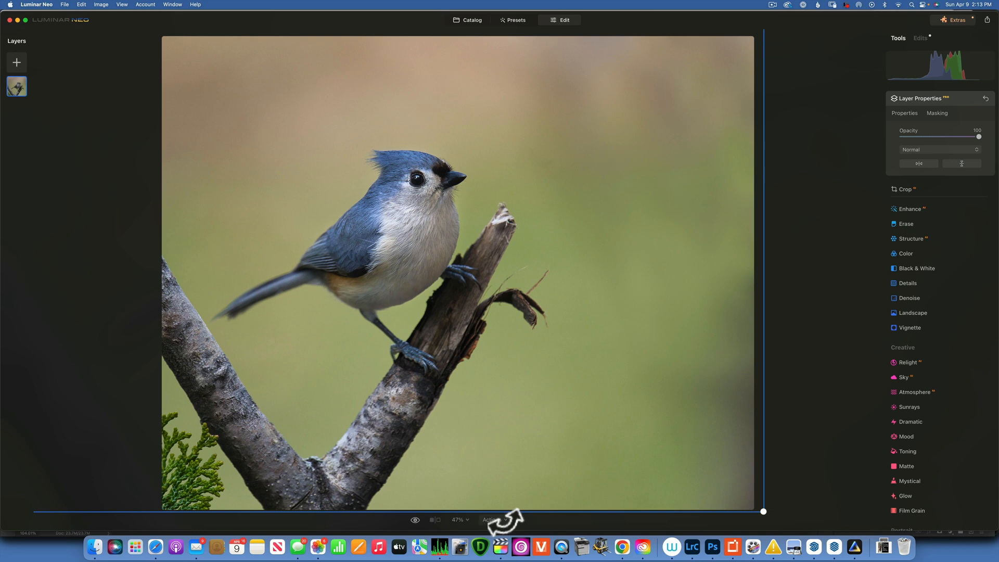
pyautogui.click(492, 520)
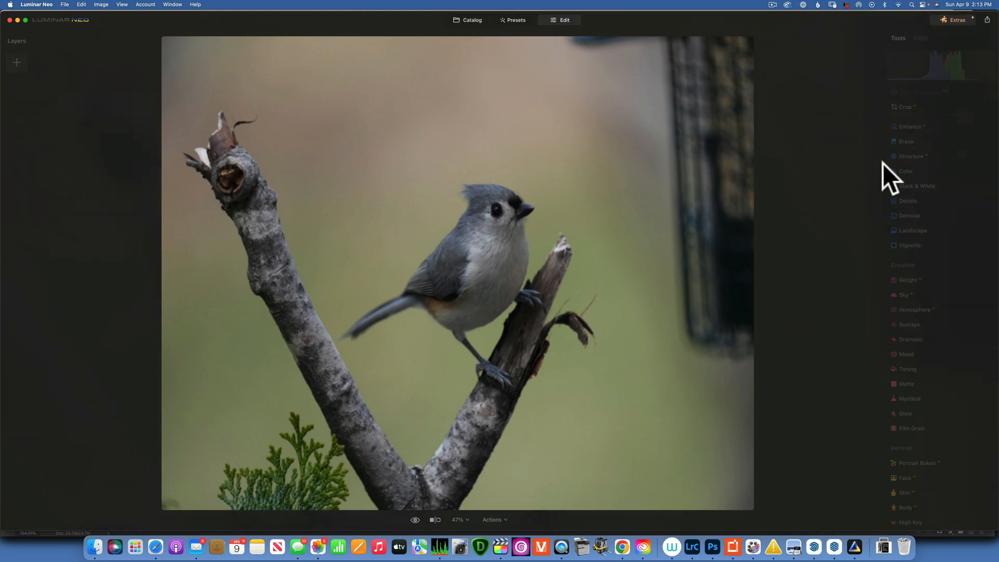
# Step: Confirm resetting the titmouse-and-feeder photo back to its original uncropped state
pyautogui.click(17, 61)
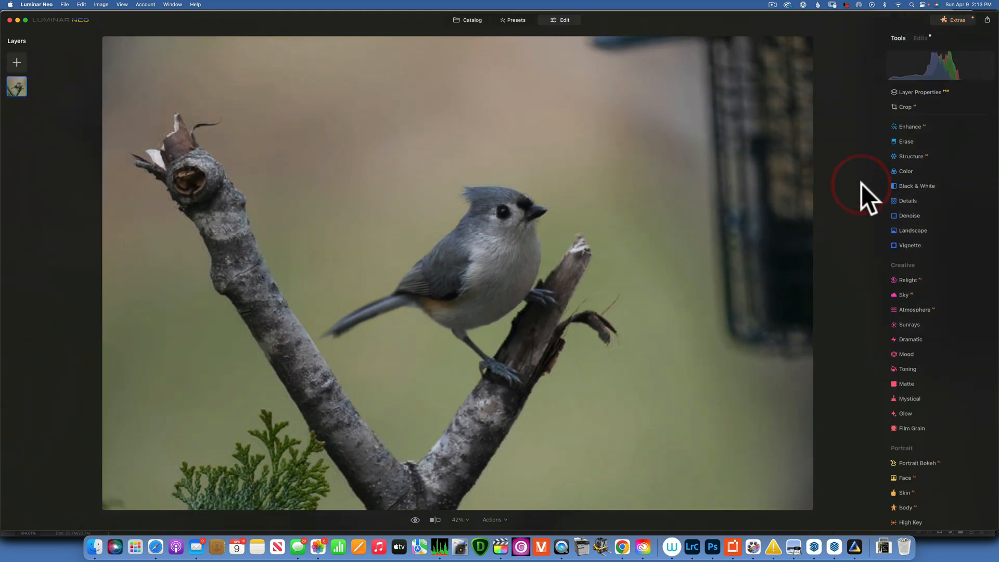
pyautogui.moveTo(943, 102)
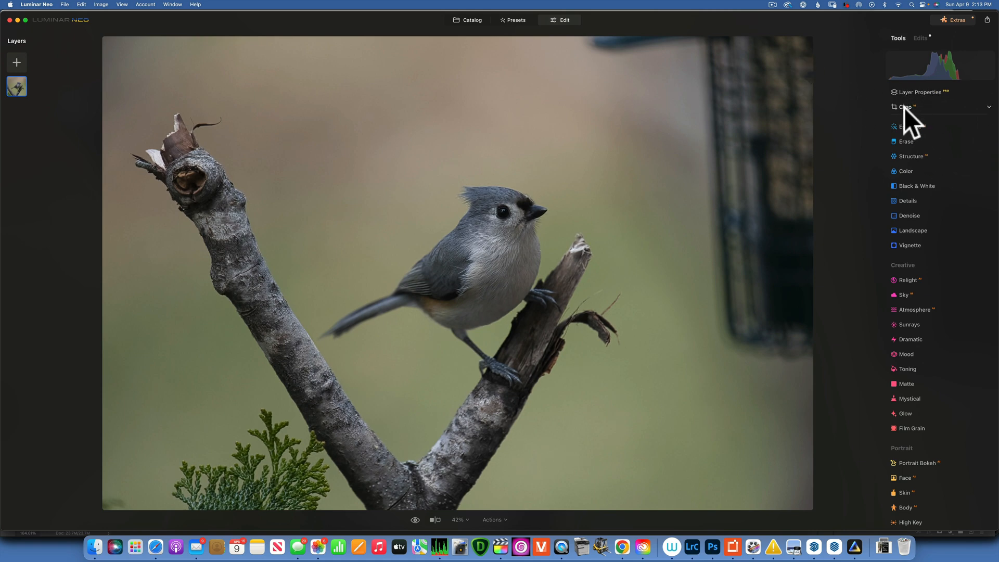
# Step: Set a 4:5 crop frame around the titmouse, excluding the feeder
pyautogui.click(905, 107)
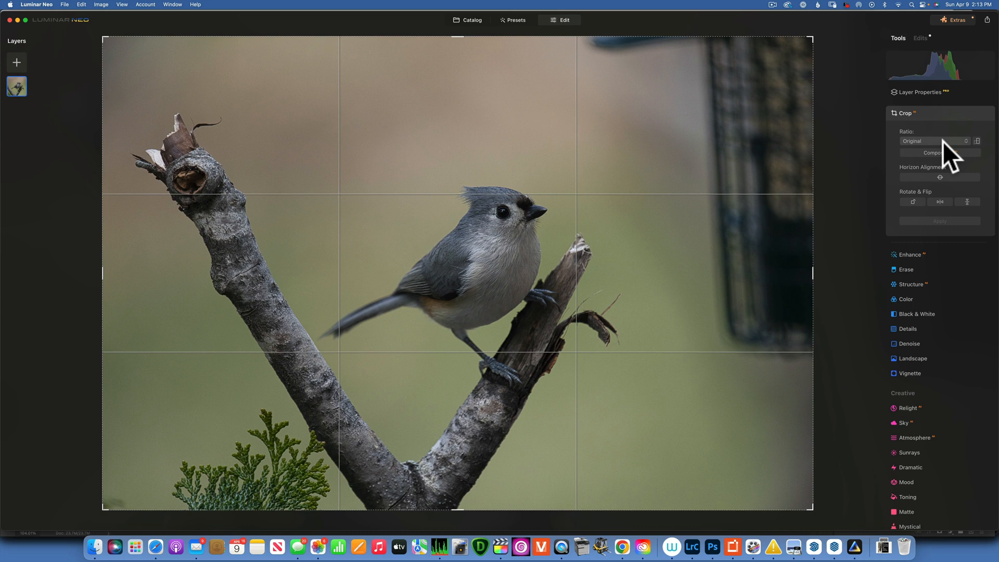
pyautogui.click(937, 141)
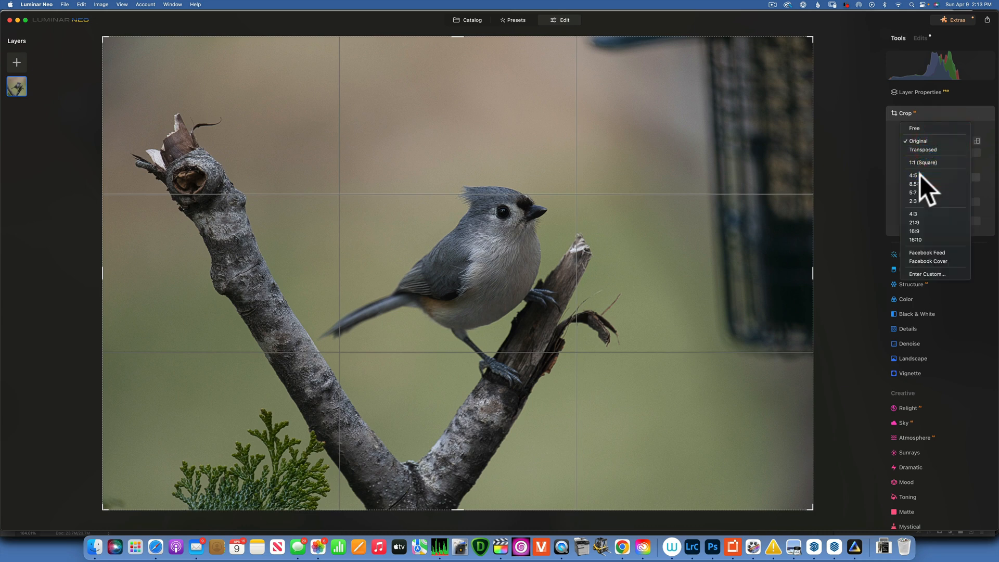
pyautogui.click(913, 176)
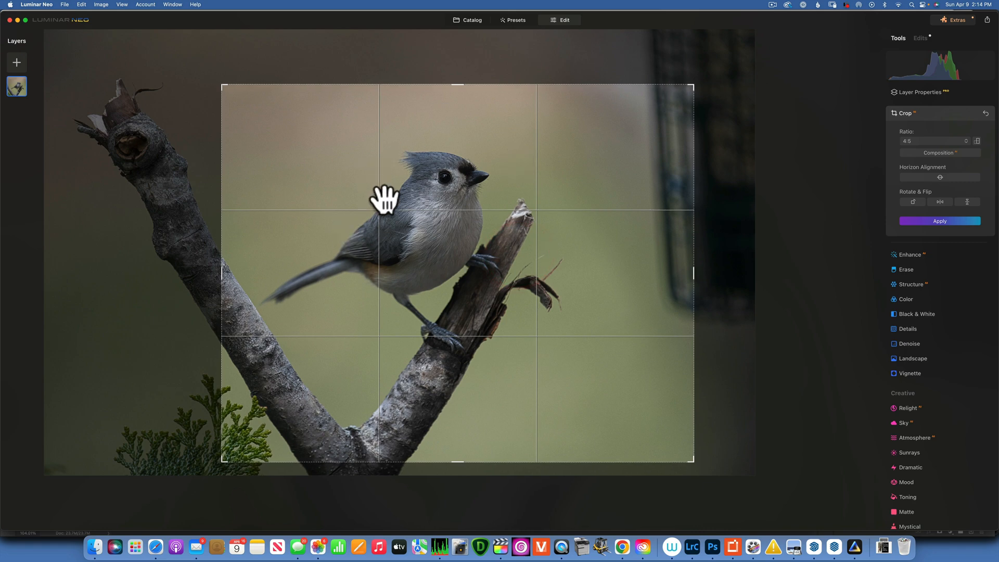
pyautogui.moveTo(384, 198); pyautogui.dragTo(402, 226)
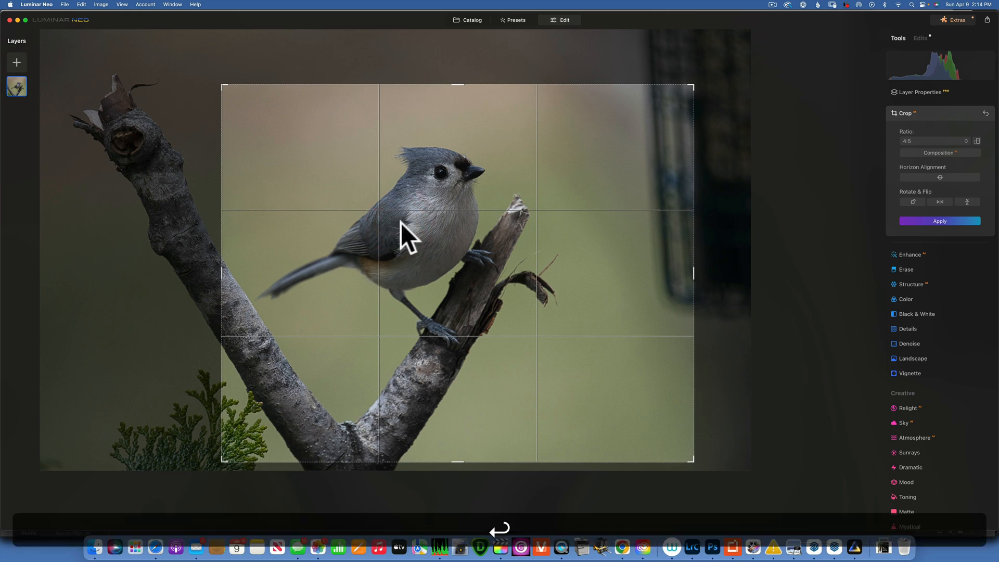
# Step: Apply the 4:5 crop around the titmouse and browse back up the Tools panel
pyautogui.click(938, 221)
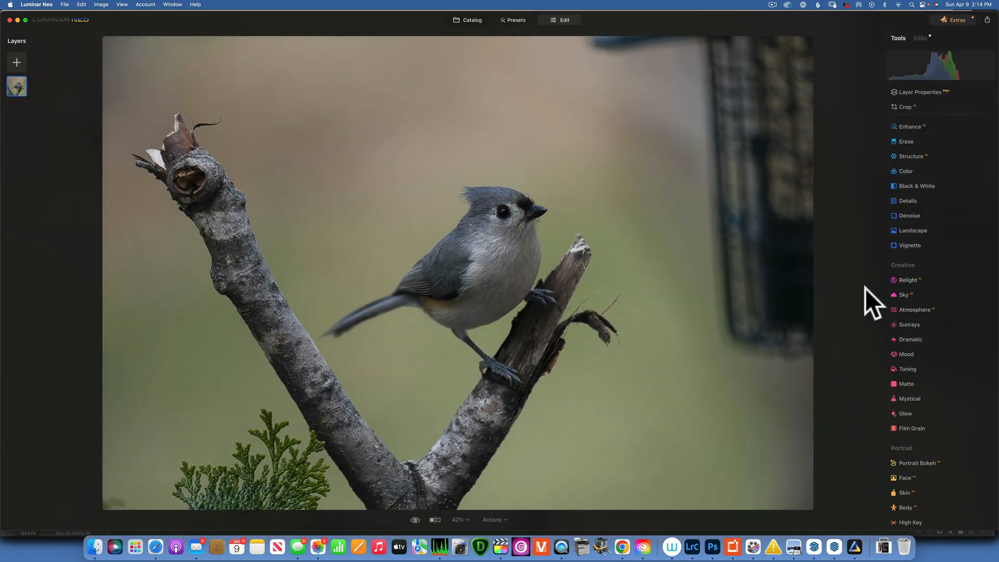
pyautogui.click(682, 96)
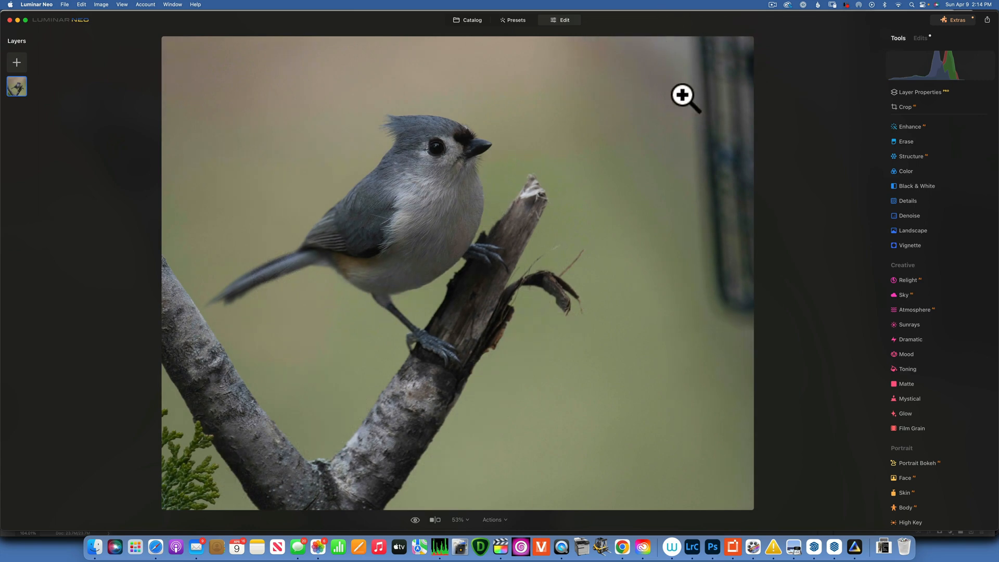
pyautogui.moveTo(742, 127)
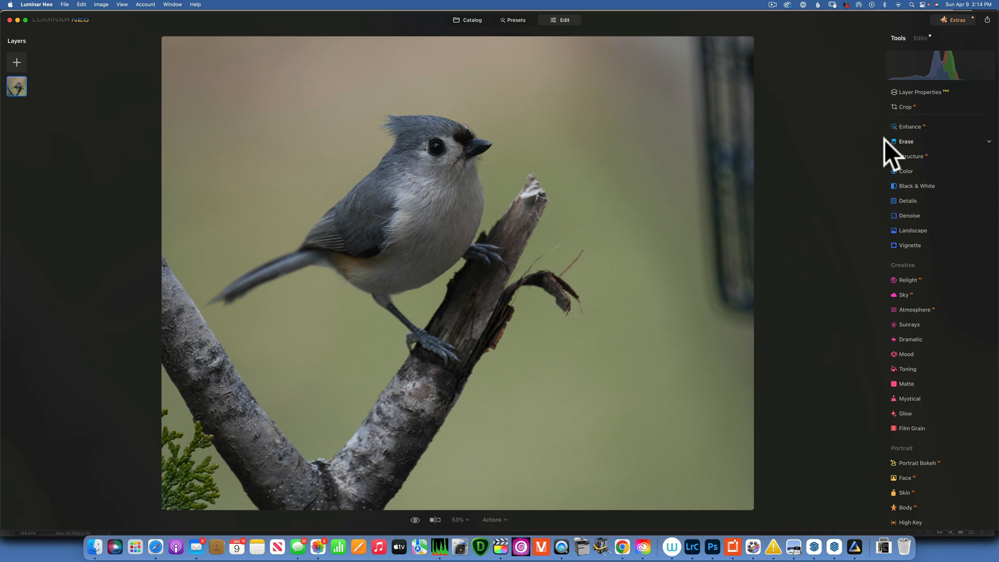
pyautogui.moveTo(907, 384)
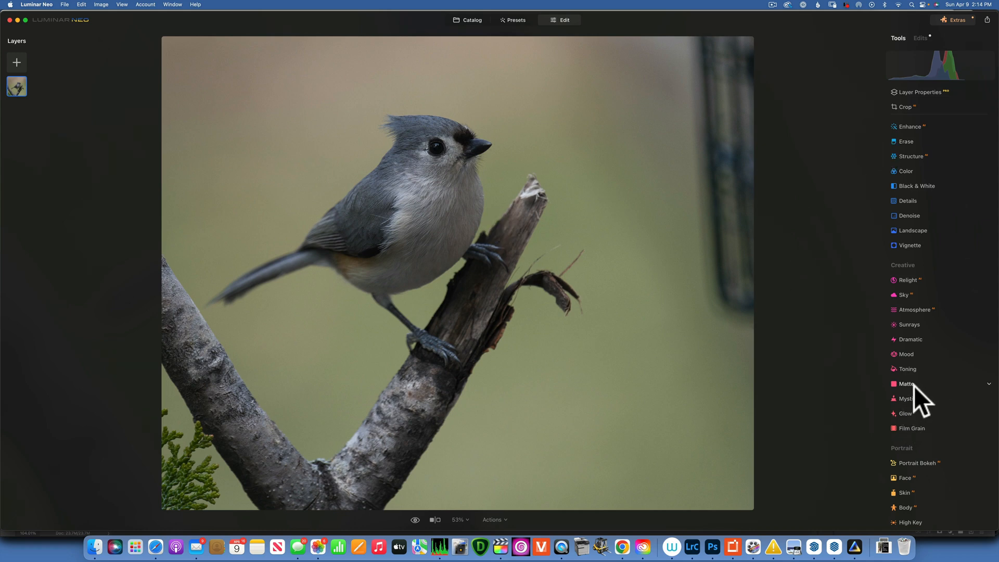
pyautogui.scroll(3)
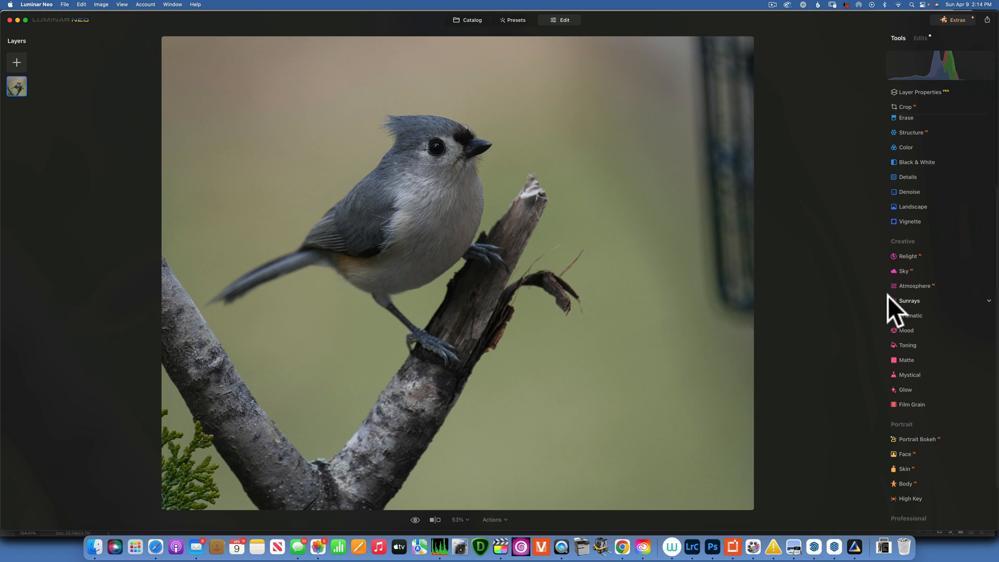
pyautogui.scroll(3)
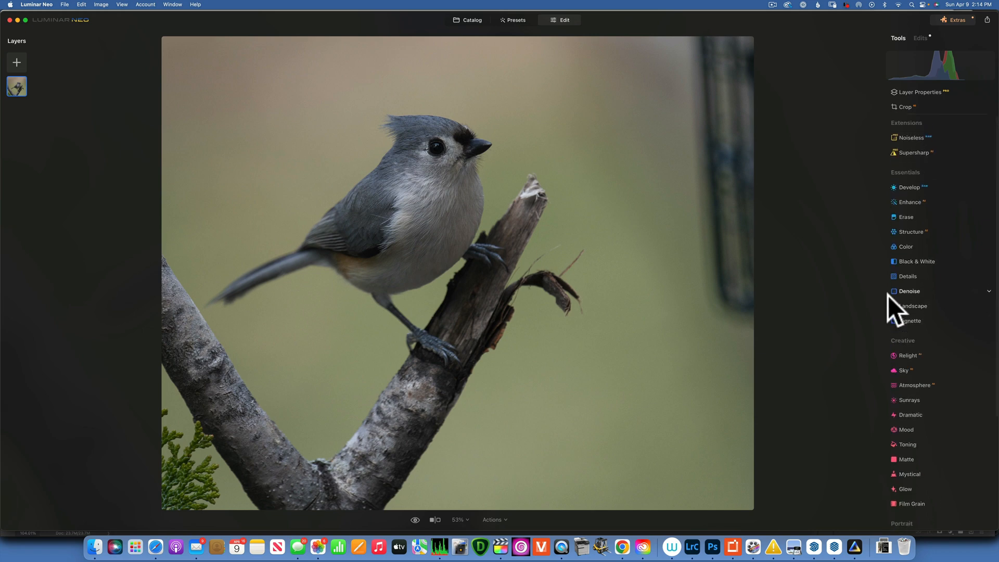
# Step: Run Erase on the masked feeder strip along the photo's right edge
pyautogui.click(905, 216)
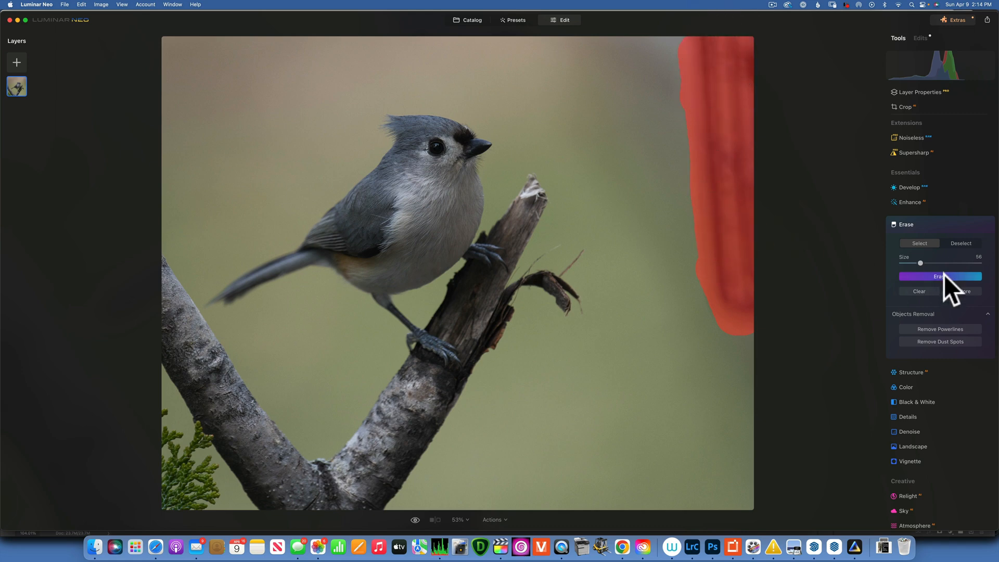
pyautogui.click(939, 277)
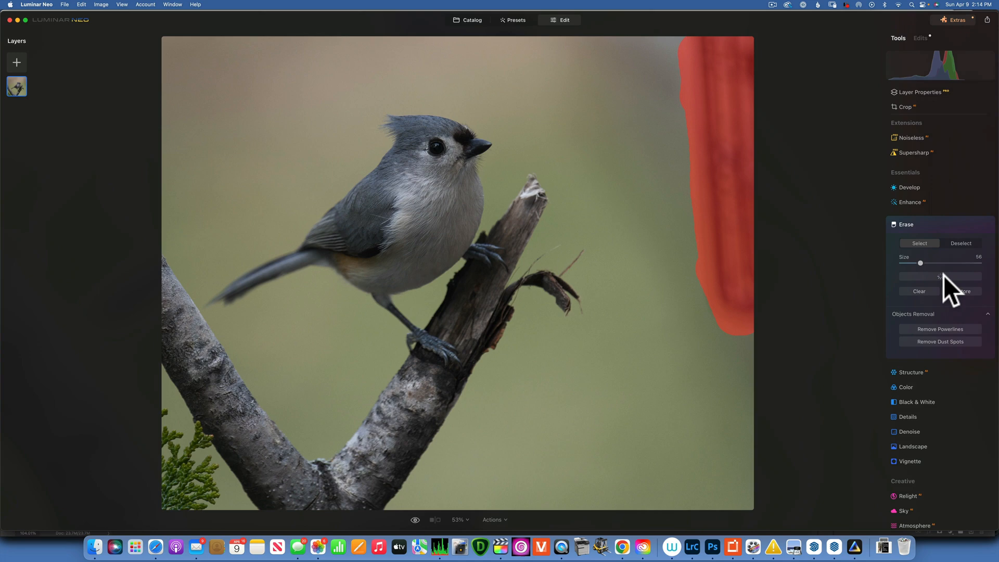
pyautogui.click(938, 275)
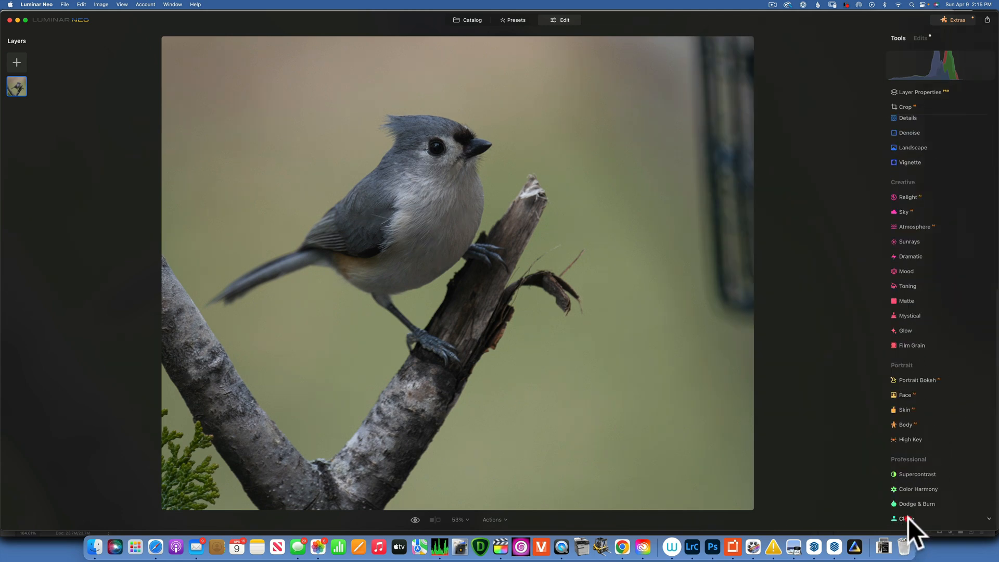
# Step: Start the Clone tool and set its source point in the green background
pyautogui.click(905, 518)
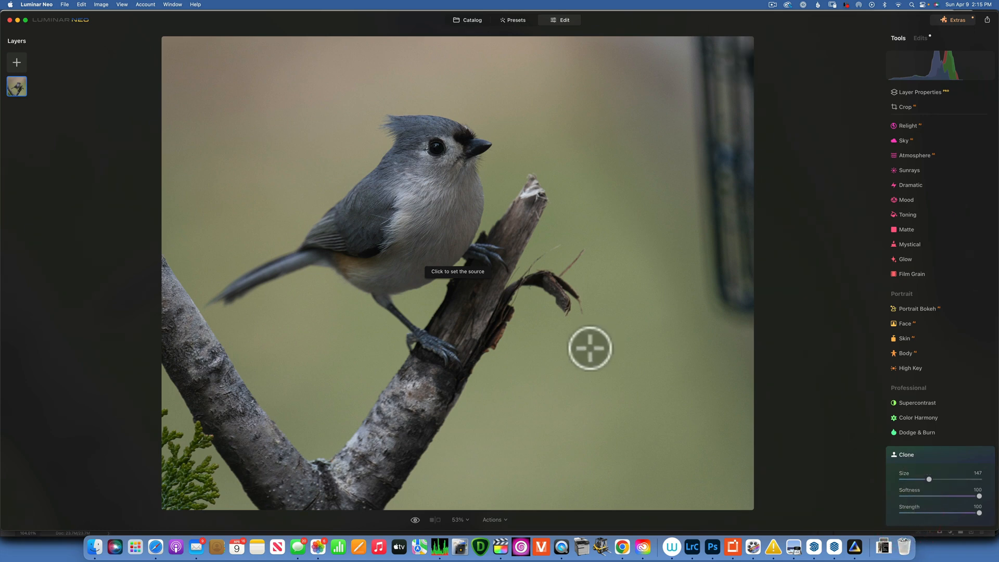
pyautogui.moveTo(664, 367)
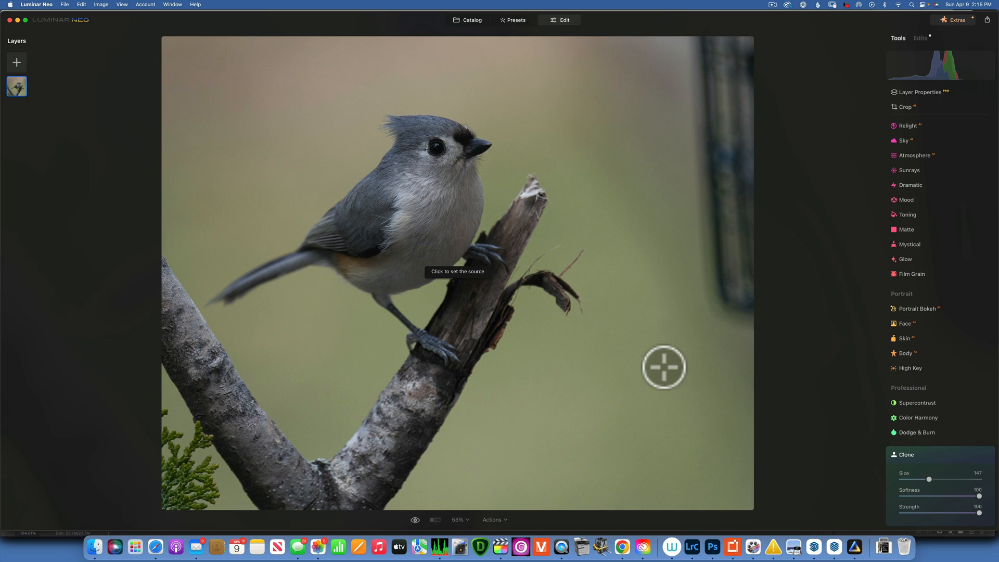
pyautogui.click(663, 366)
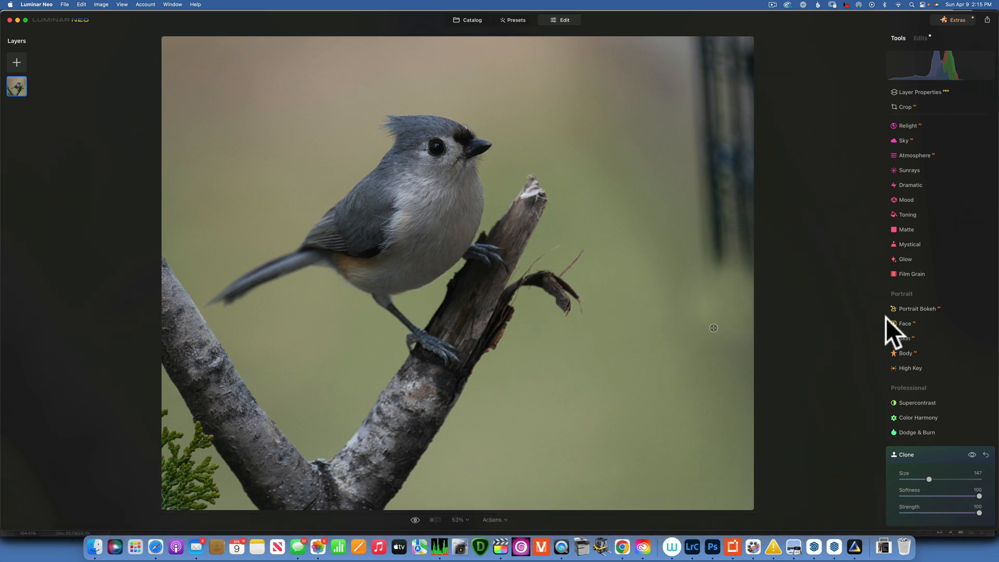
pyautogui.moveTo(745, 244)
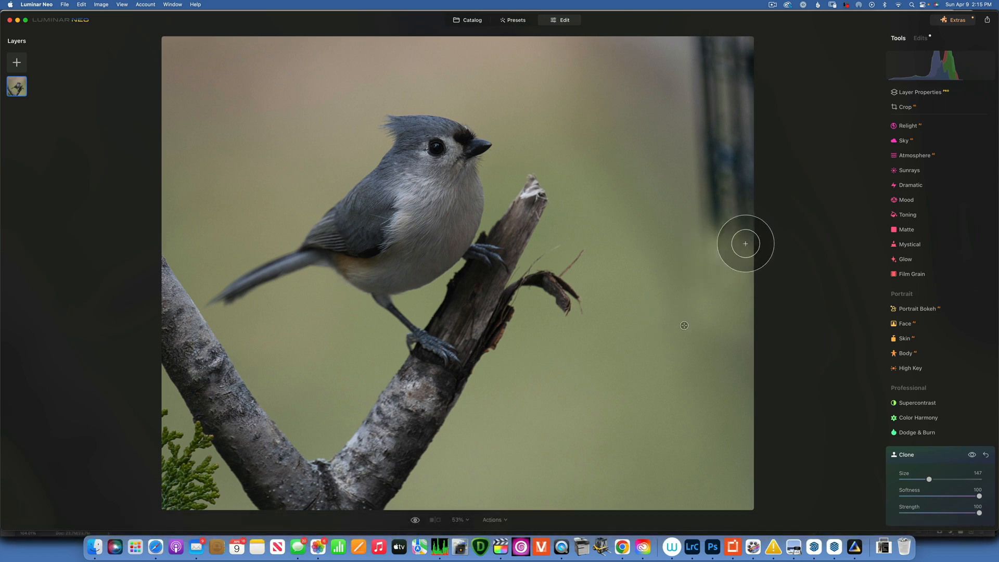
pyautogui.moveTo(726, 203)
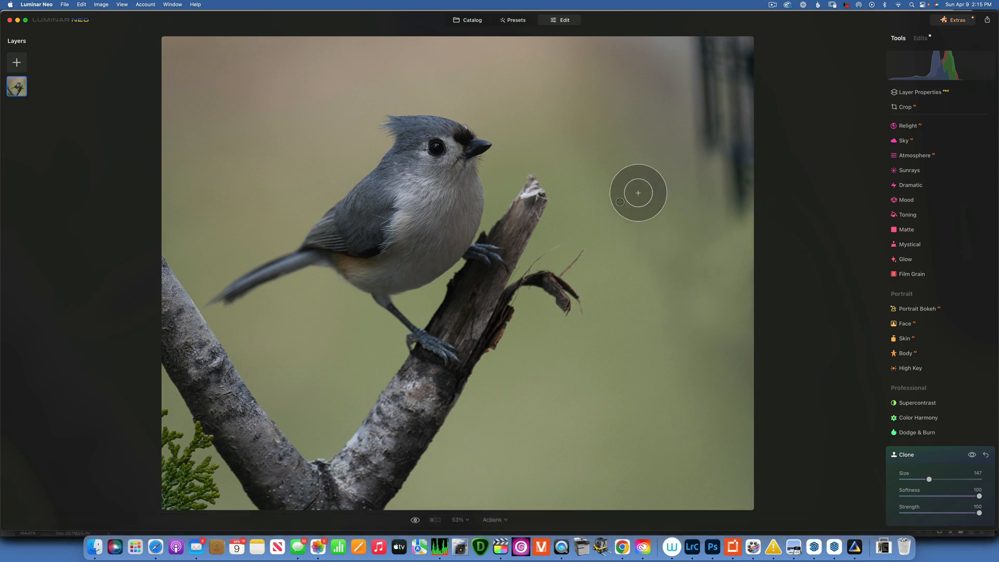
pyautogui.moveTo(729, 170)
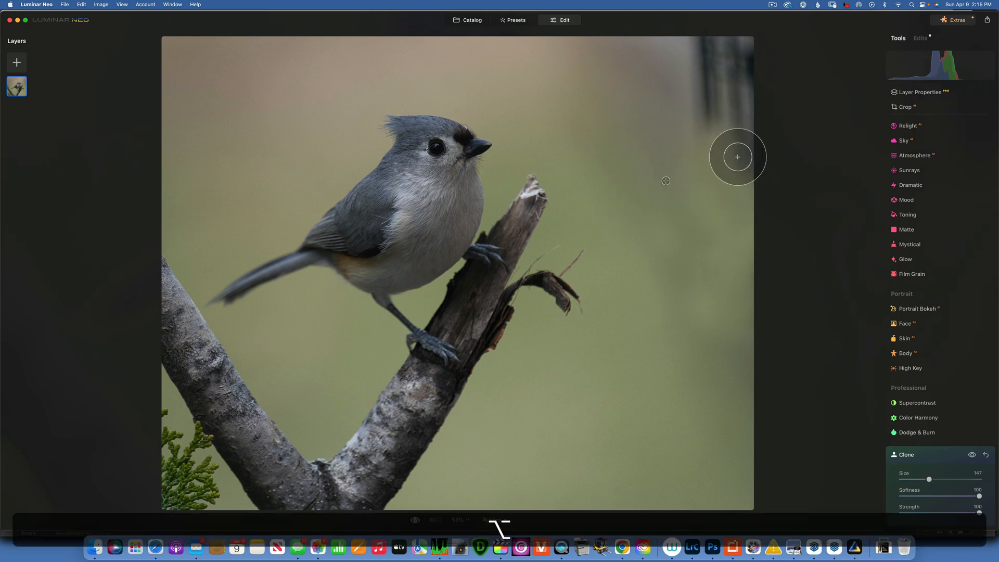
pyautogui.moveTo(644, 179)
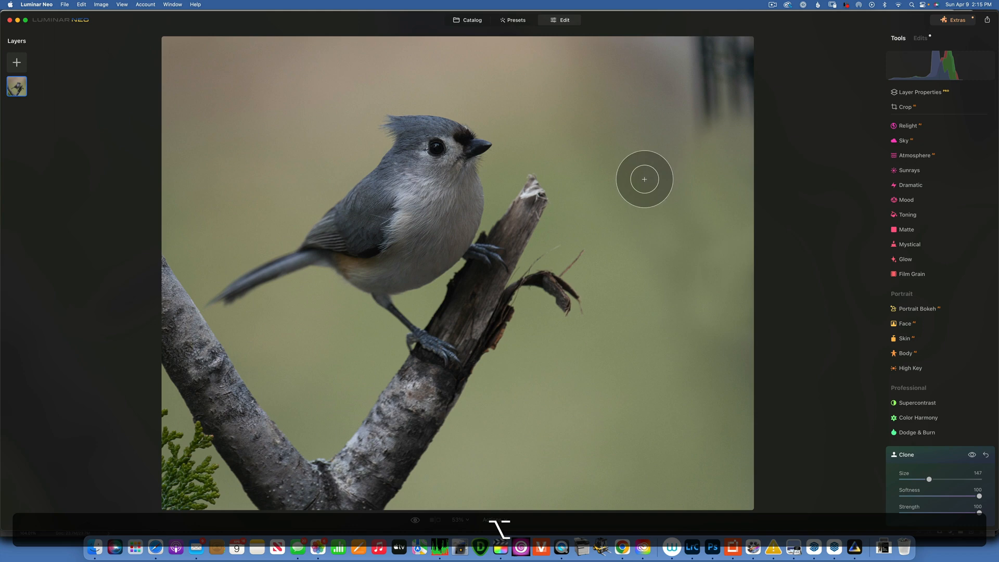
pyautogui.moveTo(740, 103)
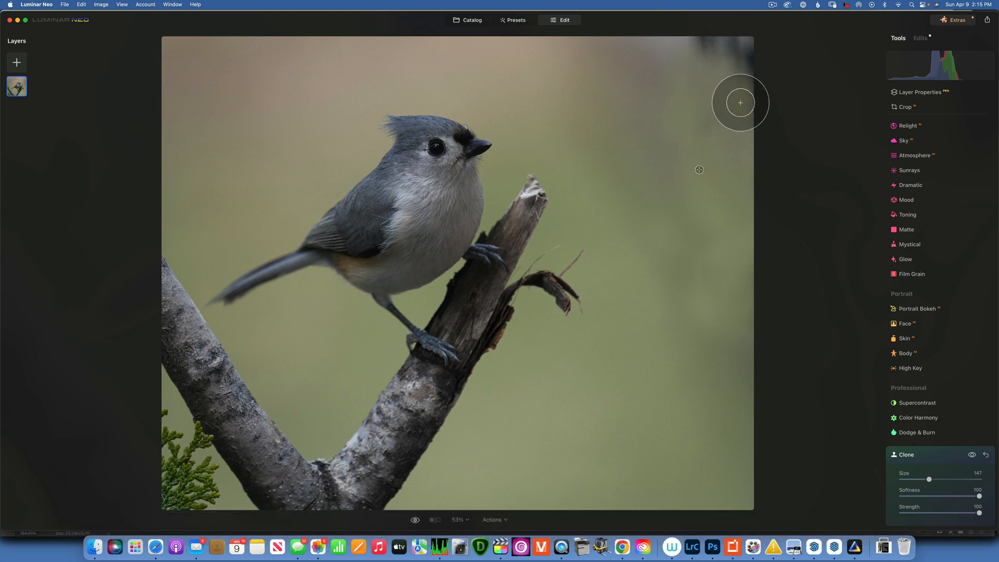
pyautogui.moveTo(697, 42)
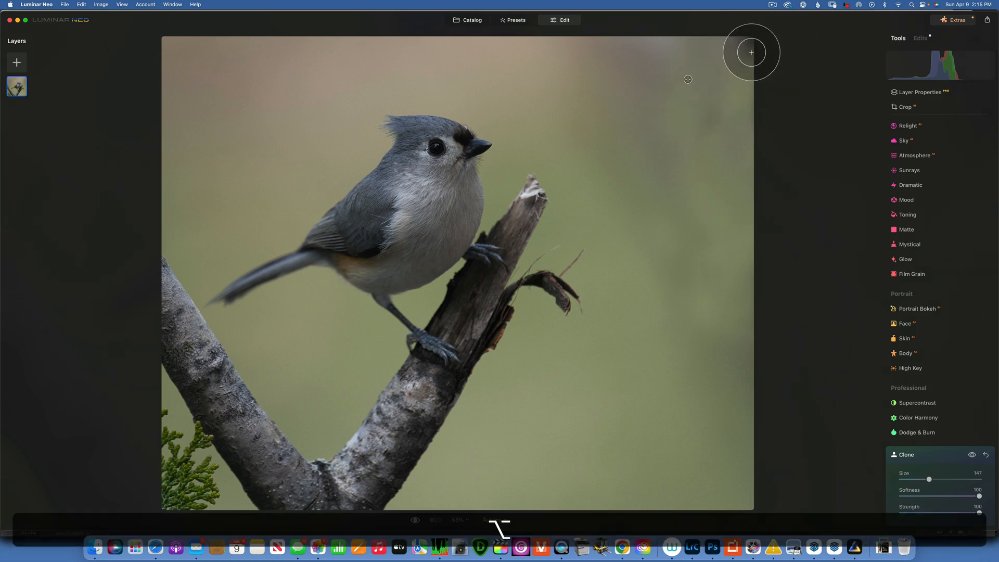
pyautogui.moveTo(735, 118)
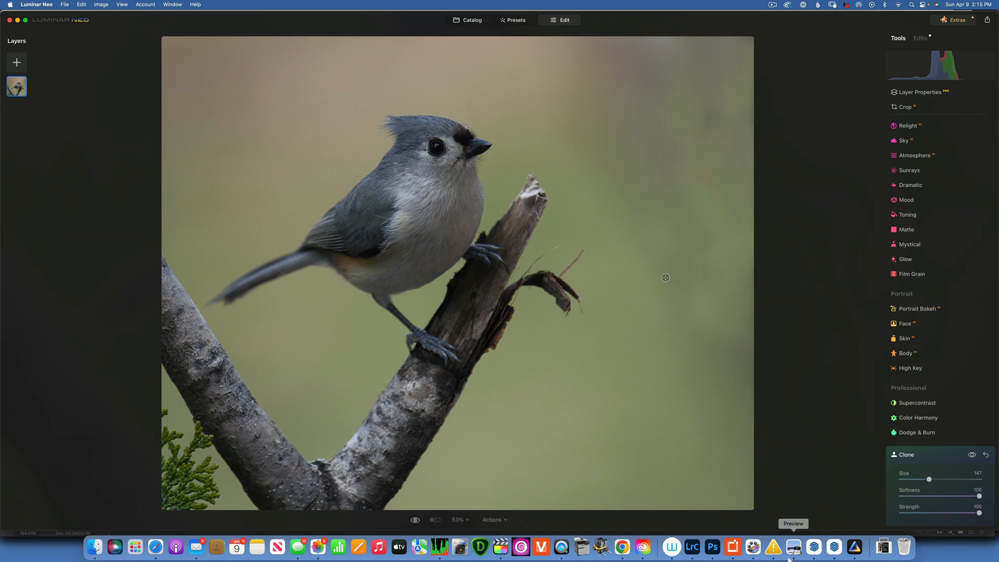
pyautogui.moveTo(701, 117)
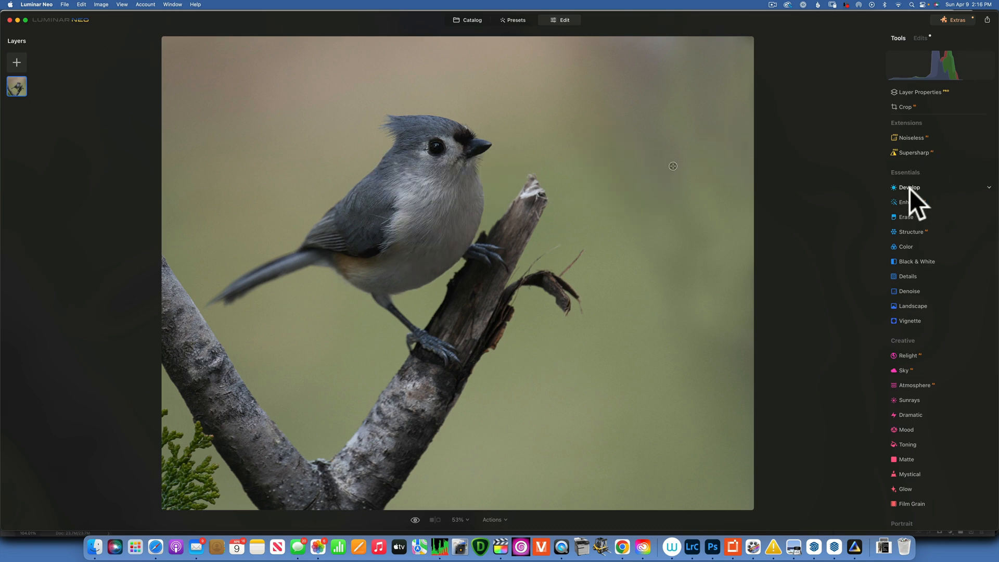
# Step: In Develop, set up a hand-painted brush mask for the exposure adjustment
pyautogui.click(910, 187)
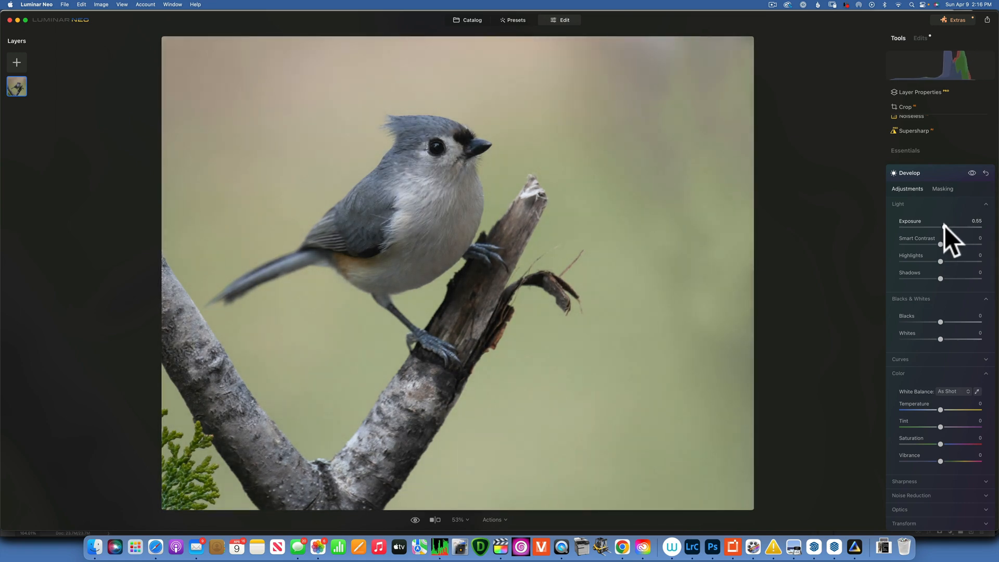
pyautogui.click(943, 188)
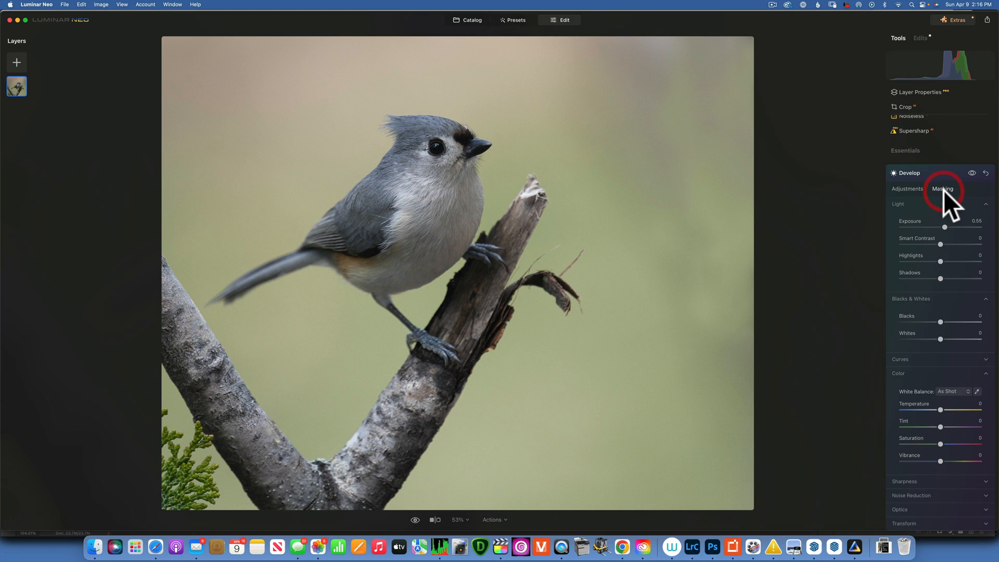
pyautogui.click(943, 188)
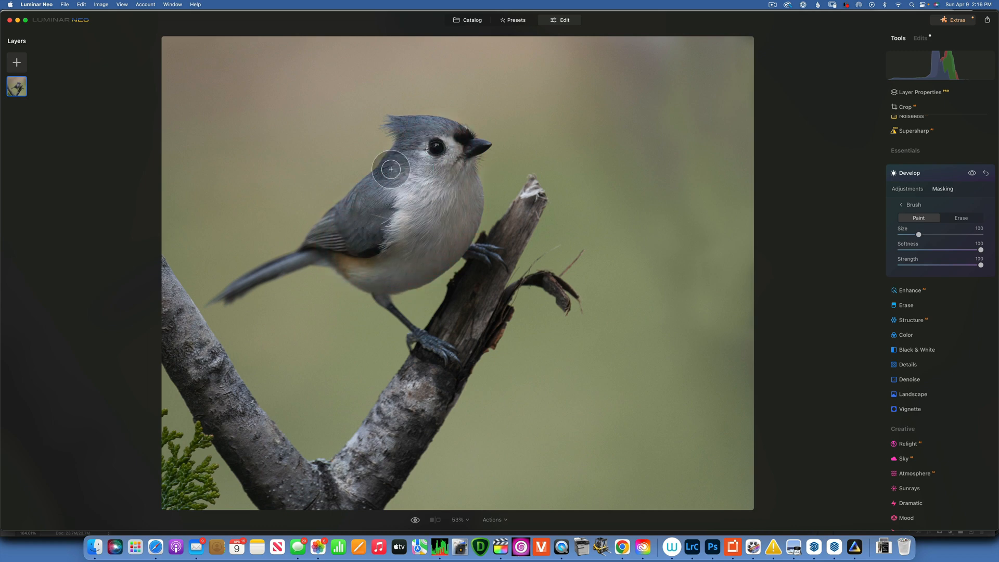
pyautogui.moveTo(331, 348)
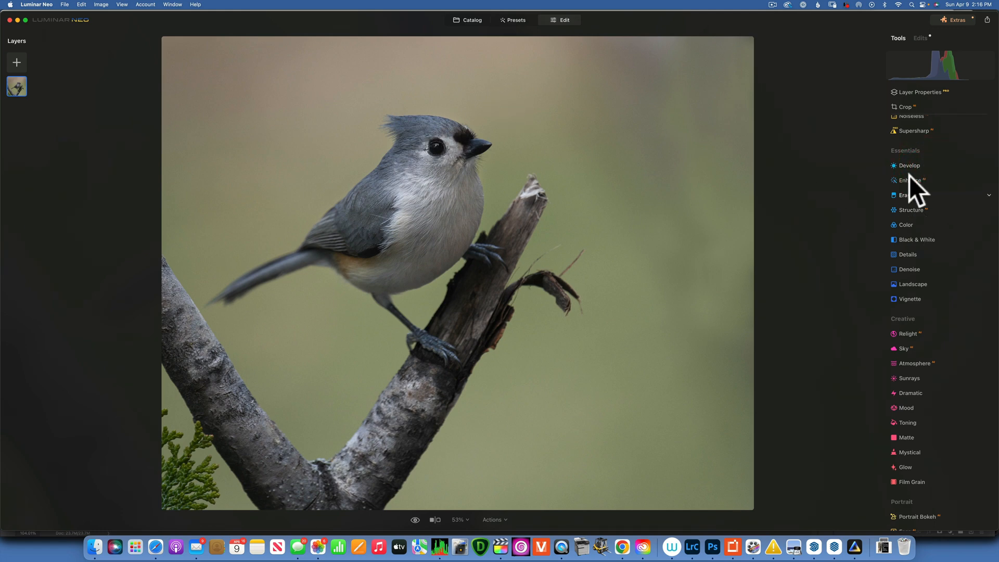
# Step: Raise Whites to 58 in Develop and brush-mask it onto the titmouse only
pyautogui.click(908, 165)
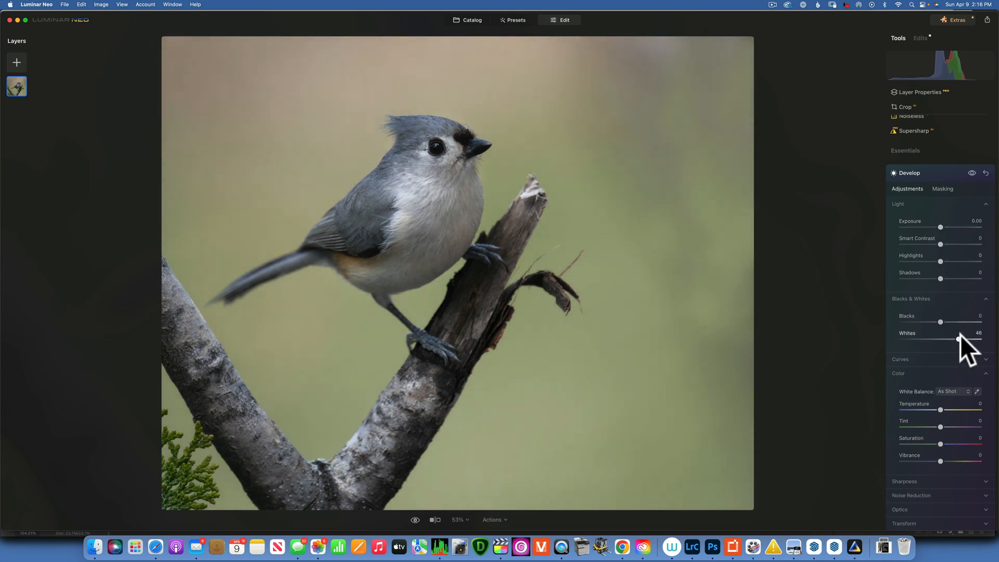
pyautogui.click(943, 188)
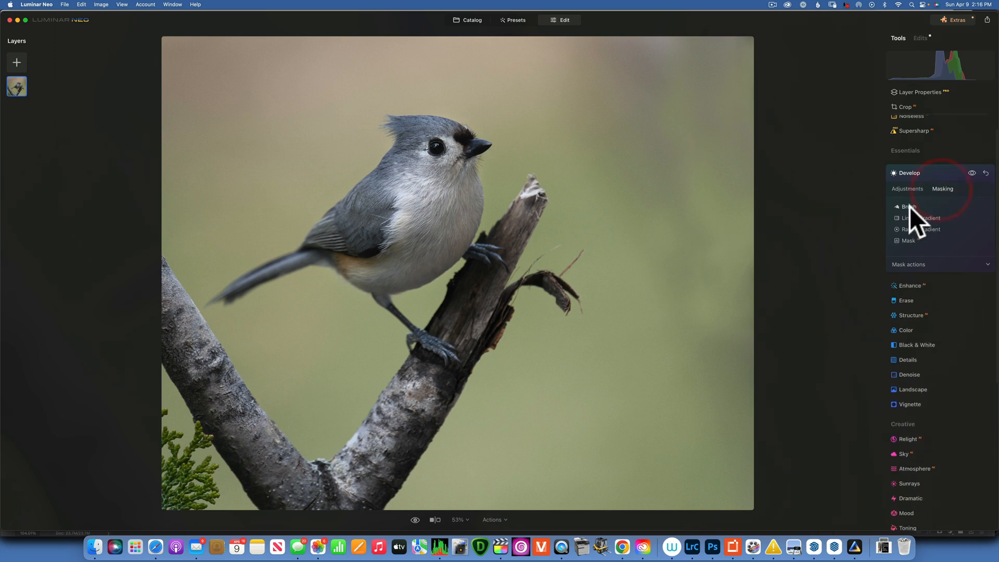
pyautogui.click(908, 206)
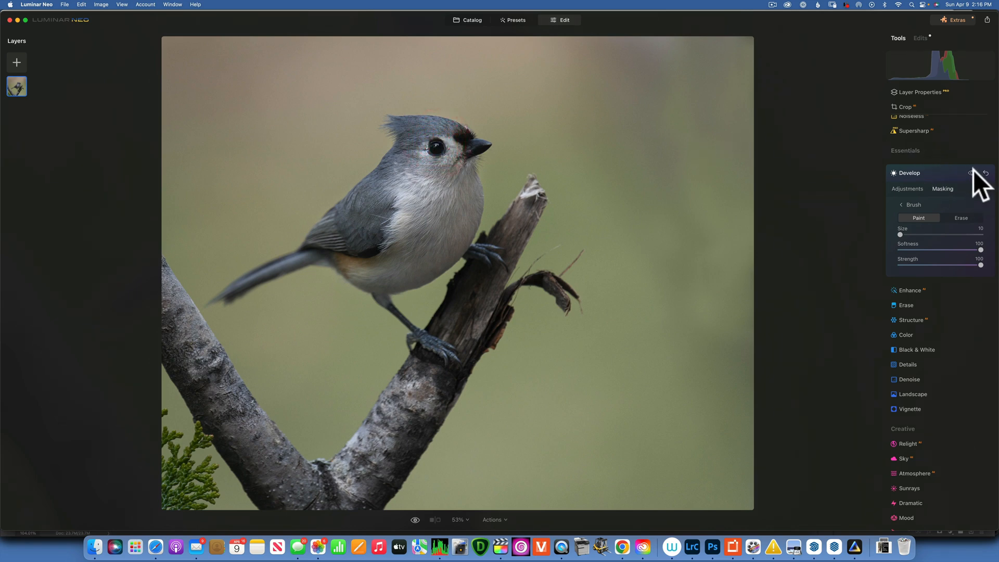
pyautogui.click(972, 172)
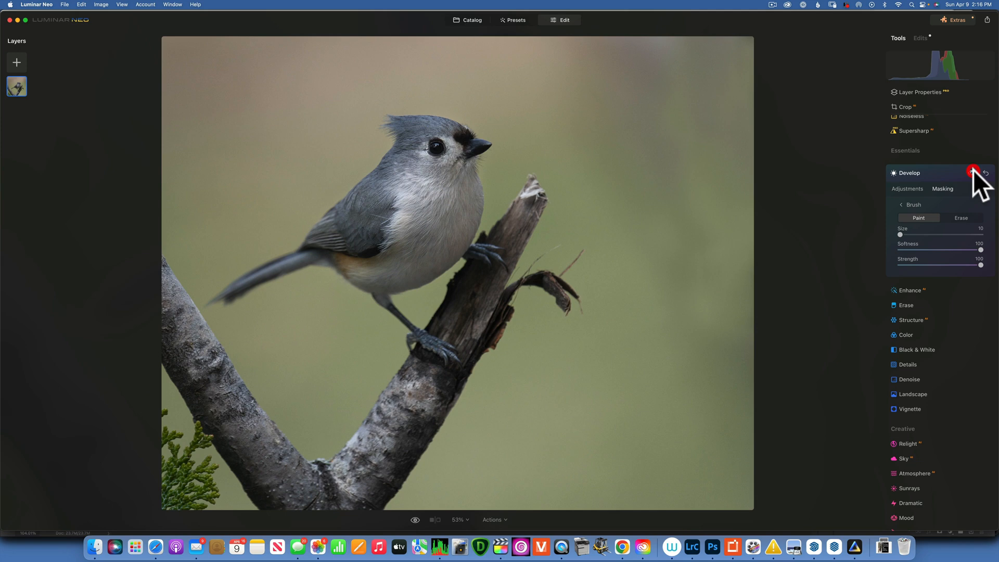
pyautogui.moveTo(924, 243)
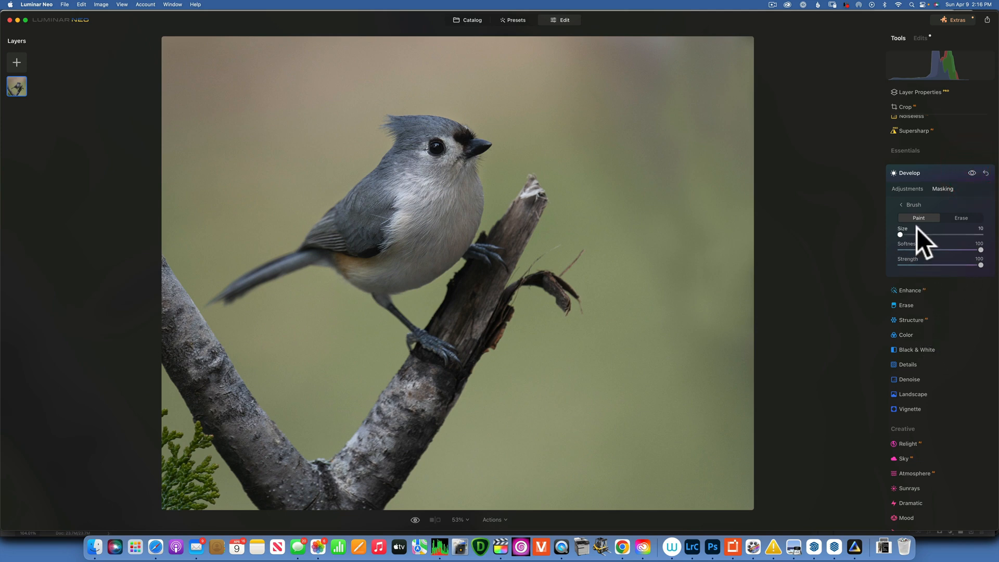
pyautogui.click(908, 189)
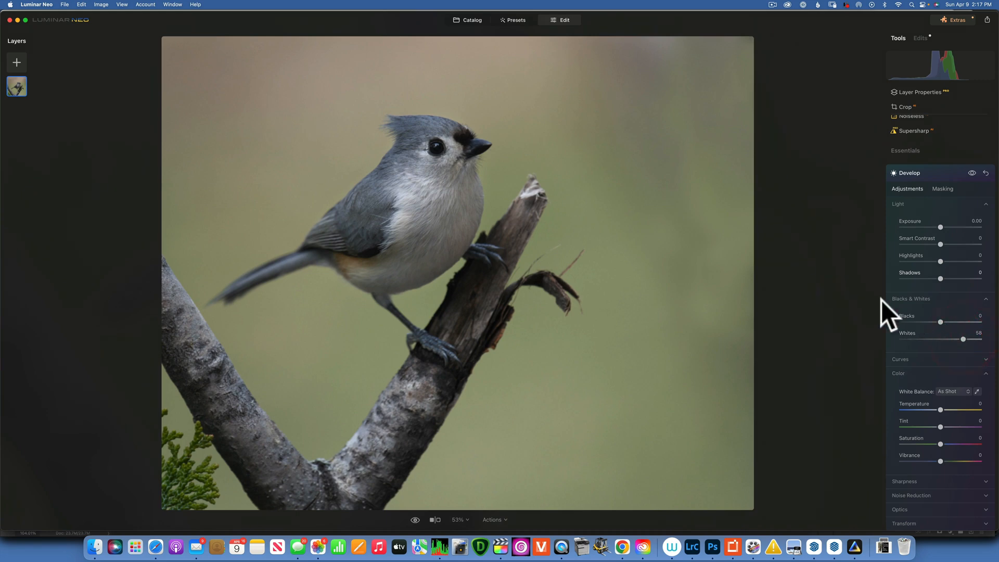
pyautogui.moveTo(940, 191)
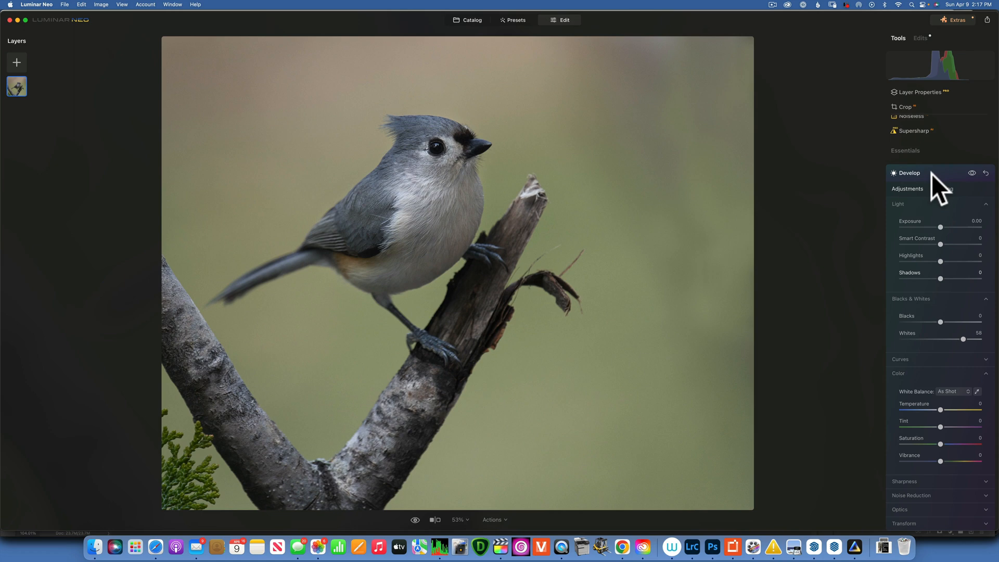
pyautogui.click(907, 173)
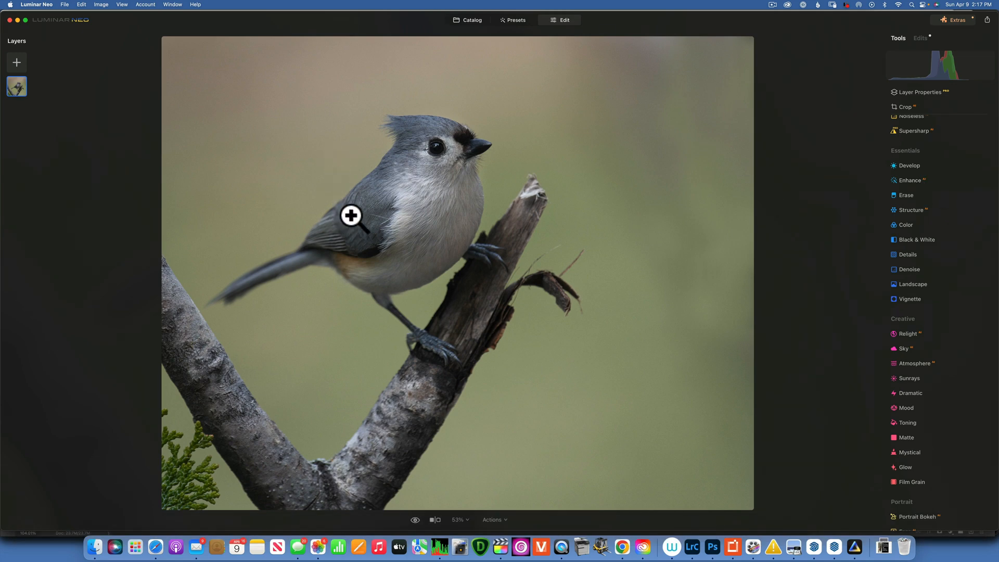
pyautogui.moveTo(357, 224)
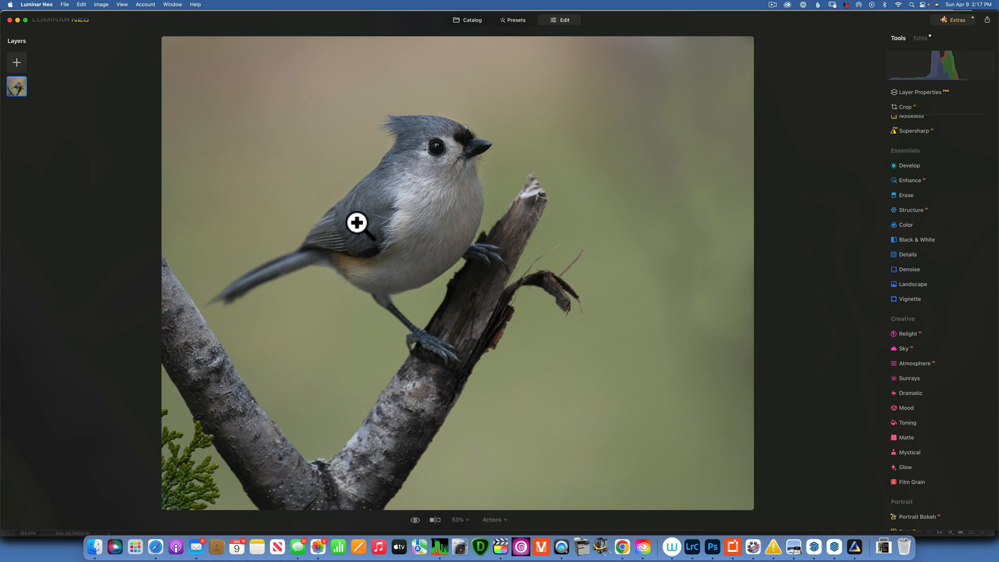
pyautogui.moveTo(419, 129)
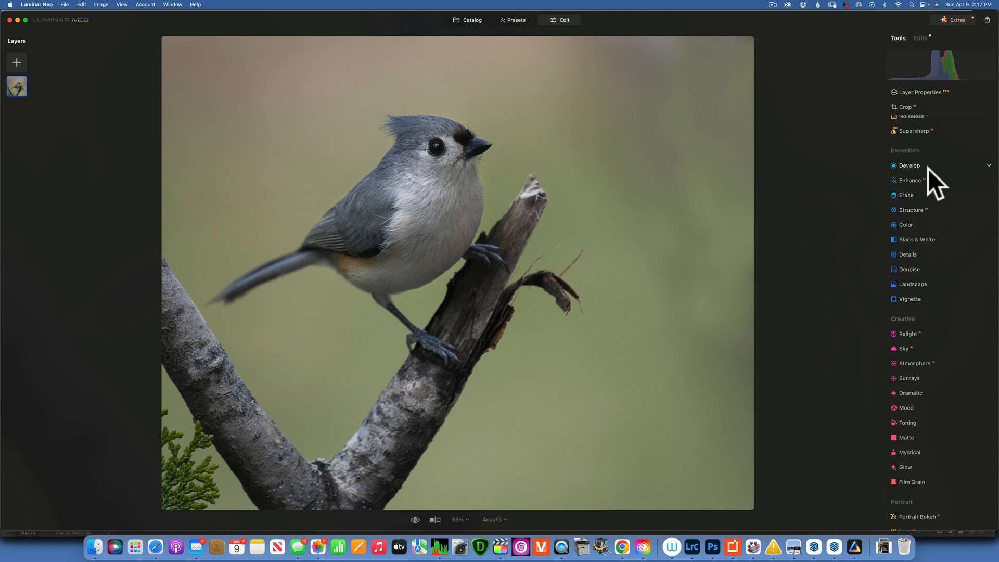
# Step: Cool Temperature to -32 in Develop and start a brush mask to paint it onto the bird
pyautogui.click(908, 165)
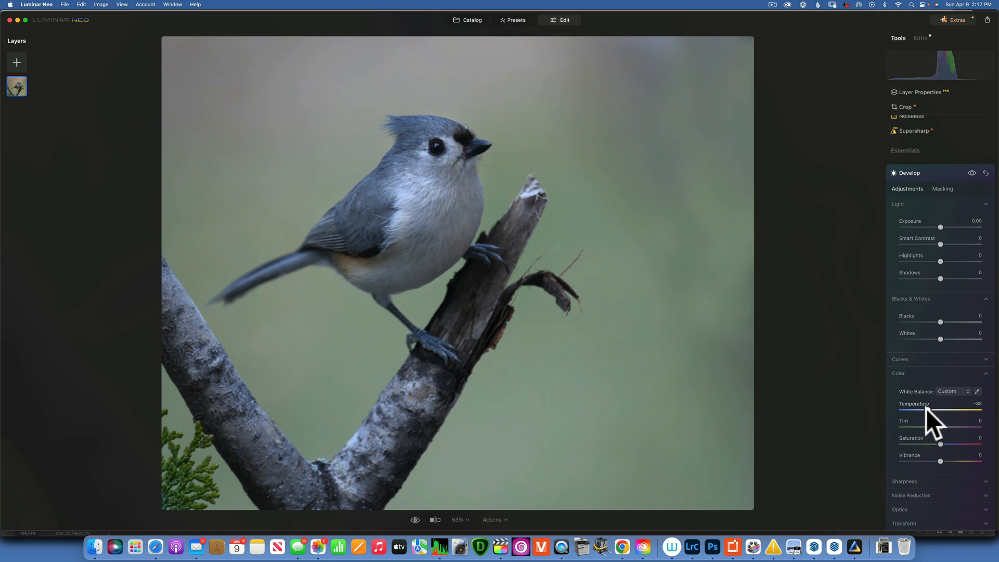
pyautogui.moveTo(620, 334)
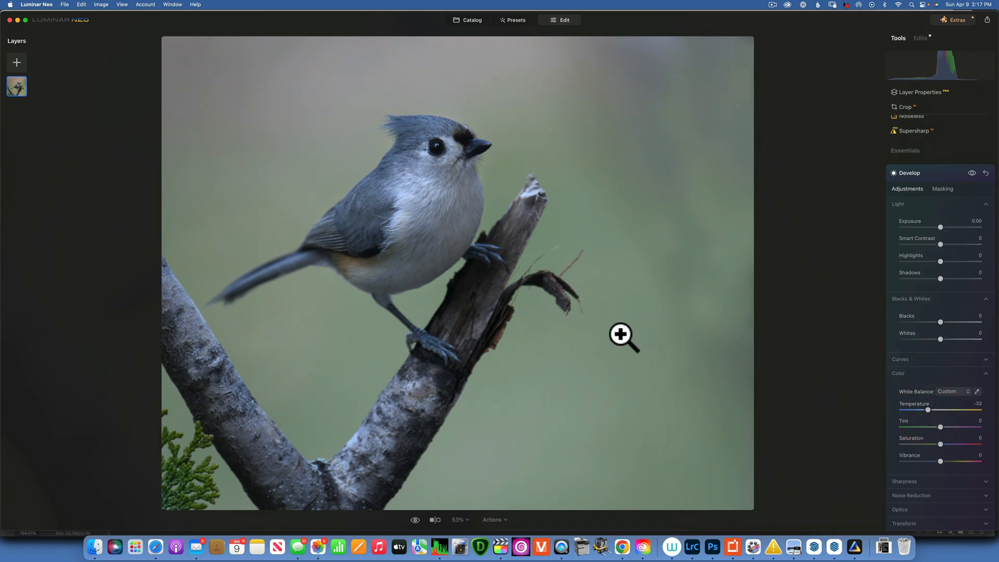
pyautogui.click(943, 188)
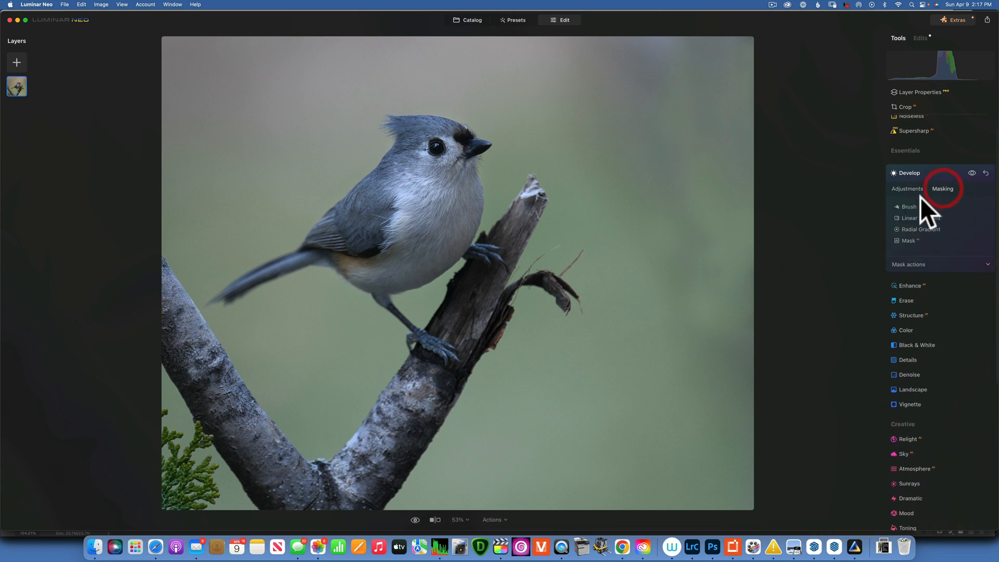
pyautogui.click(909, 206)
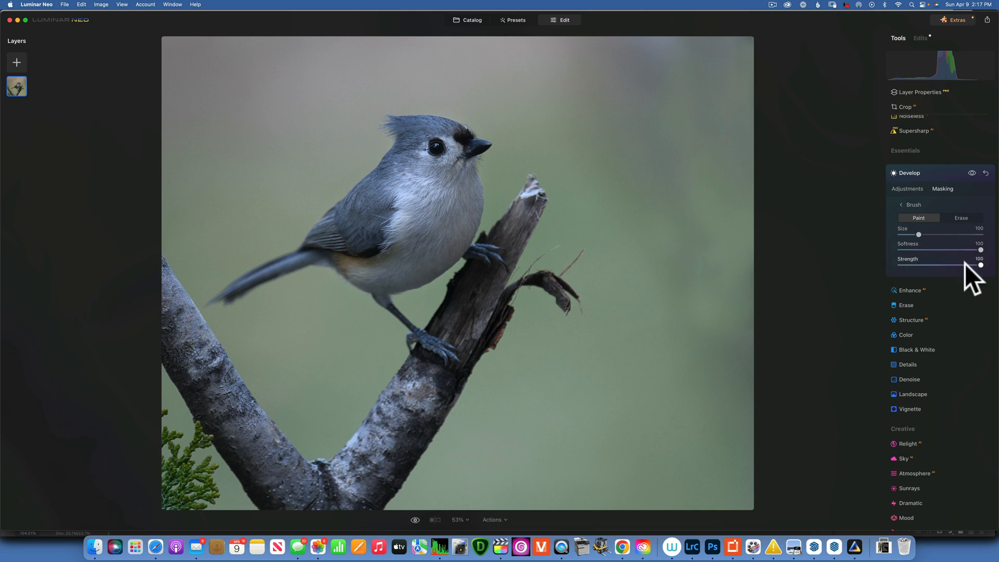
pyautogui.moveTo(457, 134)
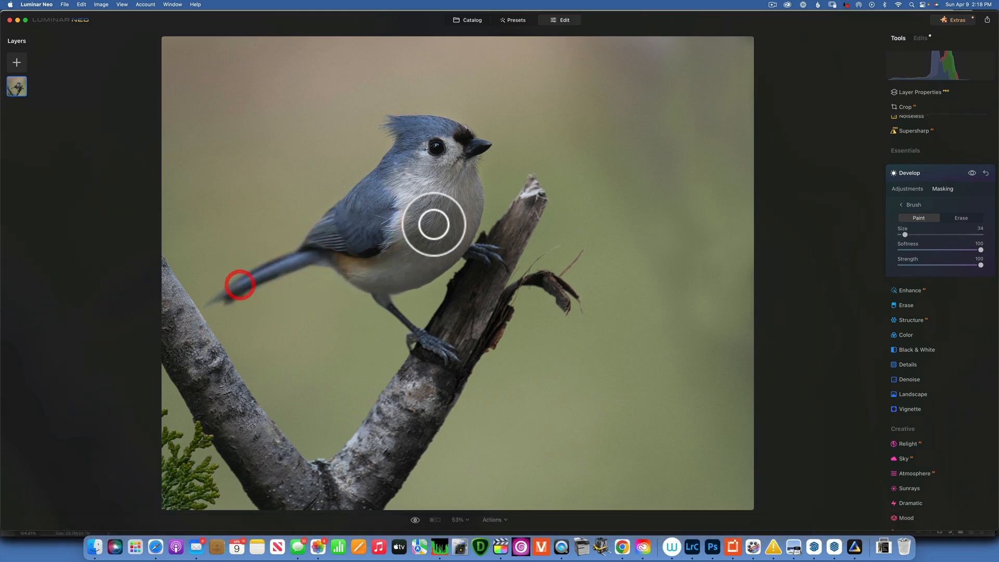
pyautogui.moveTo(340, 146)
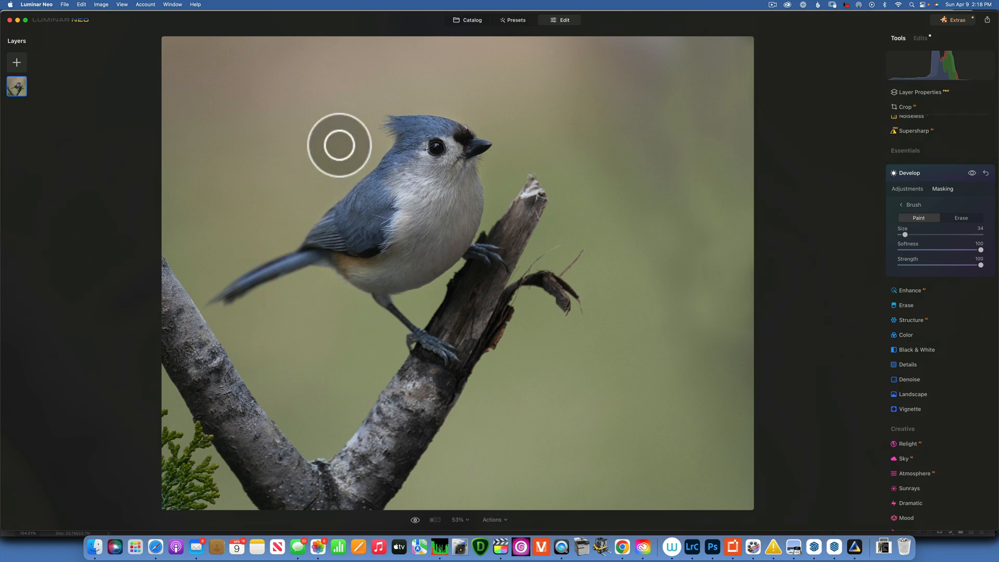
pyautogui.moveTo(620, 166)
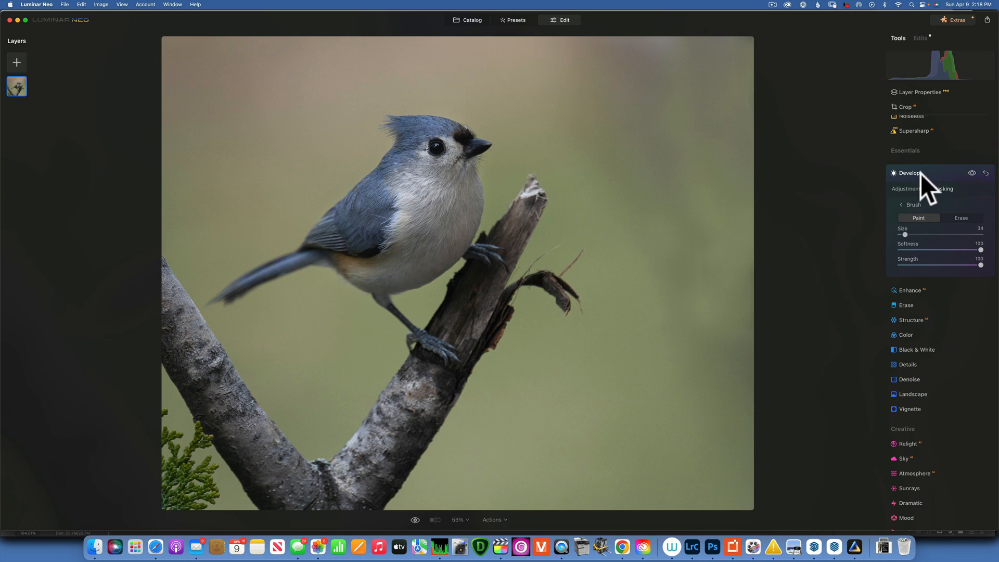
# Step: Apply Enhance's Accent AI to make the titmouse's blue plumage more vivid
pyautogui.click(909, 173)
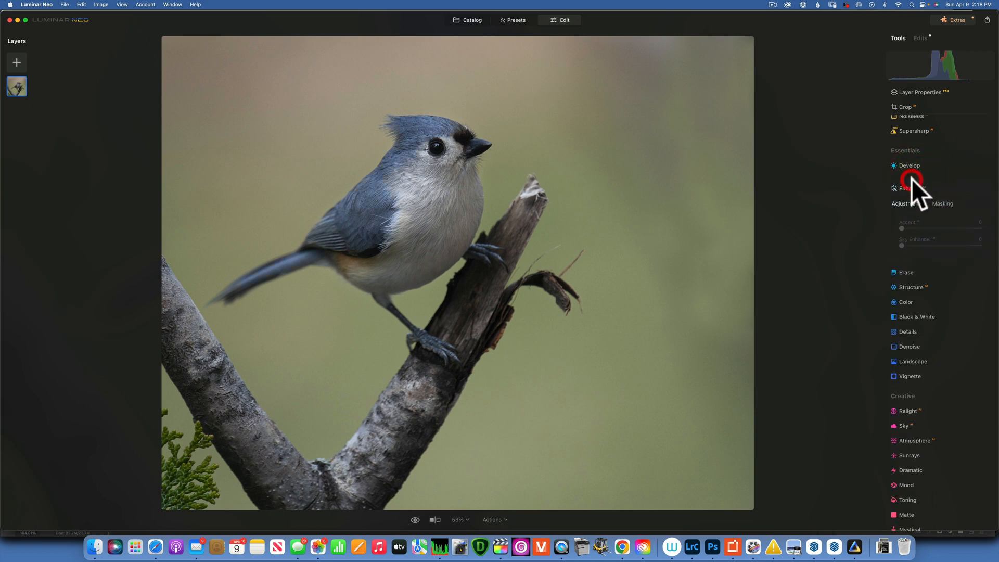
pyautogui.click(910, 188)
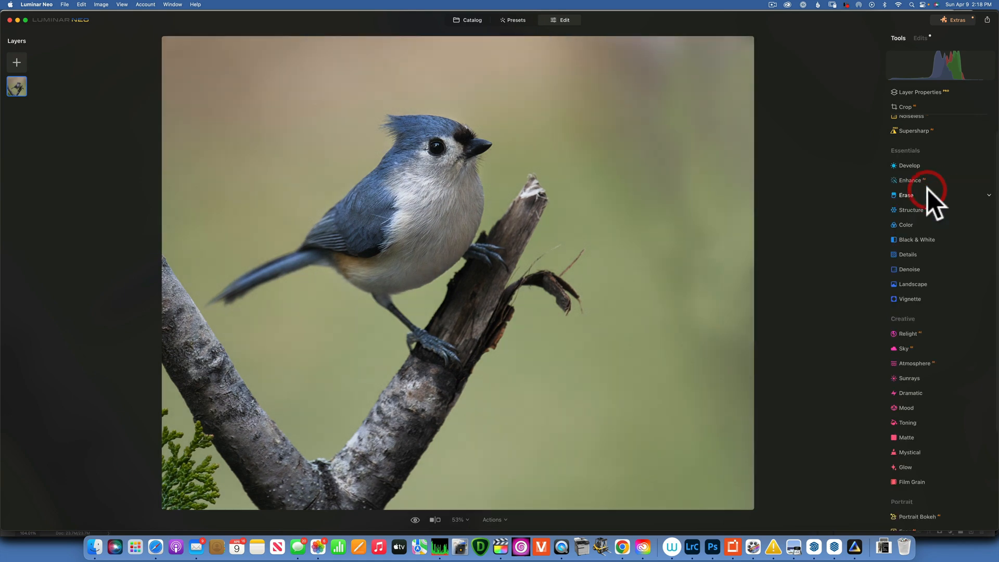
pyautogui.moveTo(908, 165)
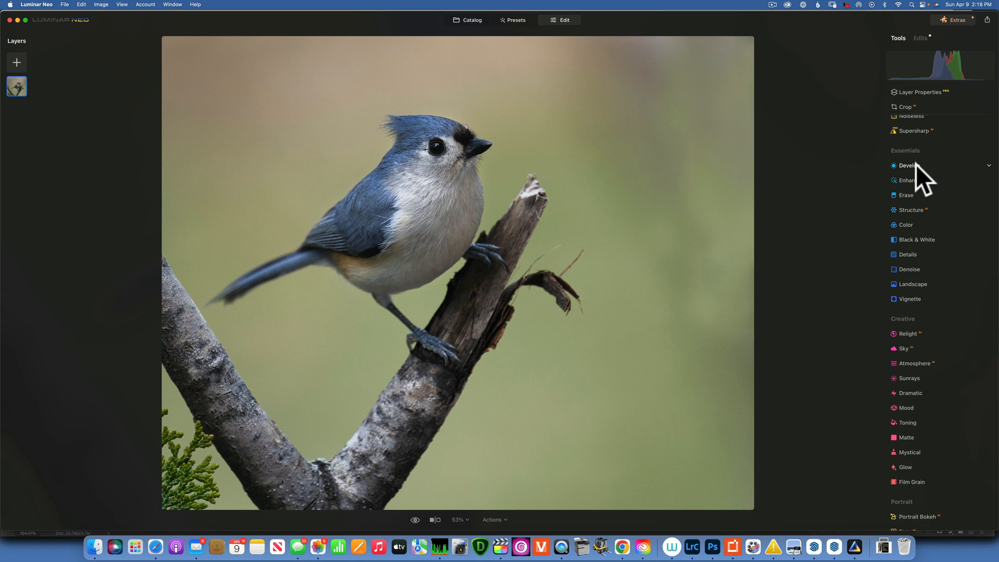
# Step: Lift Shadows to 37 in Develop
pyautogui.click(909, 165)
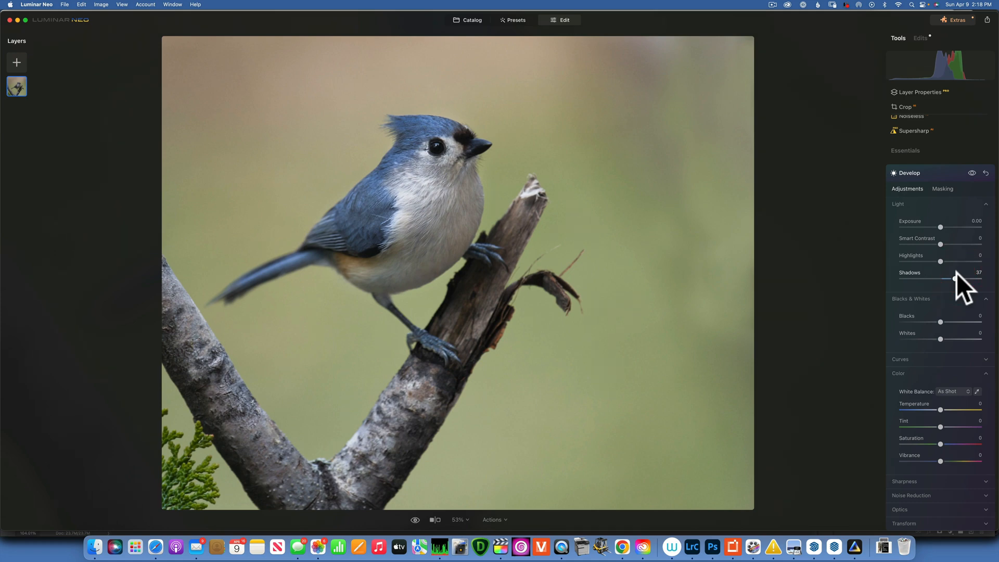
pyautogui.click(909, 172)
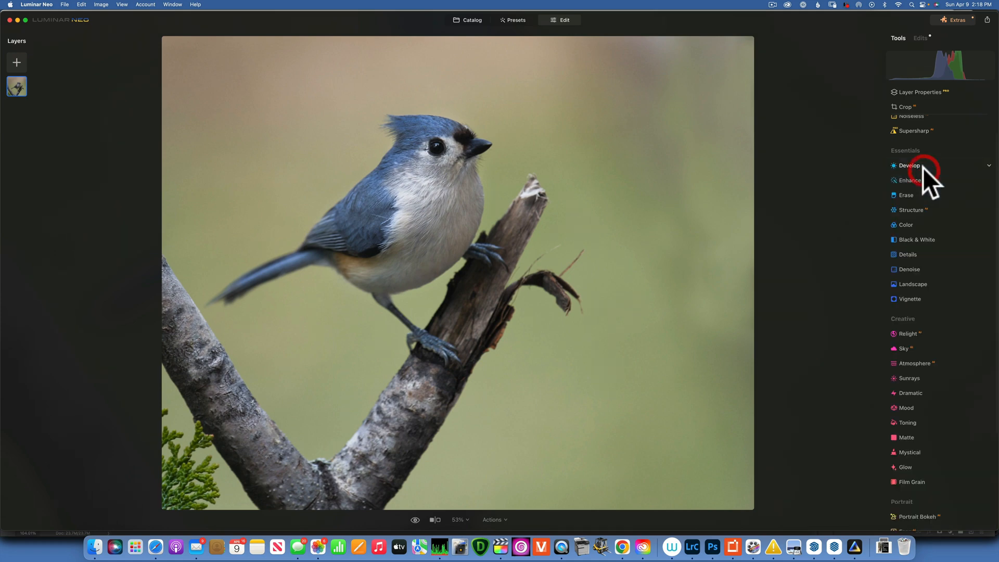
pyautogui.click(905, 225)
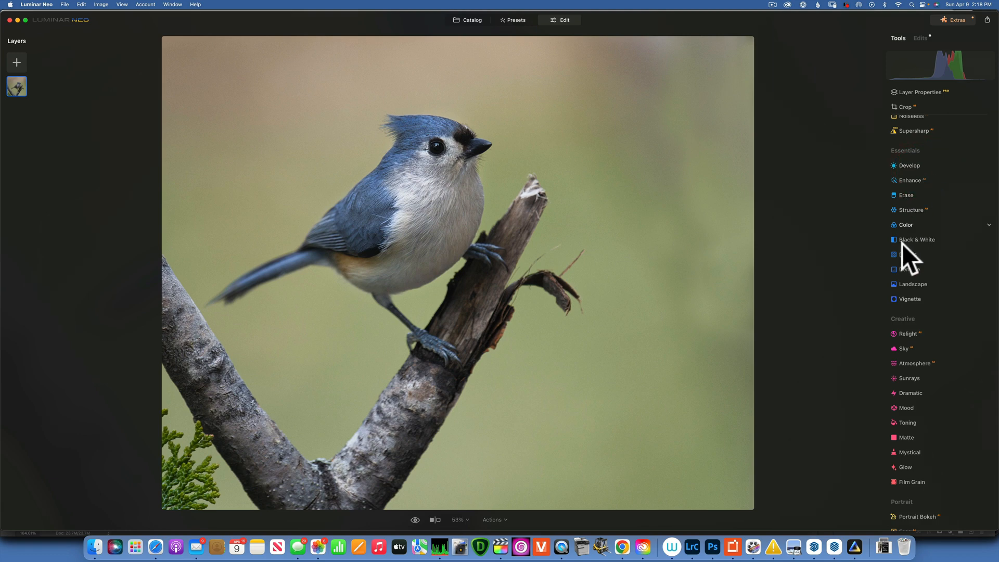
# Step: Warm the photo with Landscape's Golden Hour at 25, comparing before and after
pyautogui.click(913, 283)
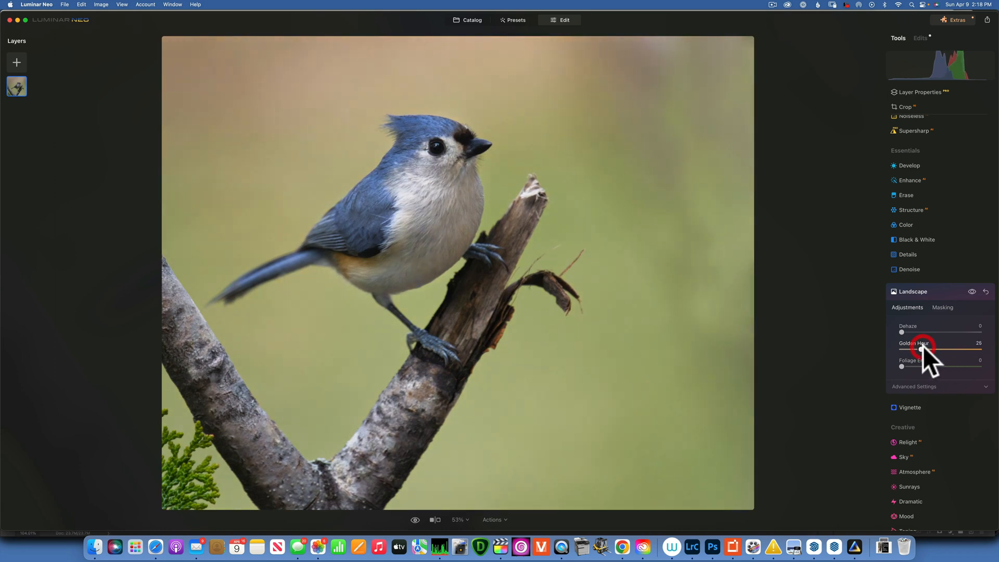
pyautogui.moveTo(987, 300)
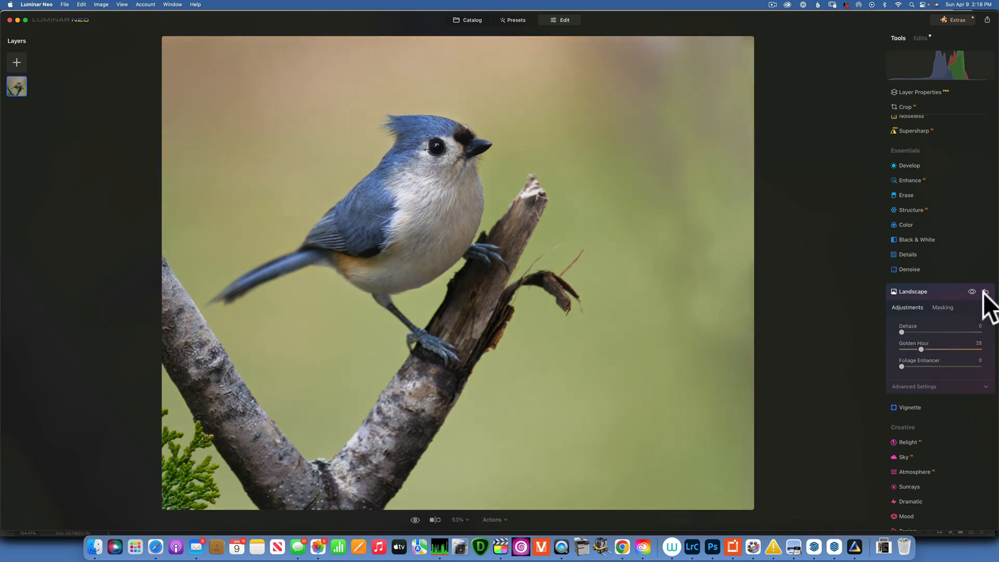
pyautogui.click(972, 292)
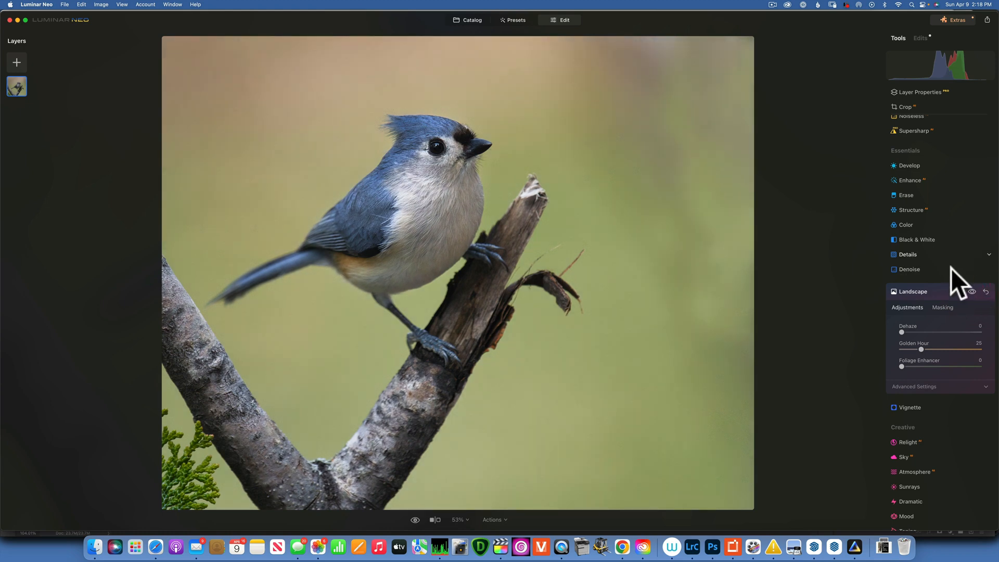
pyautogui.click(913, 292)
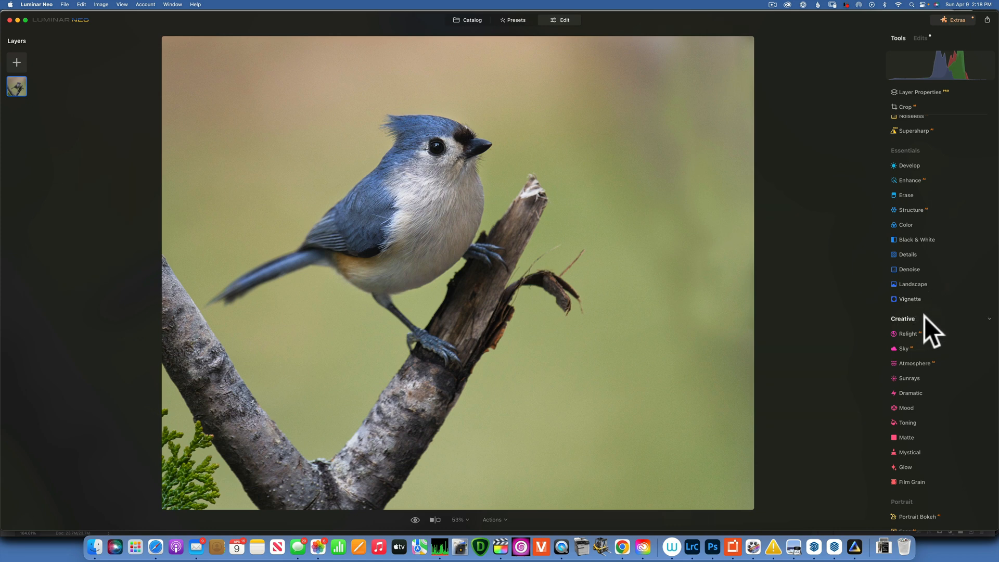
# Step: Magnify the photo to 200 percent to inspect the noise
pyautogui.scroll(3)
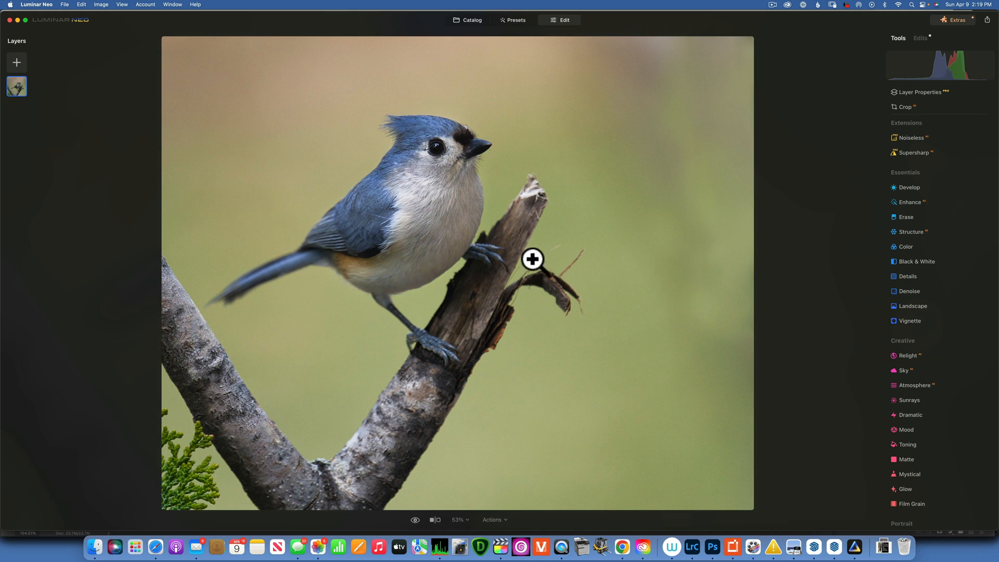
pyautogui.moveTo(477, 161)
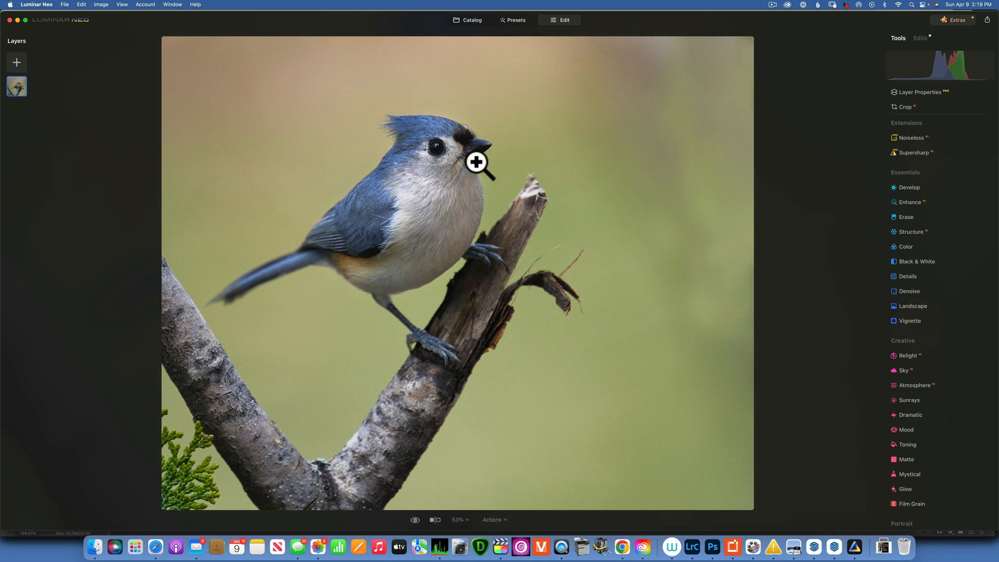
pyautogui.moveTo(468, 541)
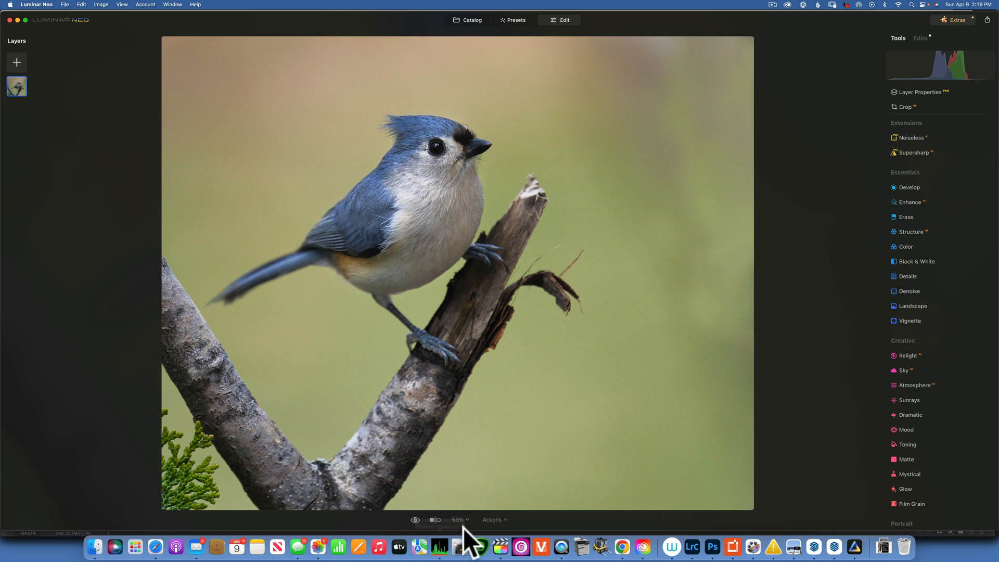
pyautogui.click(458, 519)
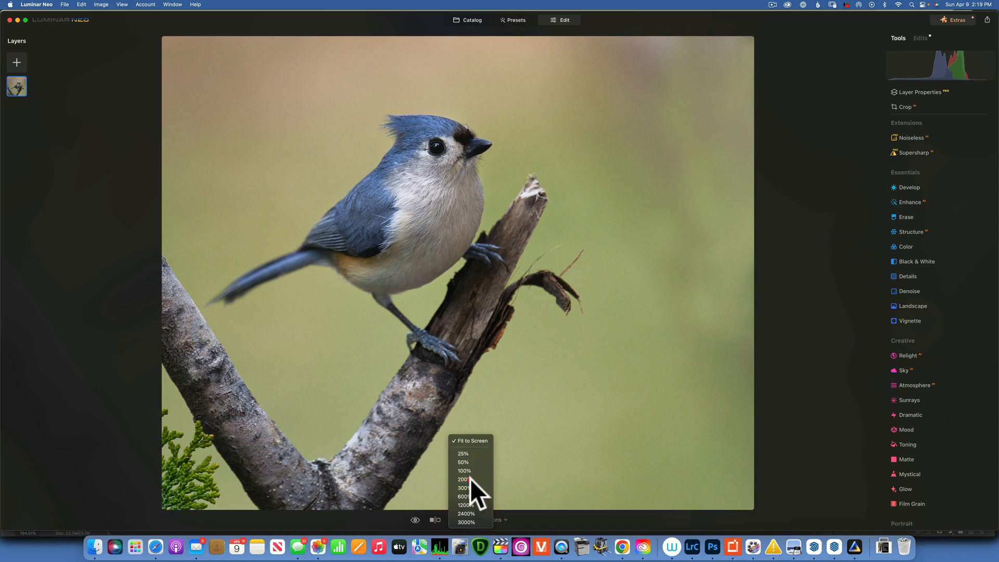
pyautogui.click(462, 478)
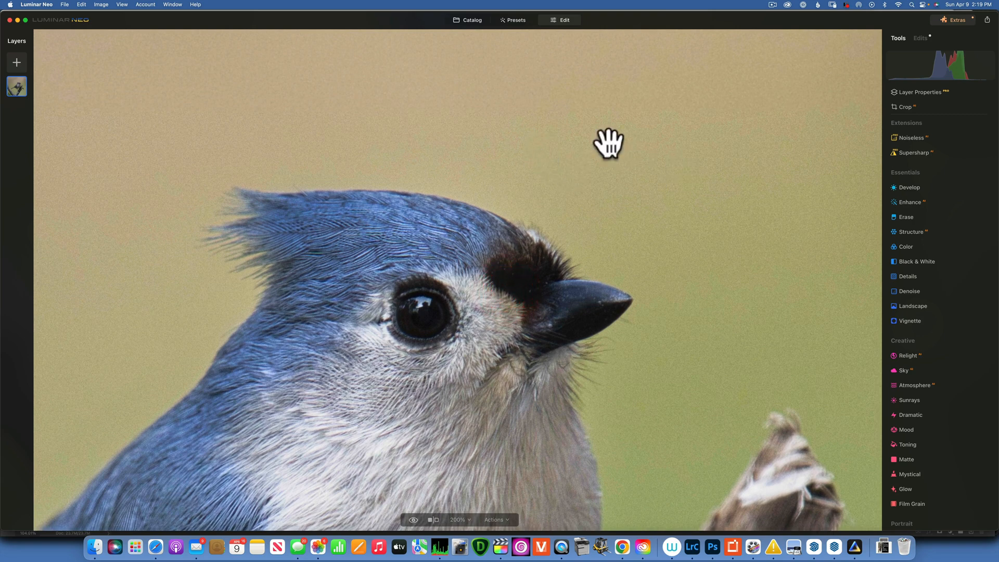
pyautogui.moveTo(949, 216)
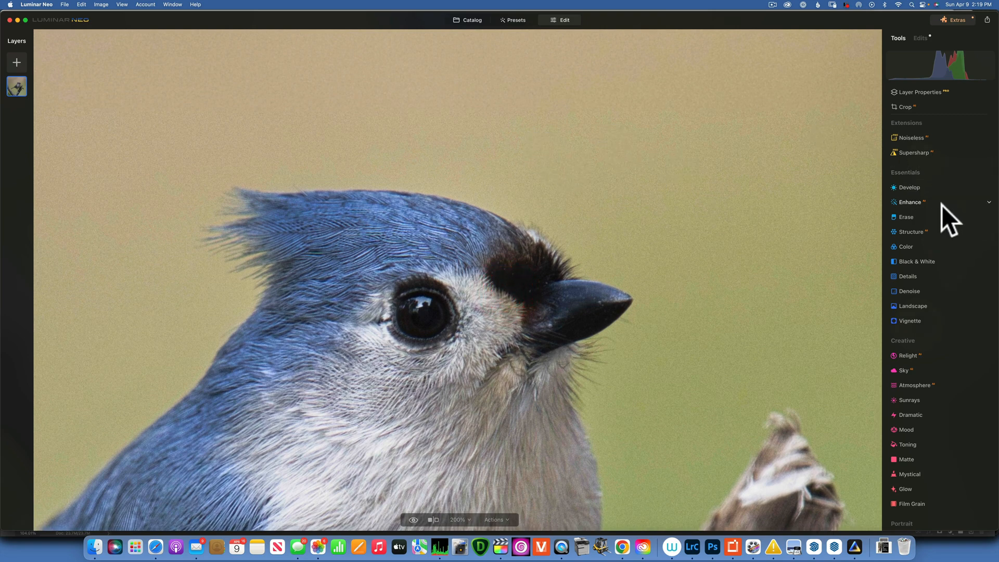
# Step: Apply Noiseless Low denoising (Luminosity 100, Details 50, Sharpness 50) and check at 100 percent
pyautogui.click(912, 138)
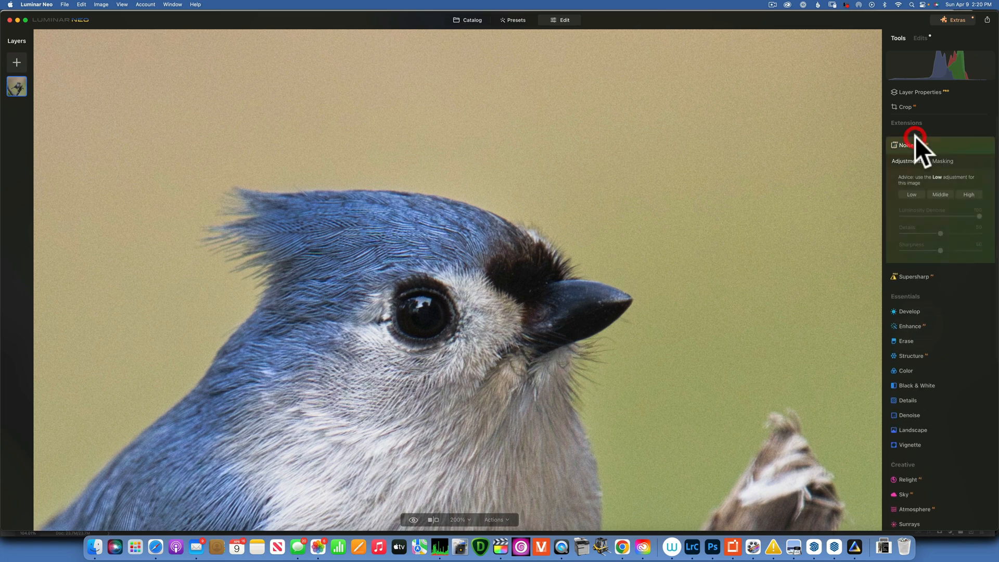
pyautogui.moveTo(916, 194)
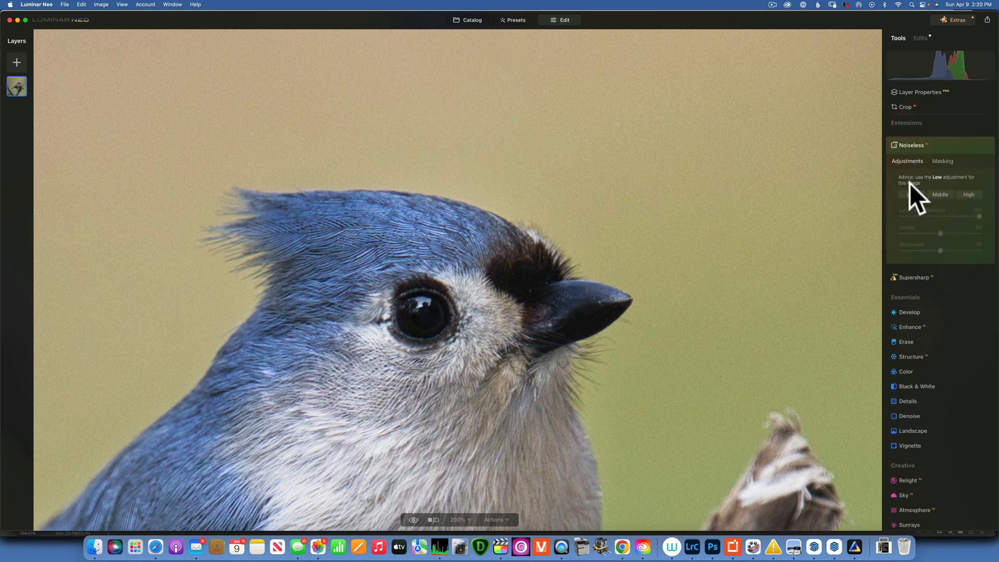
pyautogui.moveTo(949, 195)
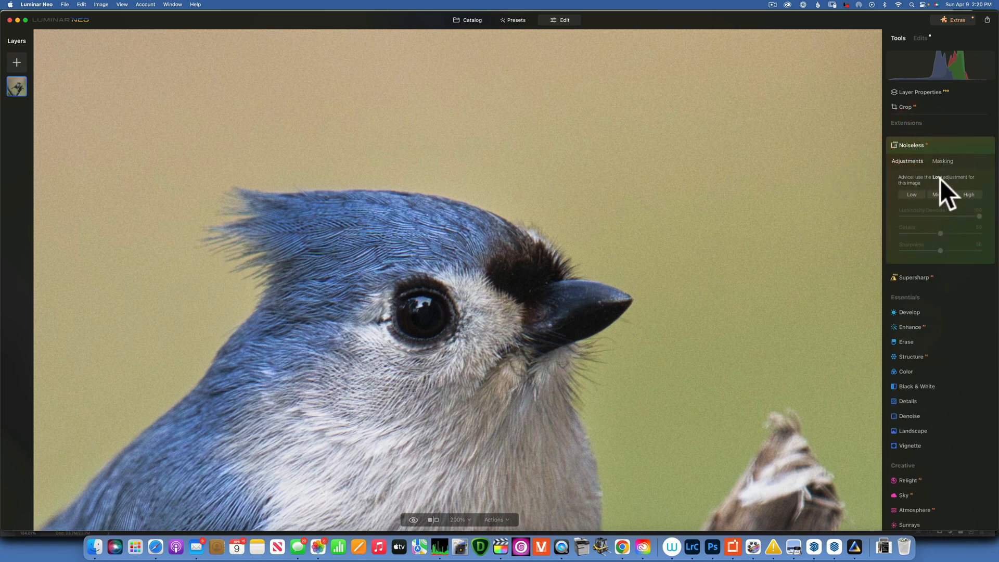
pyautogui.click(910, 195)
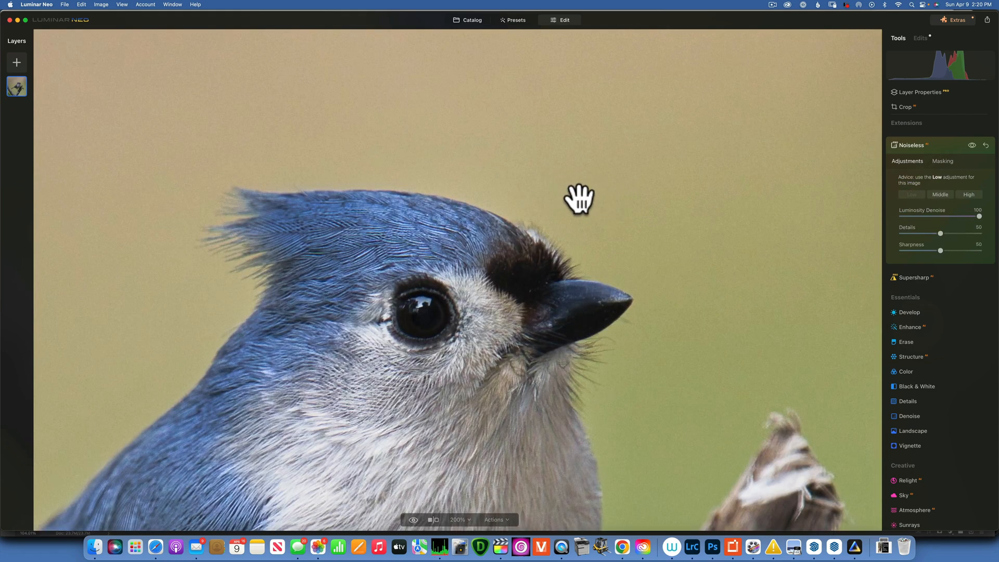
pyautogui.moveTo(955, 224)
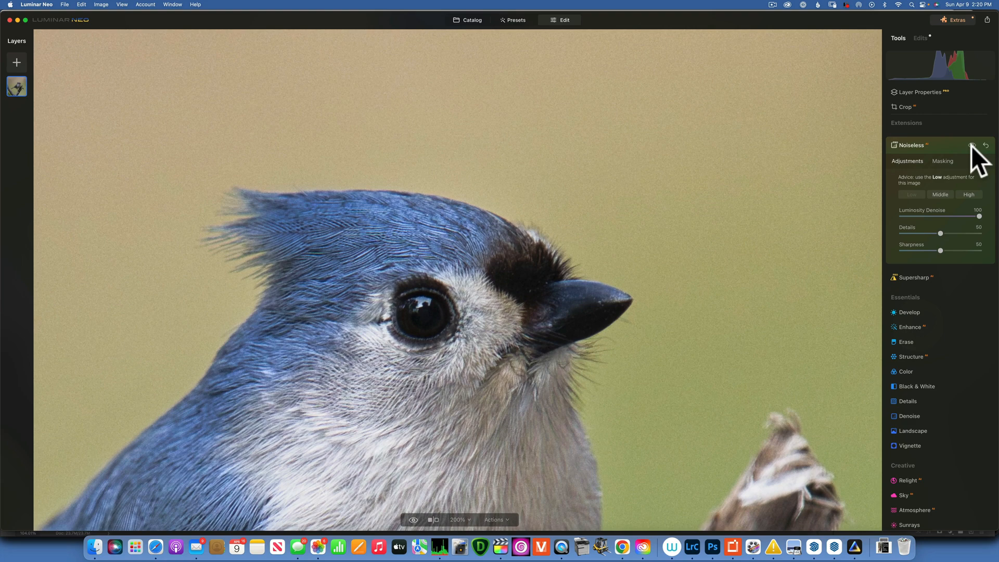
pyautogui.moveTo(460, 546)
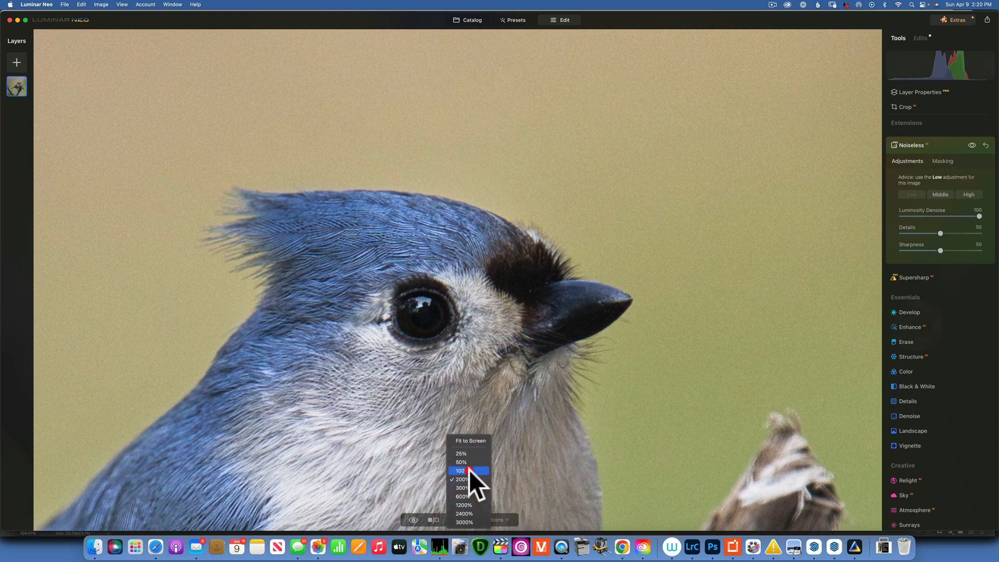
pyautogui.click(460, 471)
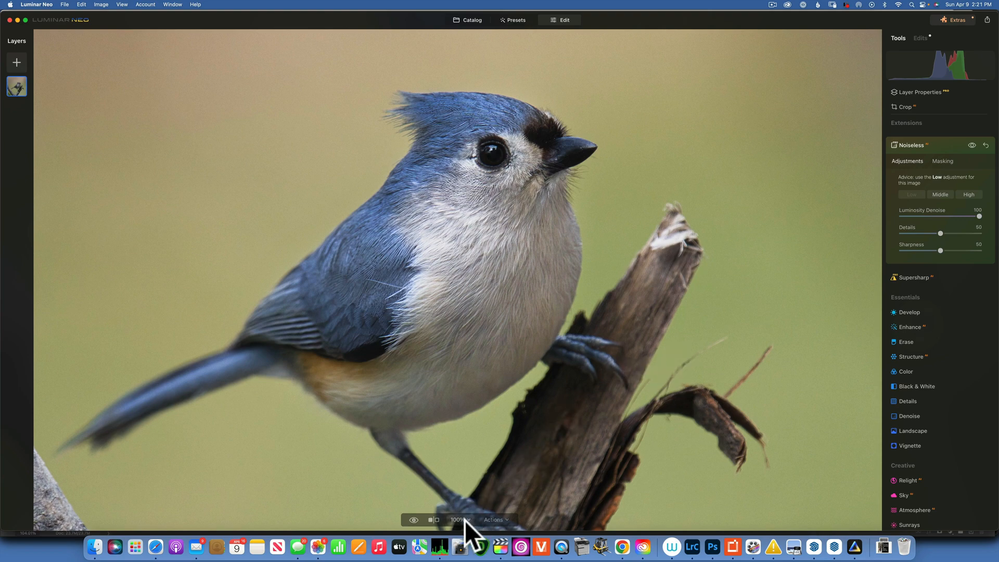
# Step: Compare the denoised photo against the original on the whole-photo view, then finish with Noiseless
pyautogui.click(458, 519)
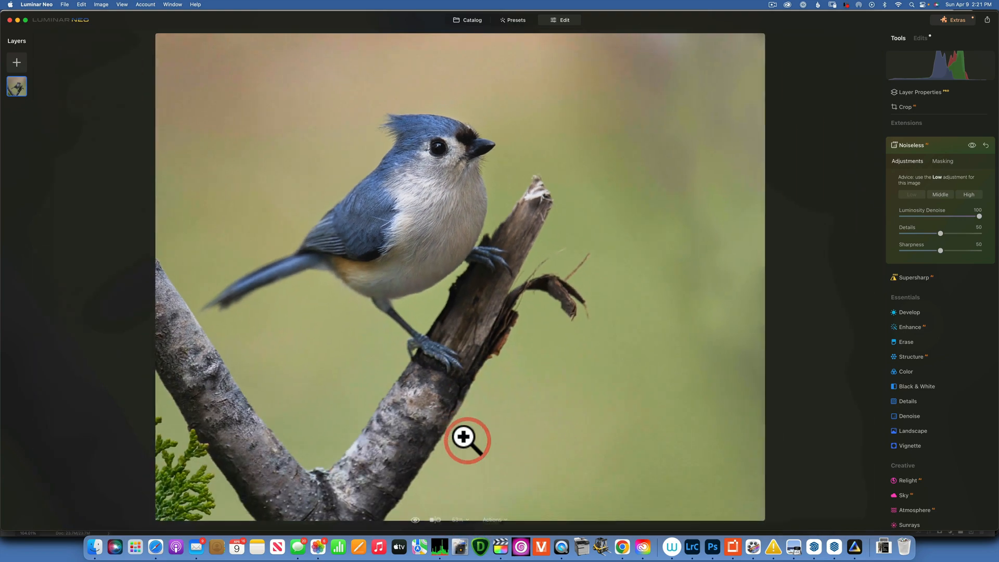
pyautogui.click(467, 439)
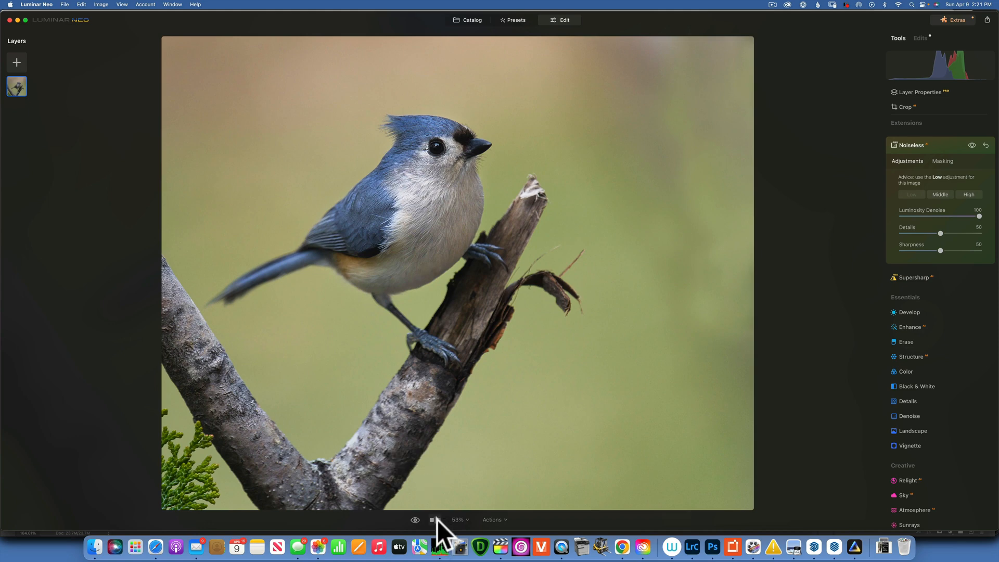
pyautogui.click(436, 519)
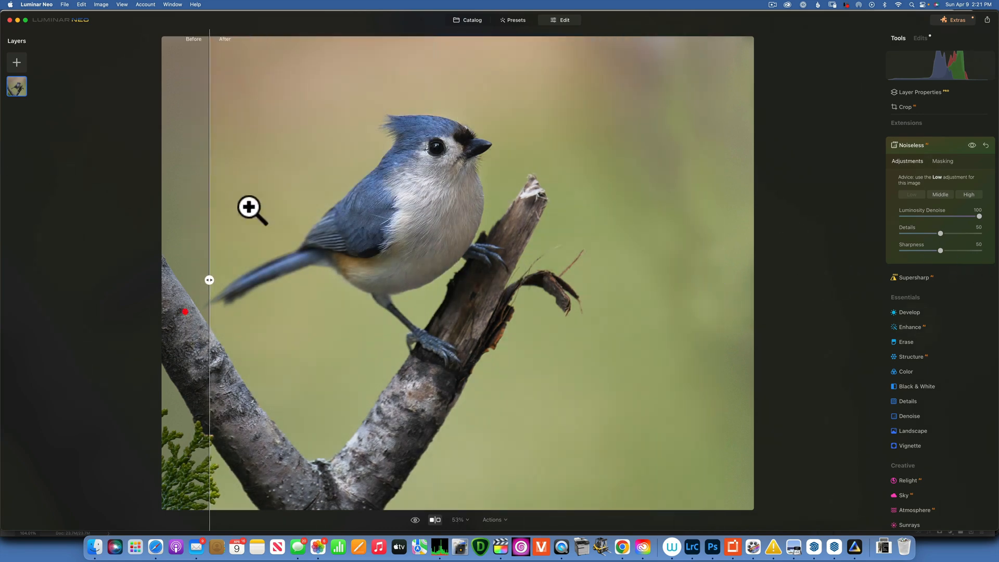
pyautogui.click(436, 520)
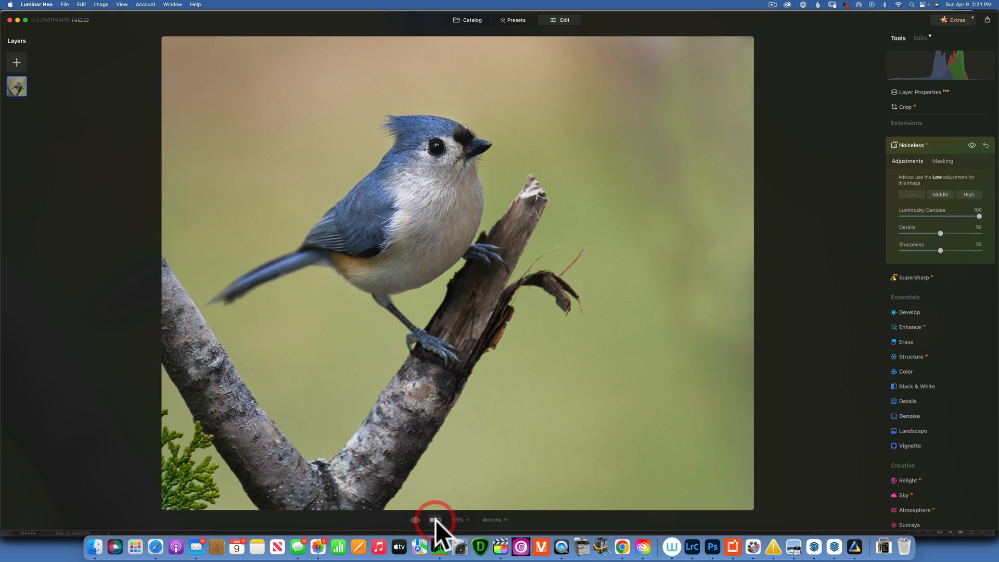
pyautogui.click(435, 520)
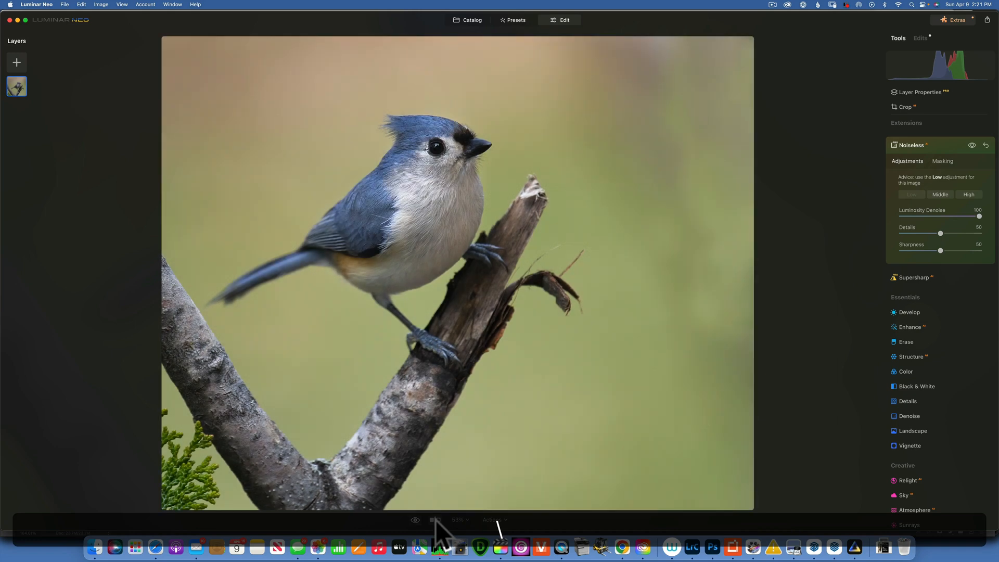
pyautogui.click(913, 144)
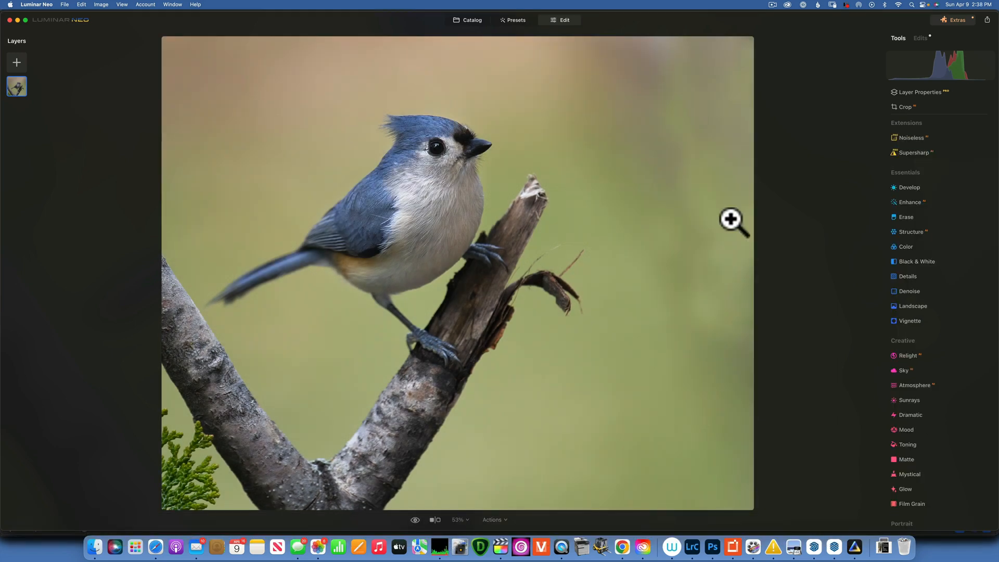
pyautogui.moveTo(671, 228)
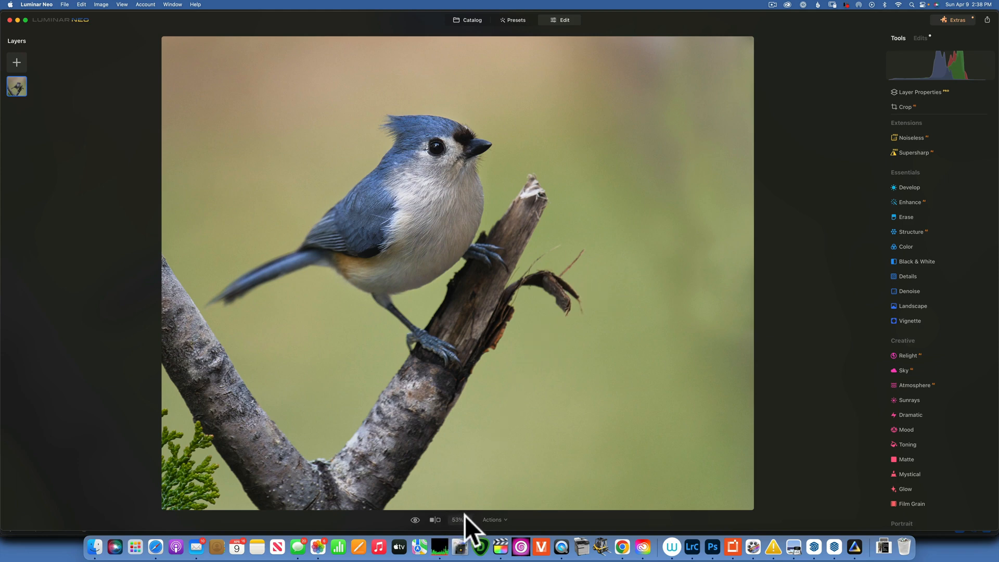
# Step: Start Clone at brush size 124 with a background source to smooth patches right of the branch
pyautogui.click(456, 520)
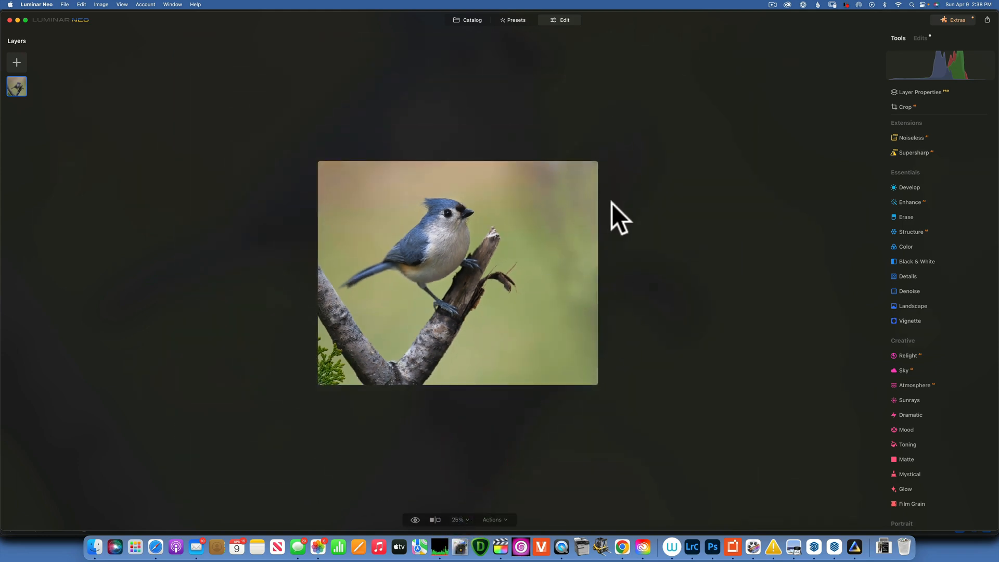
pyautogui.scroll(-3)
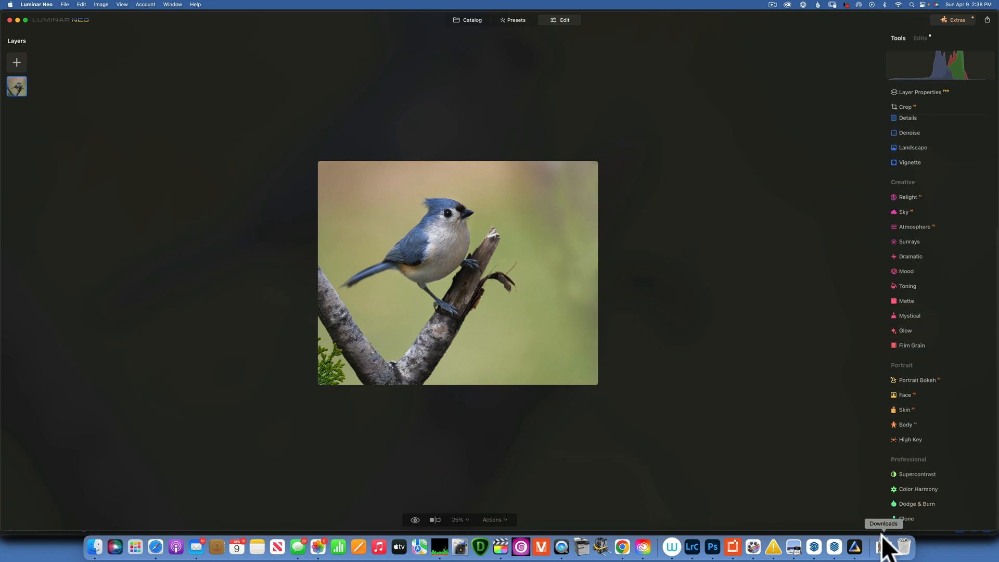
pyautogui.click(905, 518)
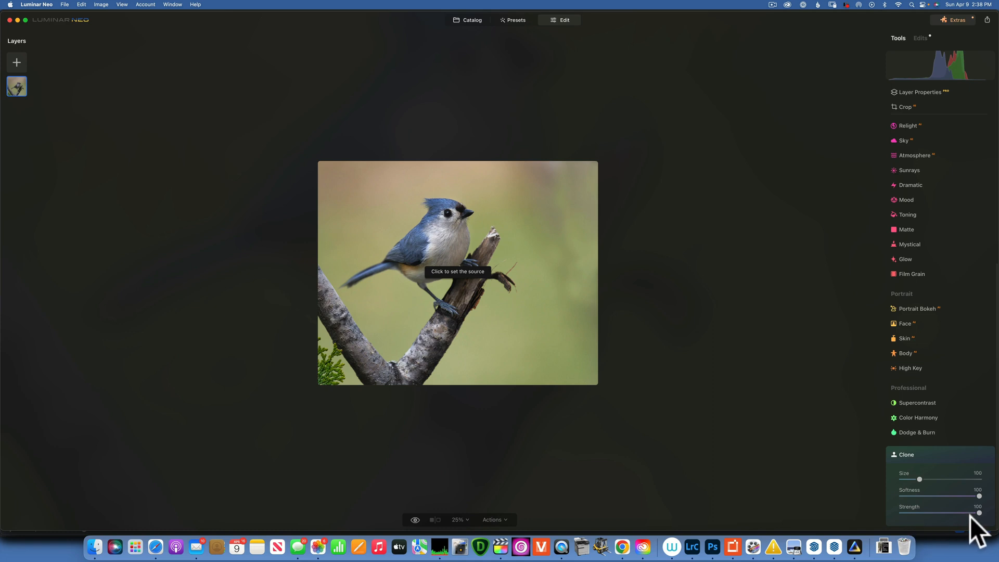
pyautogui.moveTo(529, 337)
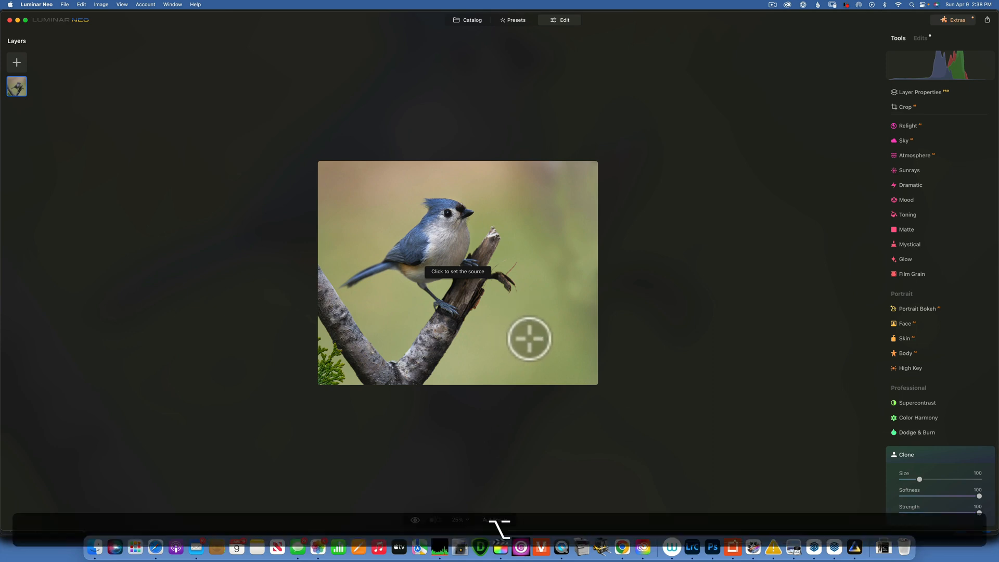
pyautogui.click(529, 337)
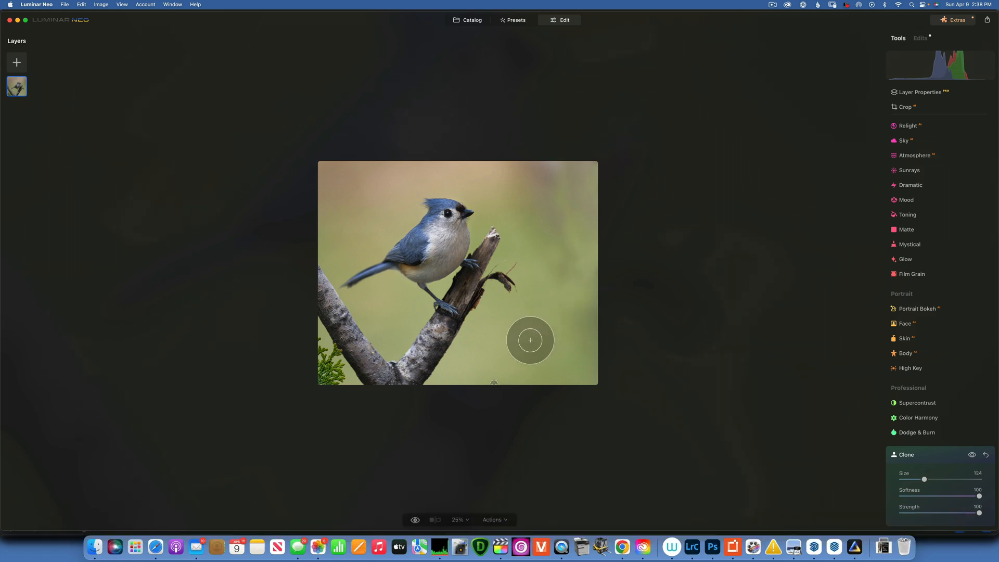
pyautogui.moveTo(579, 267)
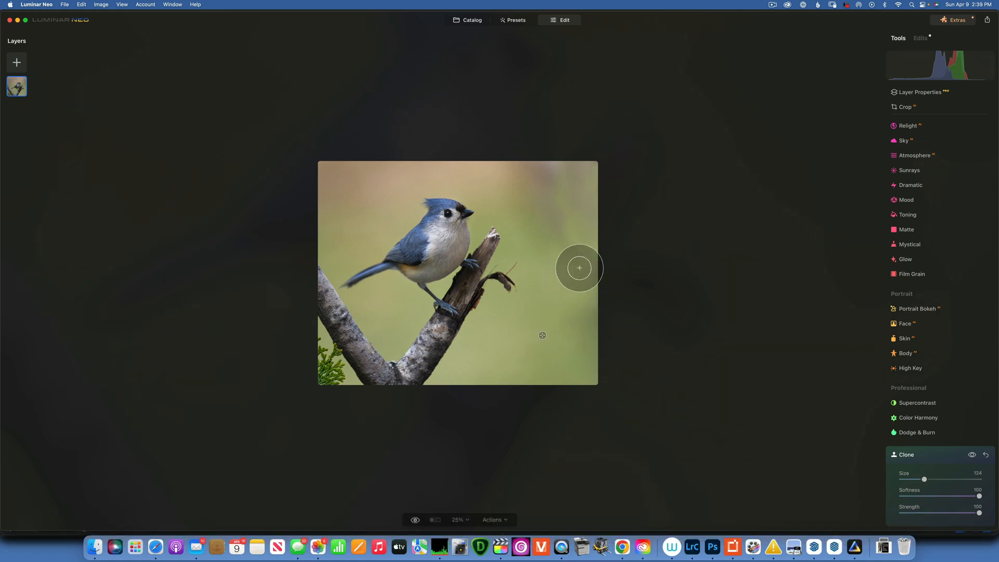
pyautogui.moveTo(586, 312)
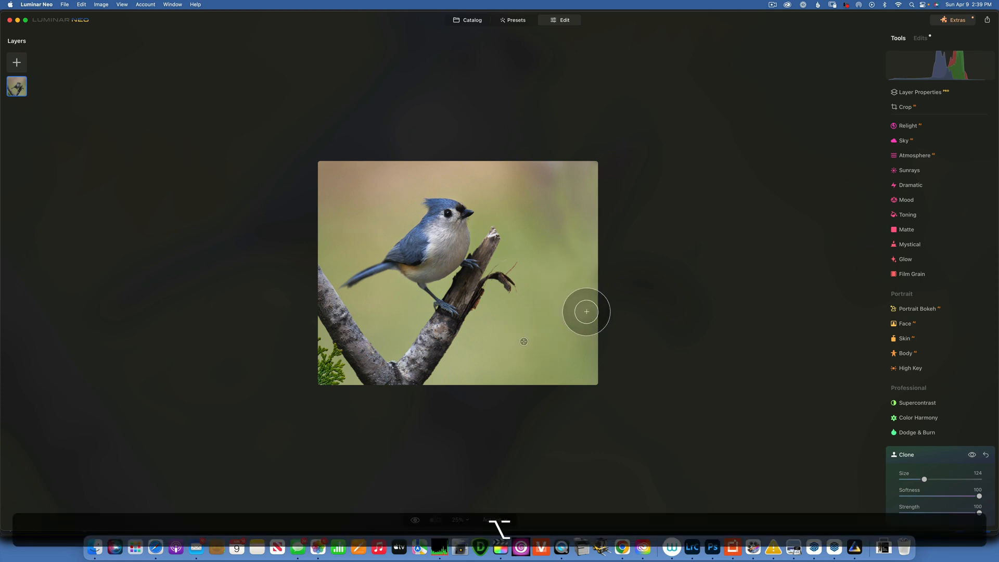
pyautogui.moveTo(560, 237)
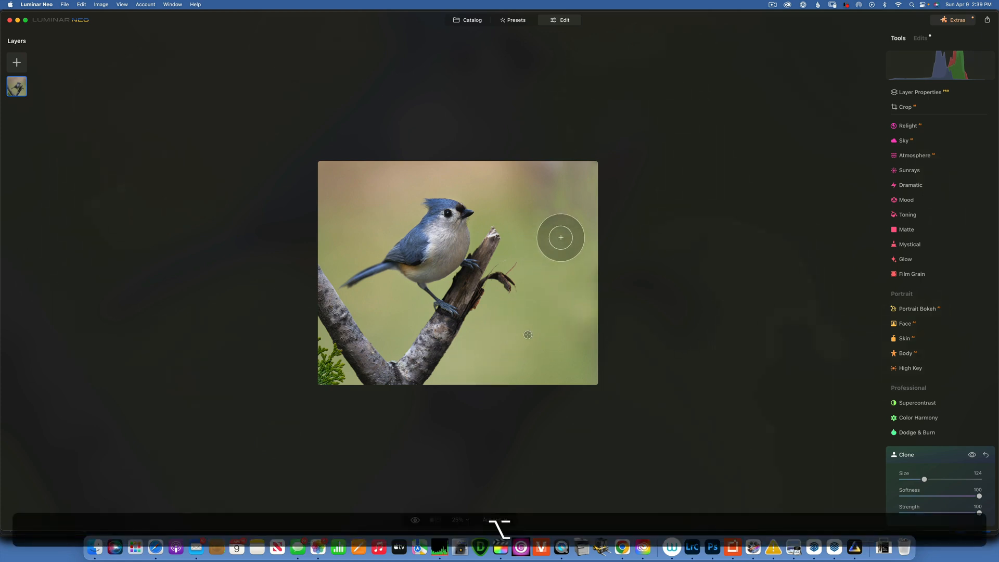
pyautogui.moveTo(549, 196)
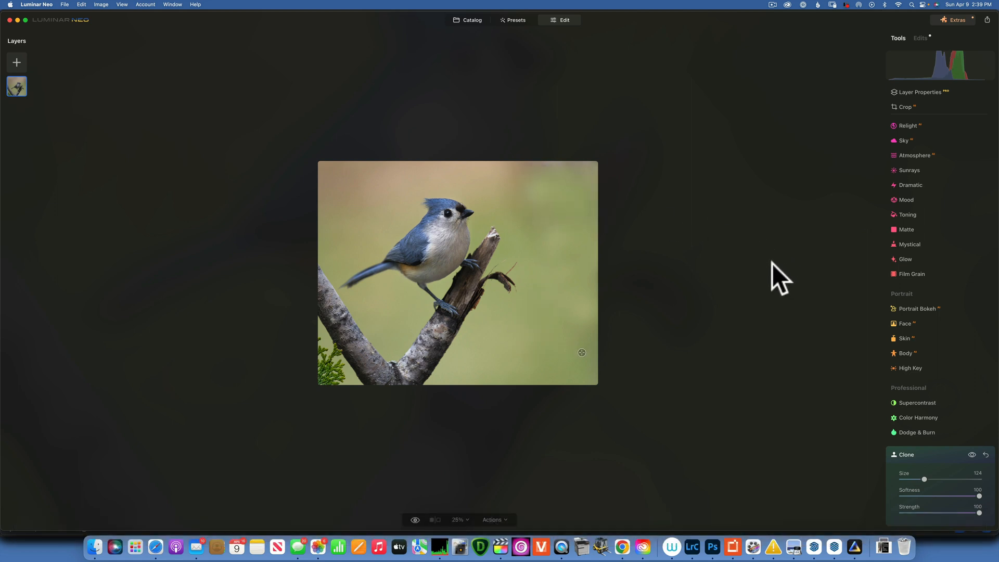
pyautogui.moveTo(779, 285)
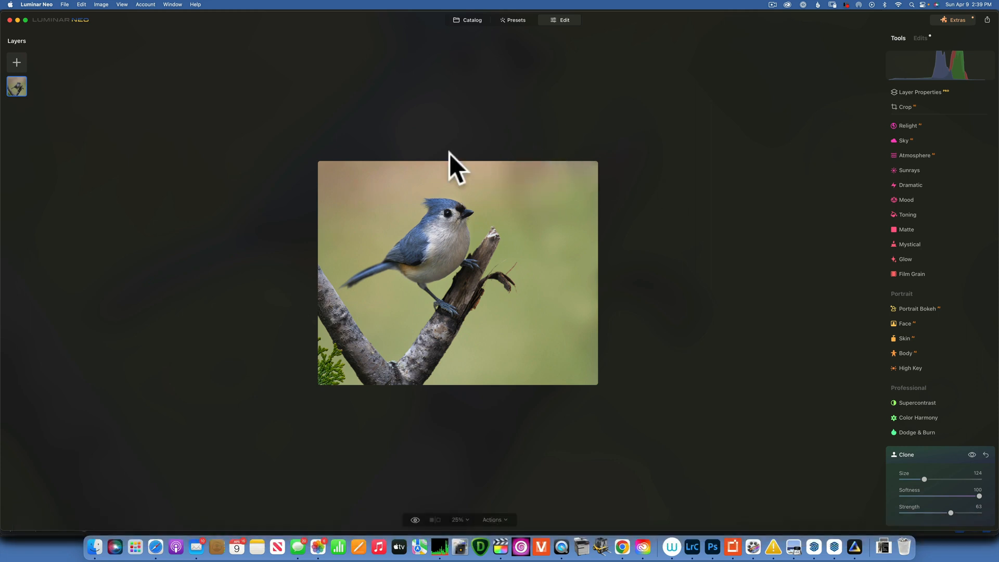
pyautogui.moveTo(586, 175)
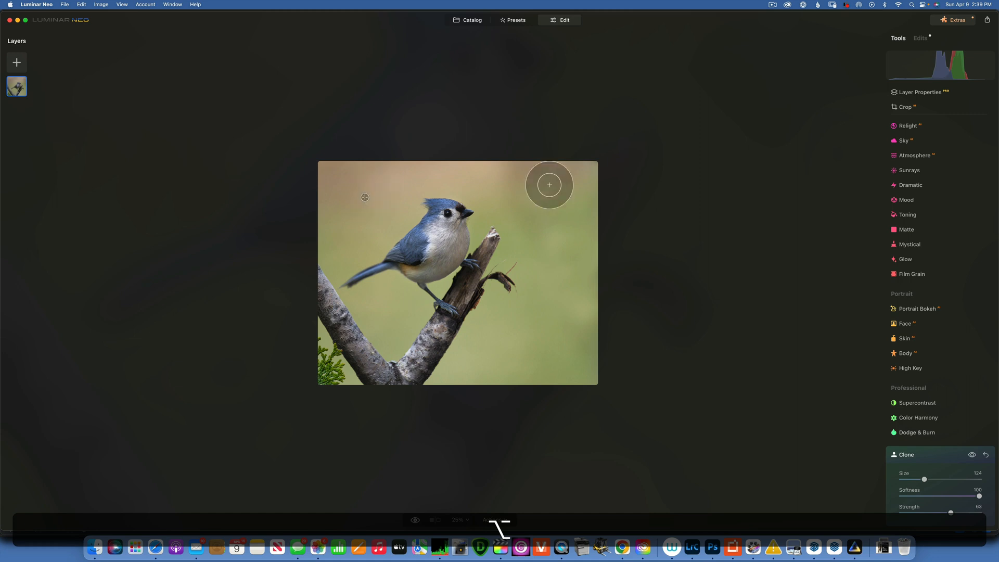
pyautogui.moveTo(537, 350)
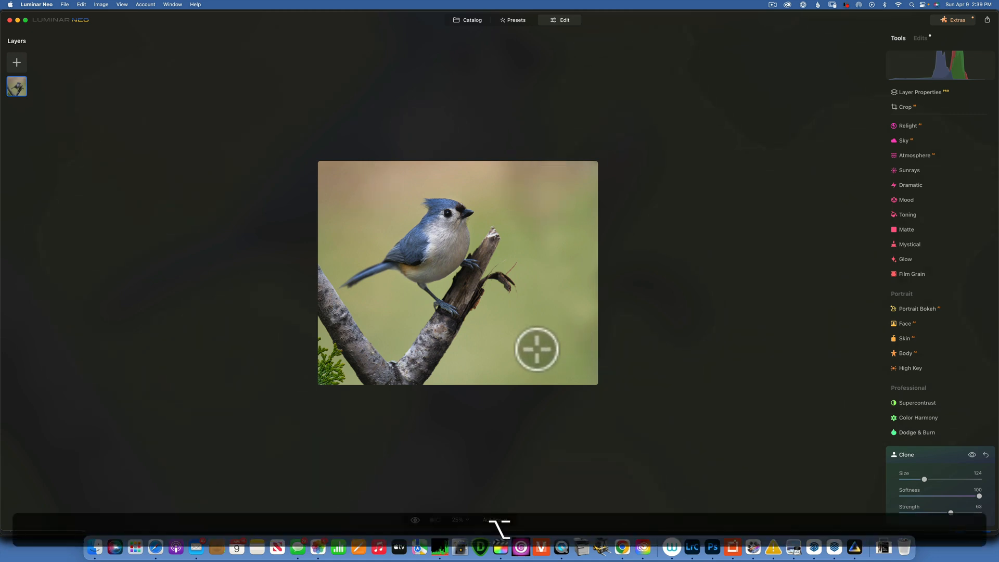
pyautogui.moveTo(515, 346)
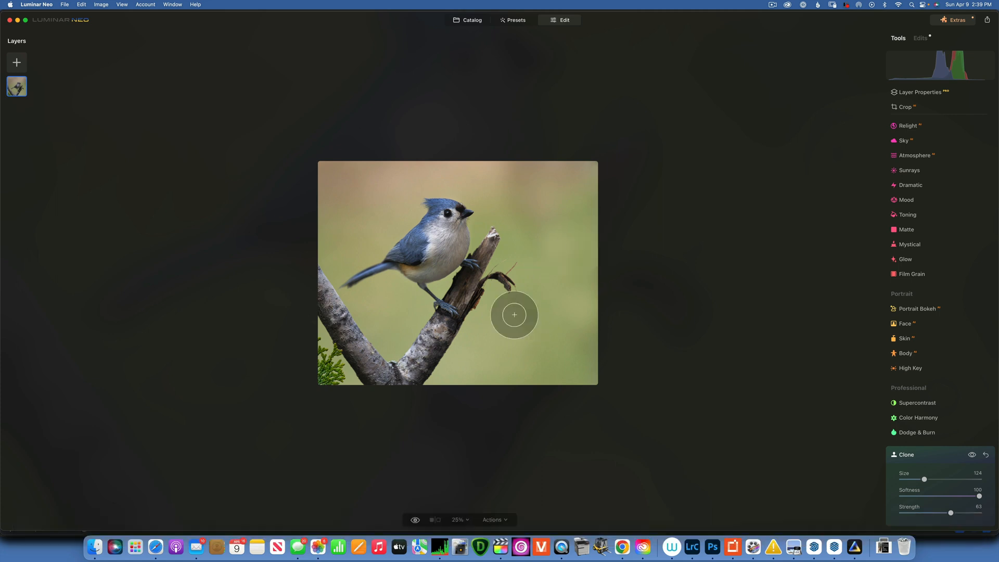
pyautogui.moveTo(578, 225)
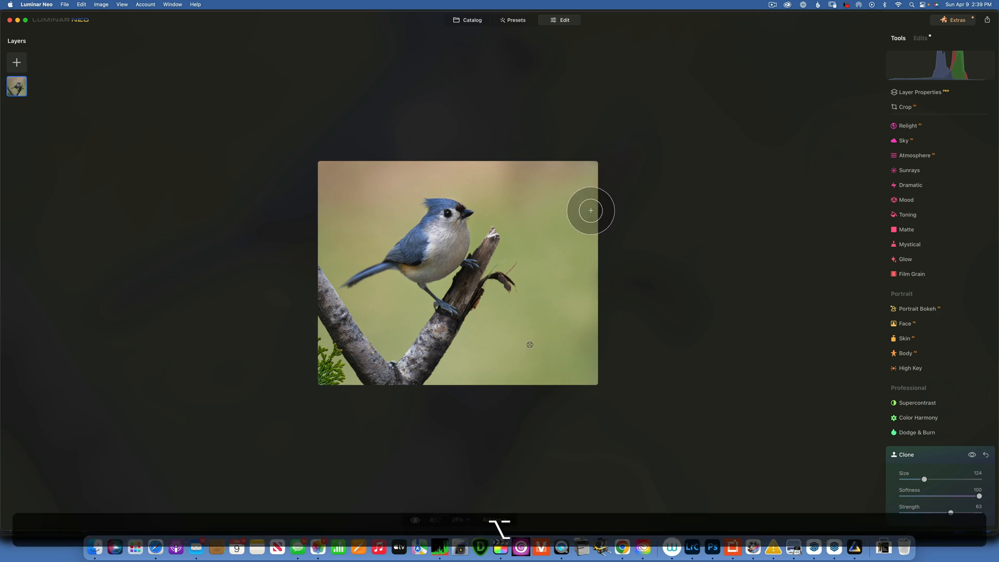
pyautogui.moveTo(585, 309)
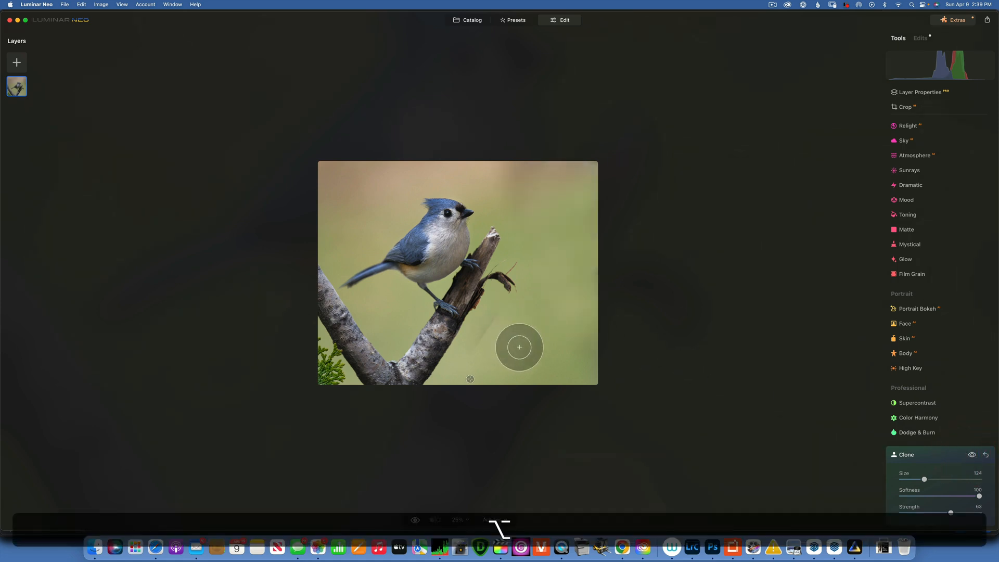
pyautogui.moveTo(593, 351)
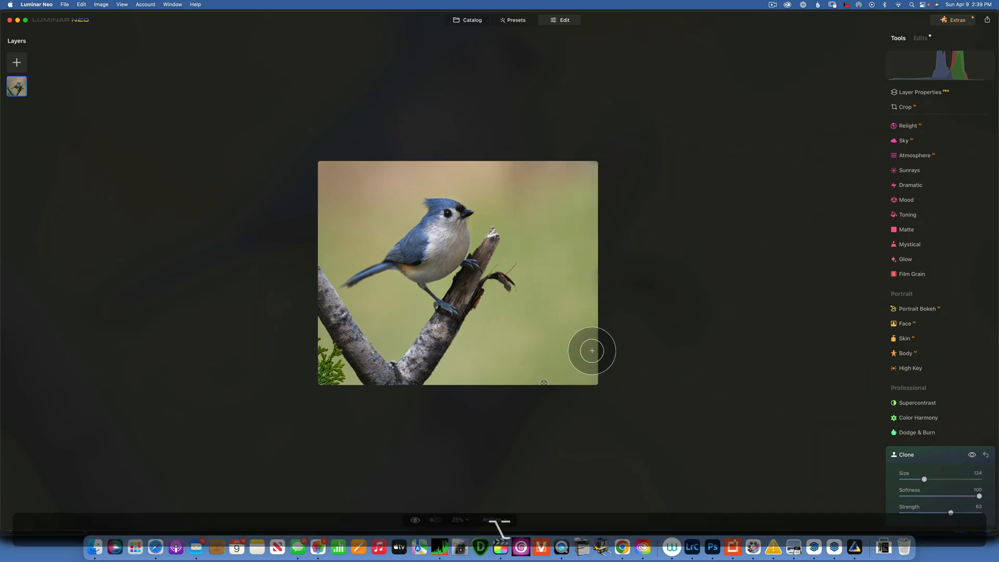
pyautogui.moveTo(333, 199)
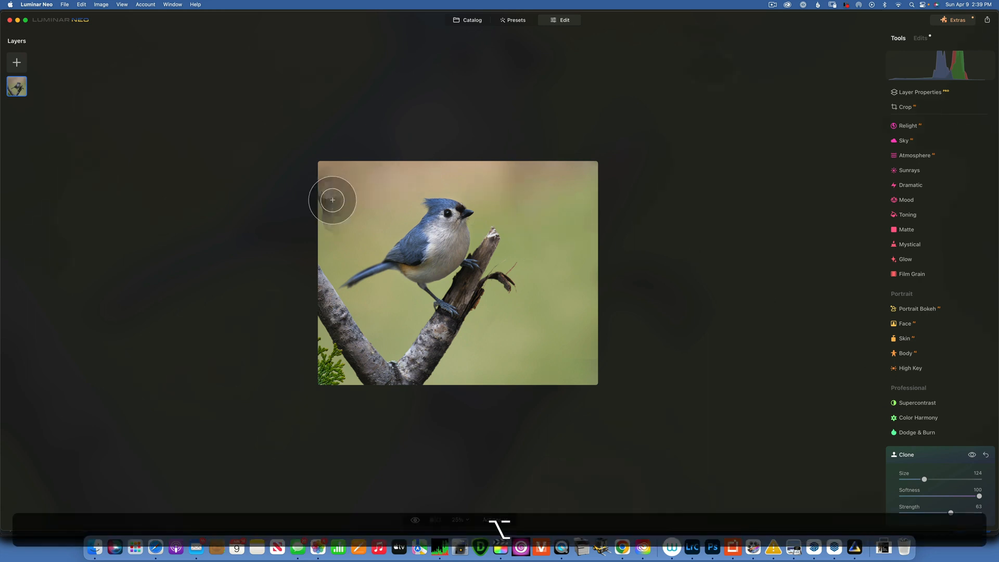
pyautogui.moveTo(547, 174)
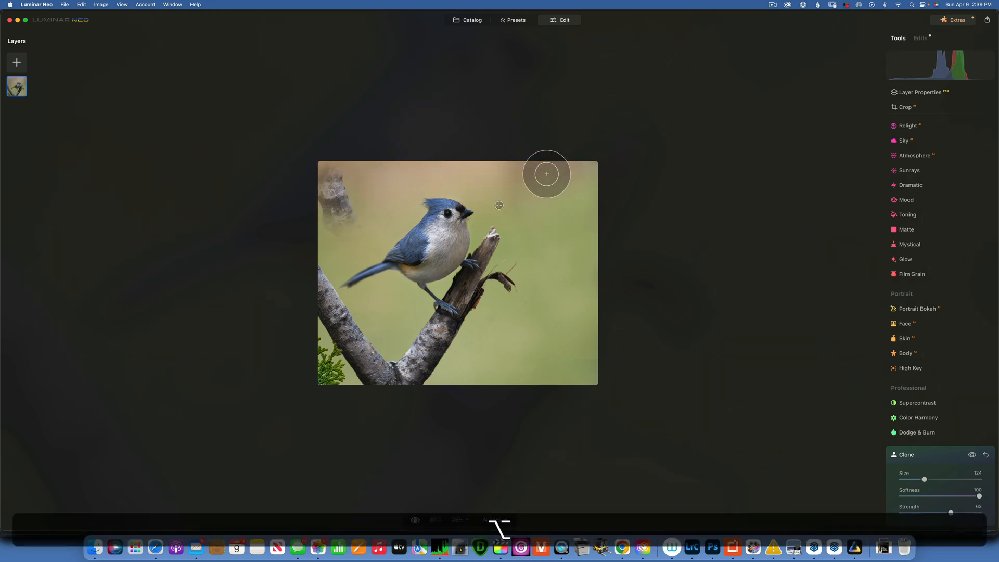
pyautogui.moveTo(409, 171)
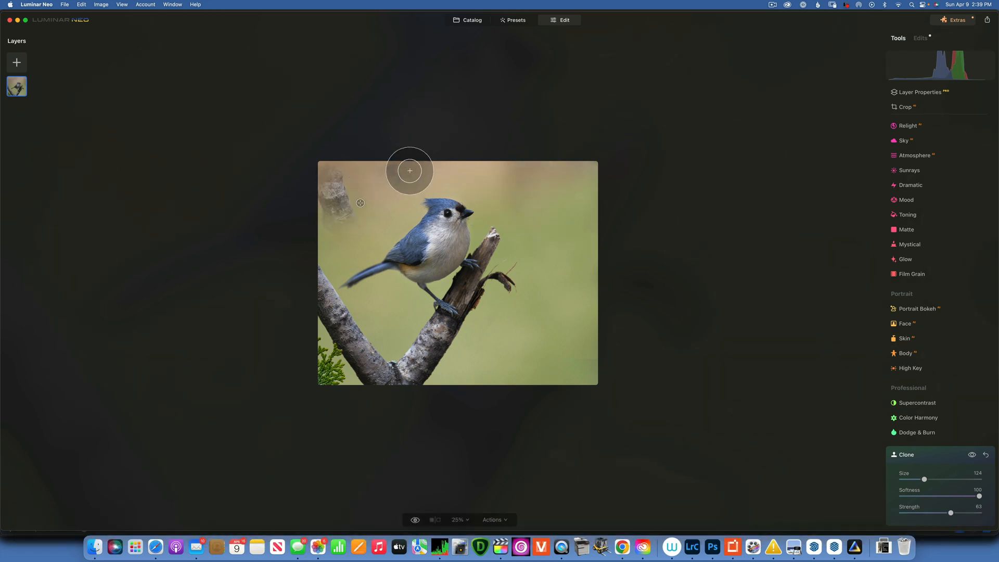
# Step: Undo the clone stroke that copied branch texture into the top-left background
pyautogui.press('cmd+z')
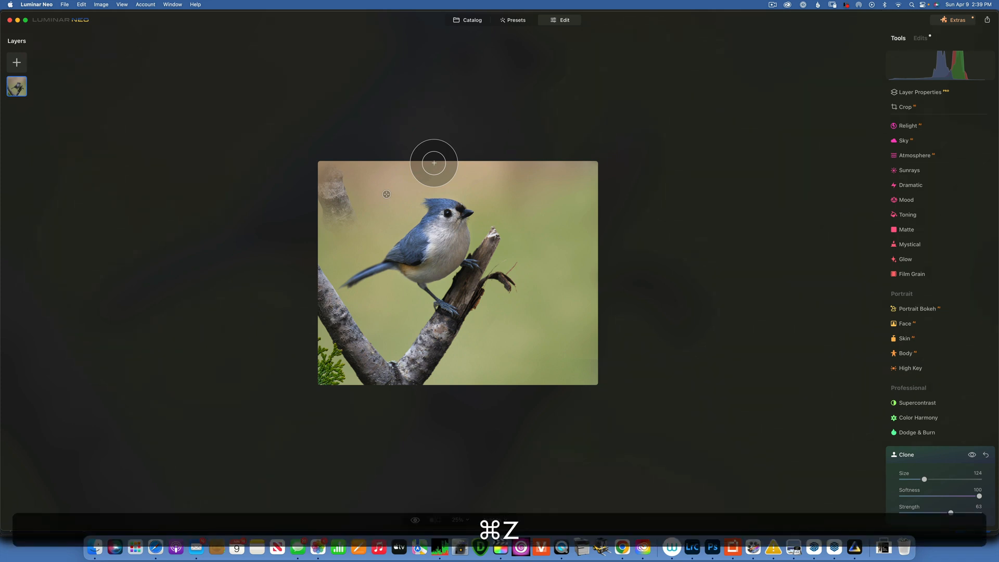
pyautogui.press('cmd+z')
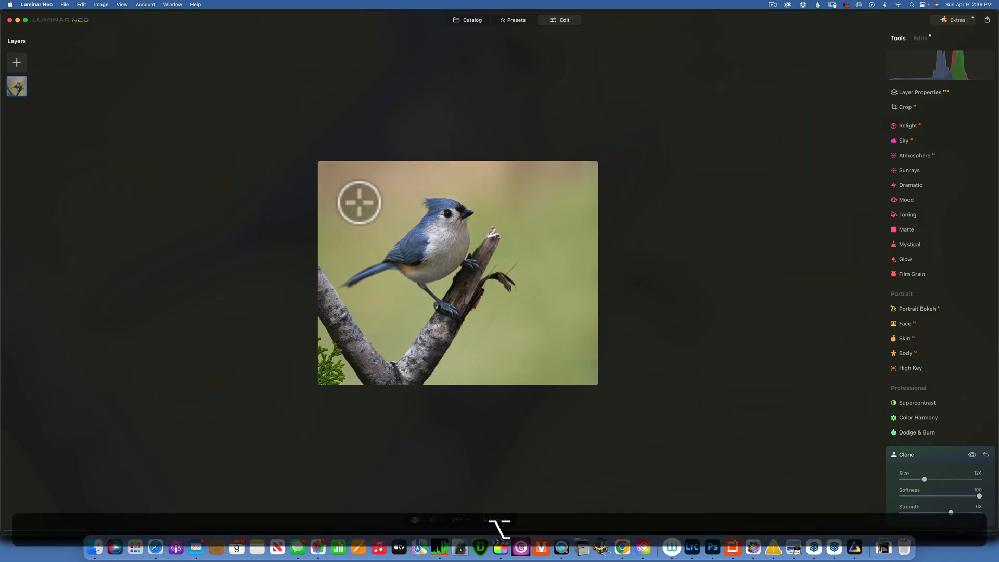
pyautogui.moveTo(516, 180)
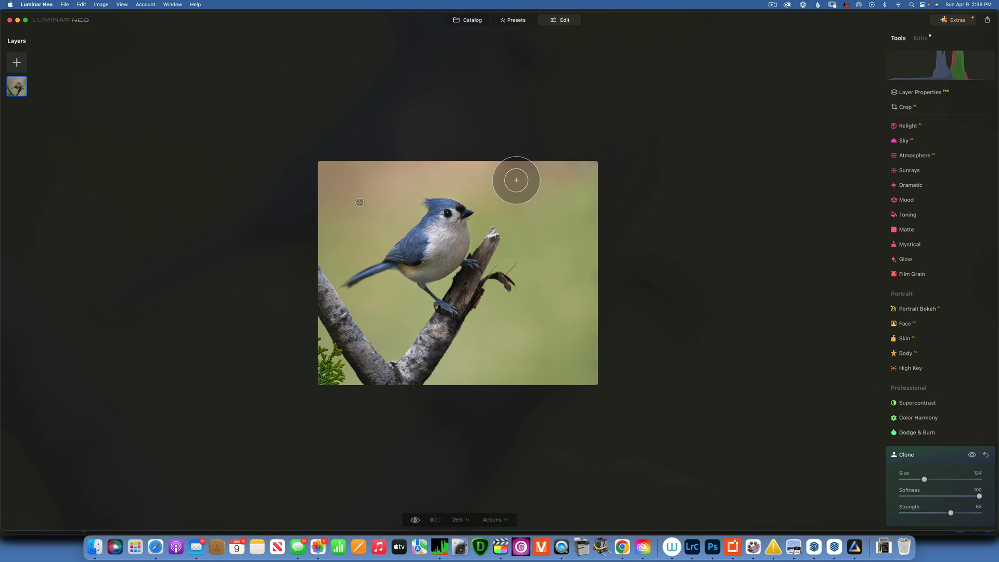
pyautogui.moveTo(793, 214)
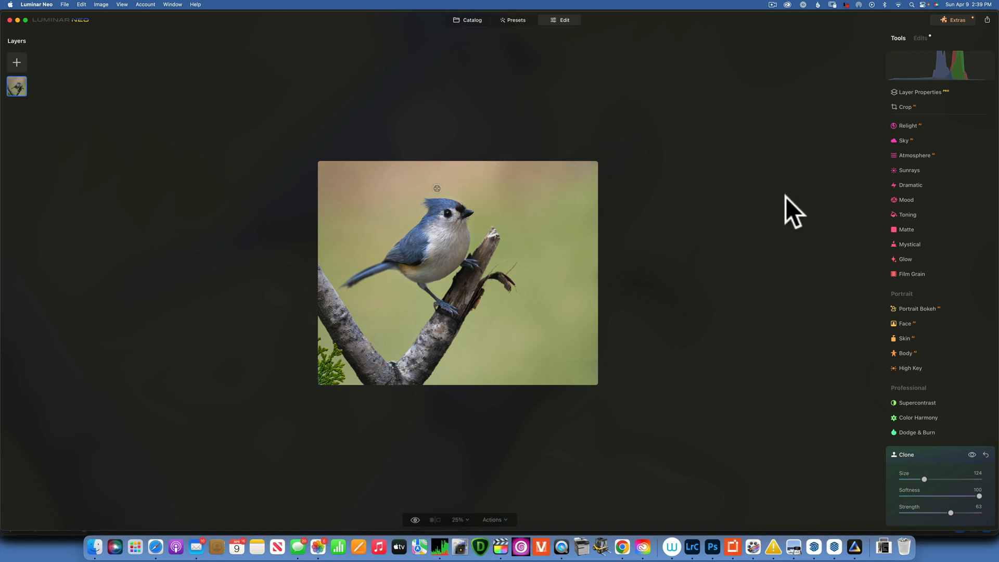